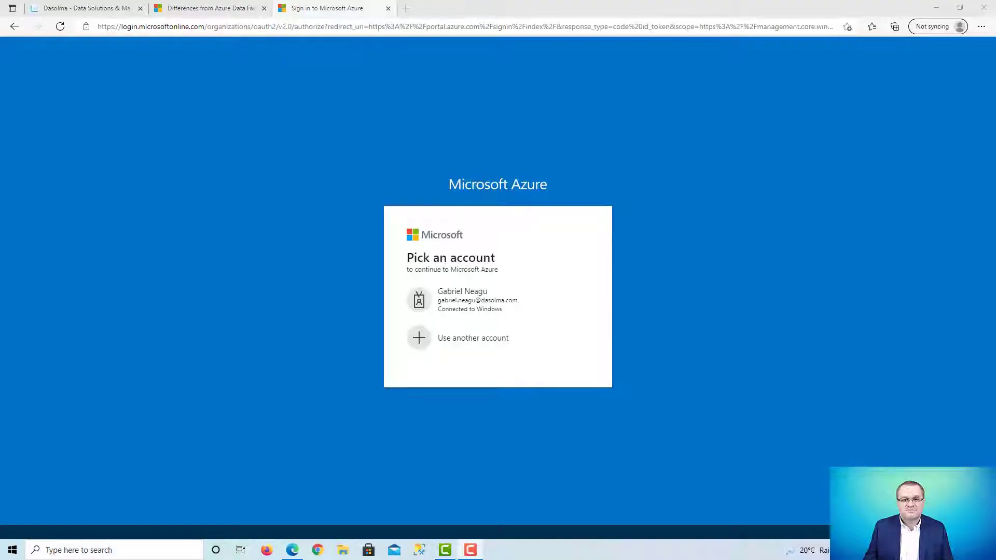
{"action": "mouse_move", "coordinate": [205, 353]}
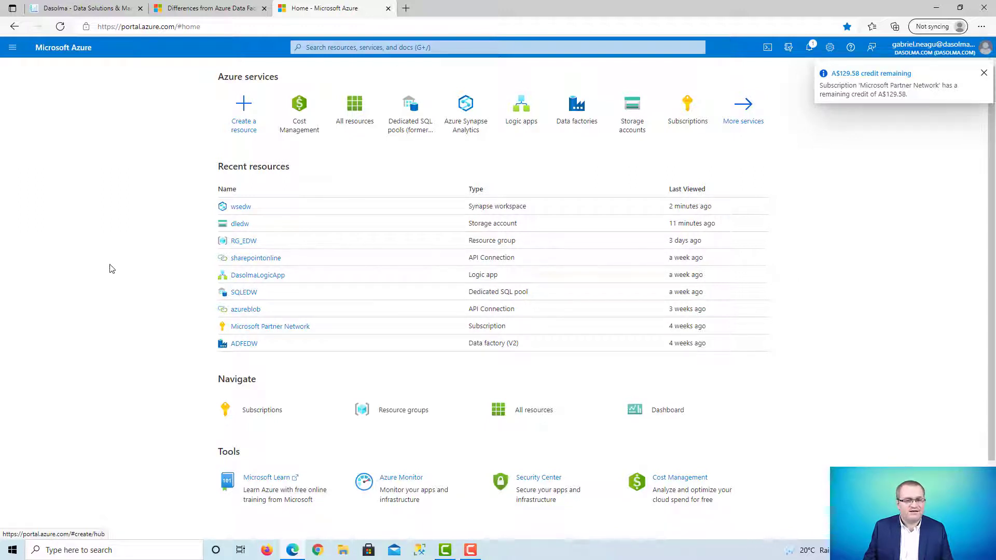
Sign in with the account and launch the wsedw Synapse workspace from Recent resources
{"action": "left_click", "coordinate": [984, 73]}
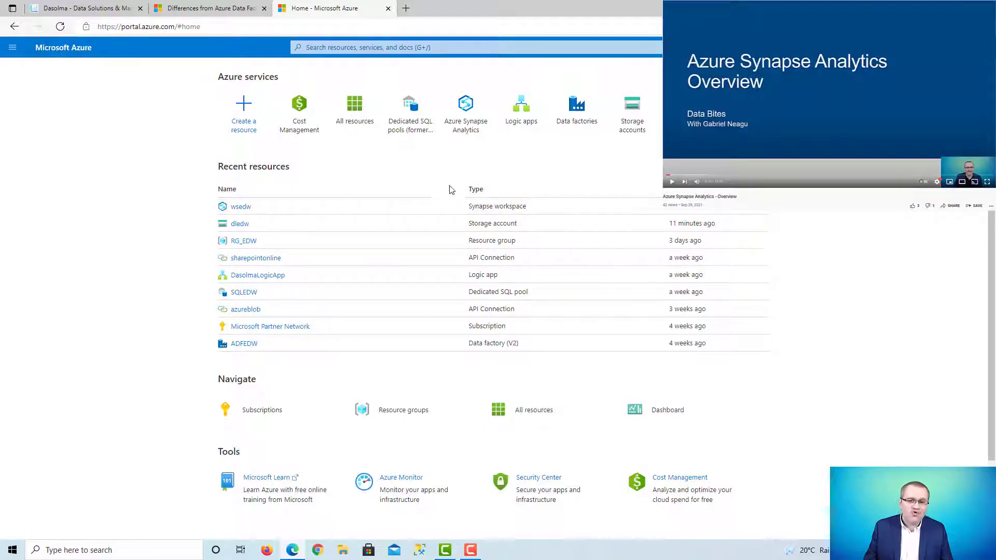
{"action": "mouse_move", "coordinate": [545, 200]}
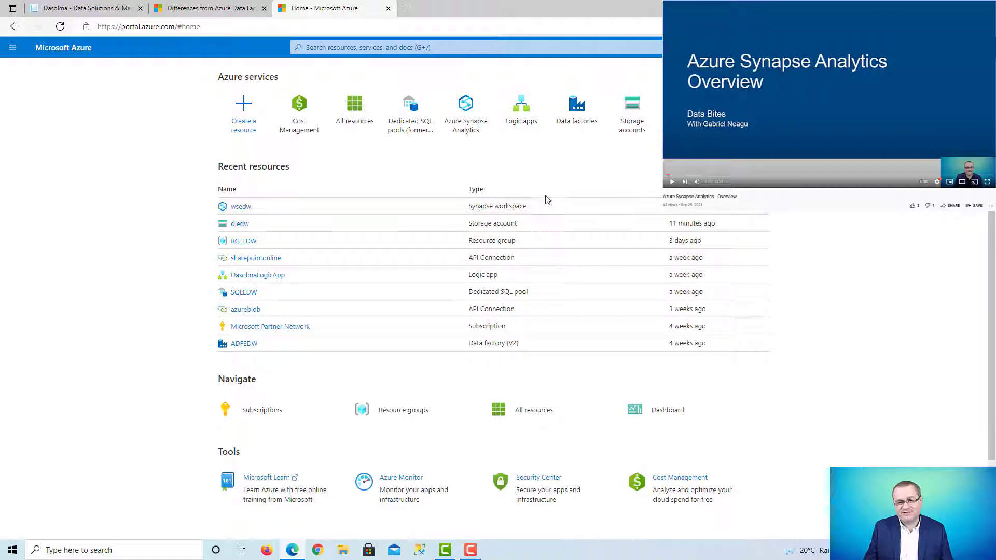
{"action": "mouse_move", "coordinate": [441, 196]}
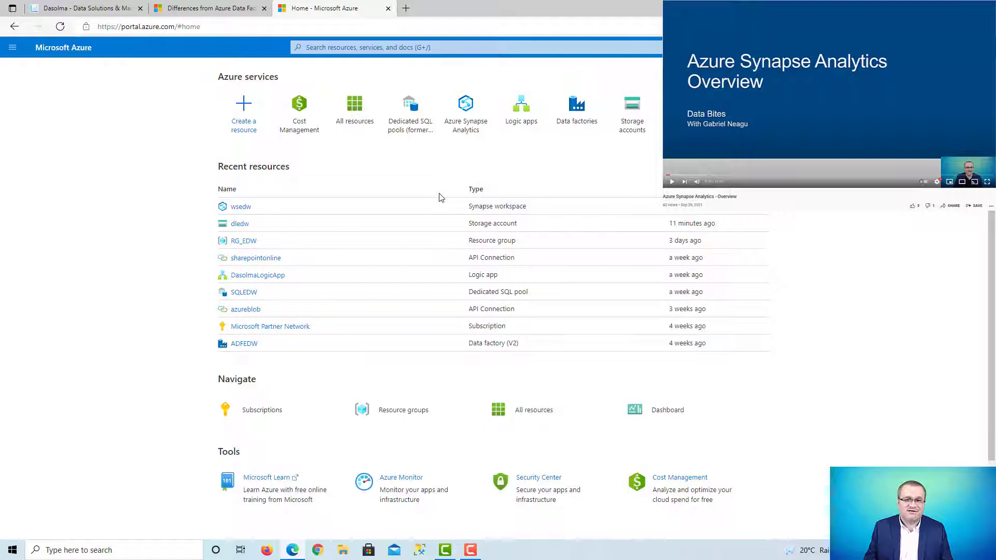
{"action": "mouse_move", "coordinate": [263, 212]}
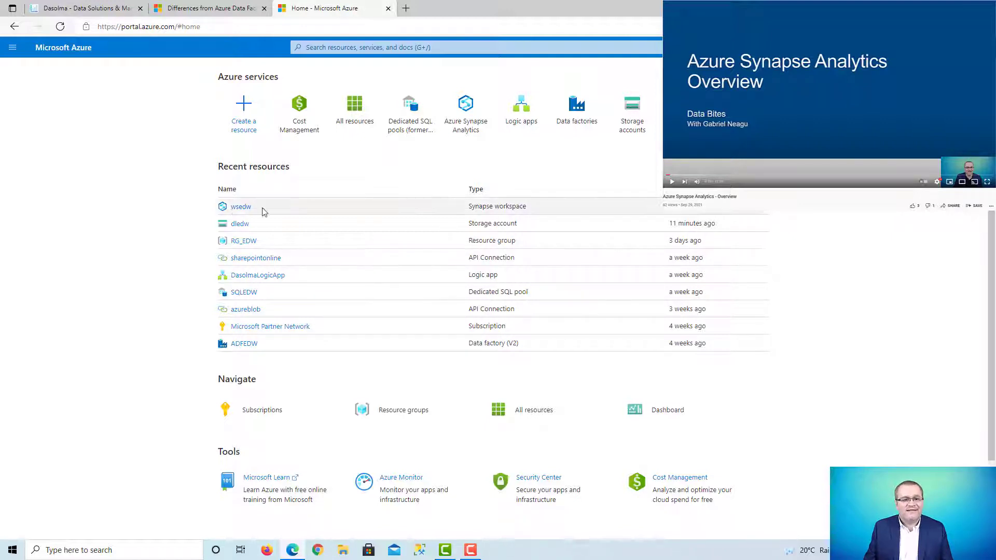
{"action": "mouse_move", "coordinate": [312, 204]}
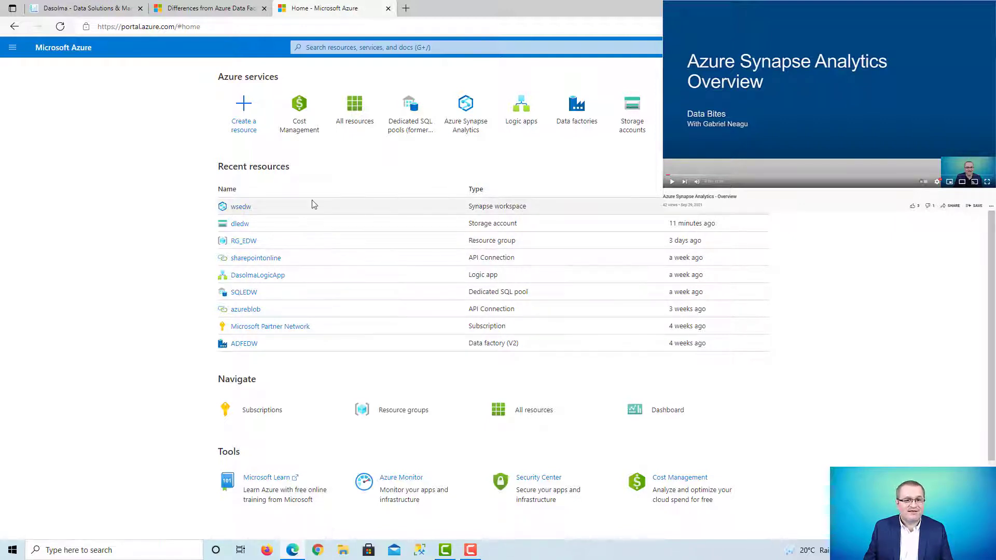
{"action": "left_click", "coordinate": [241, 206]}
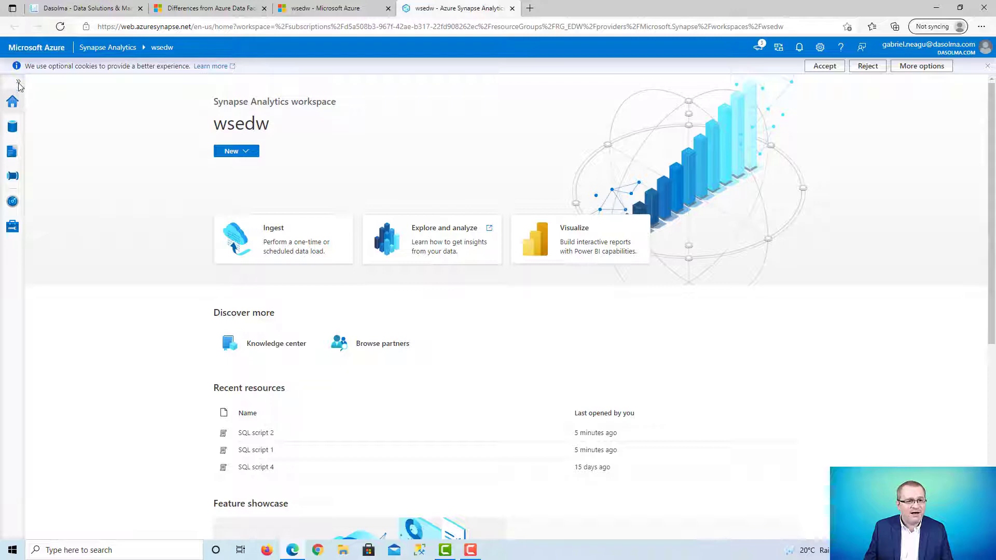
Add a new empty pipeline (Pipeline 1) from the Integrate hub's + menu
{"action": "left_click", "coordinate": [12, 101]}
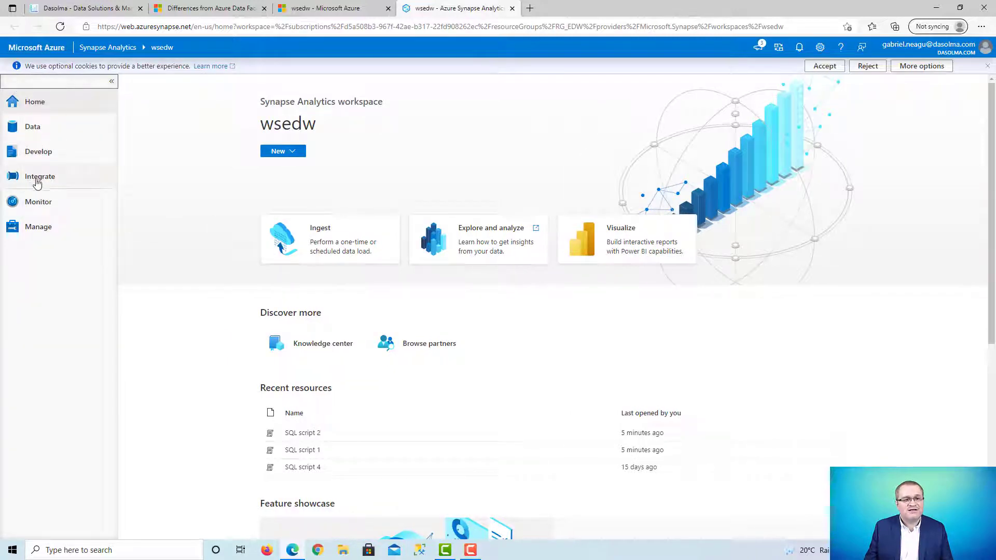
{"action": "left_click", "coordinate": [40, 176]}
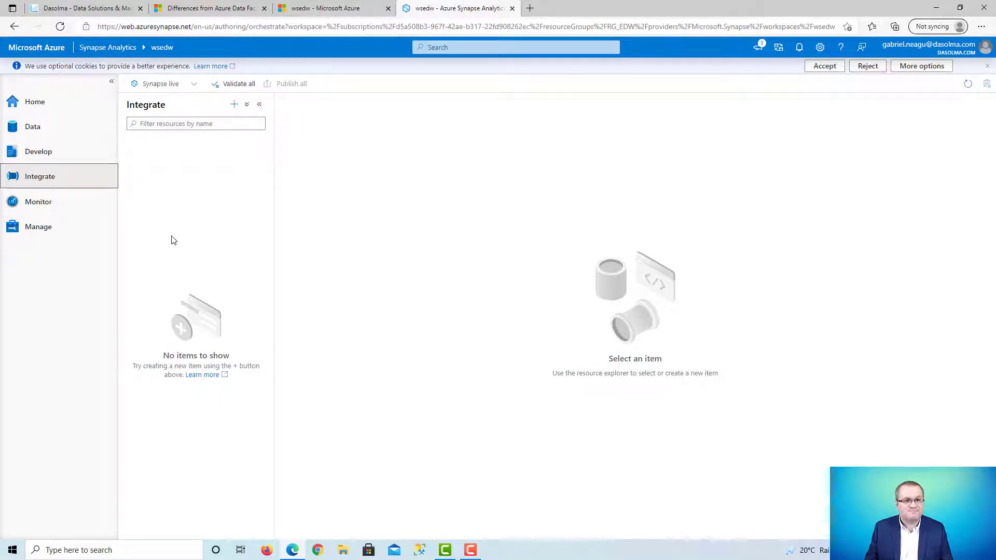
{"action": "left_click", "coordinate": [234, 104]}
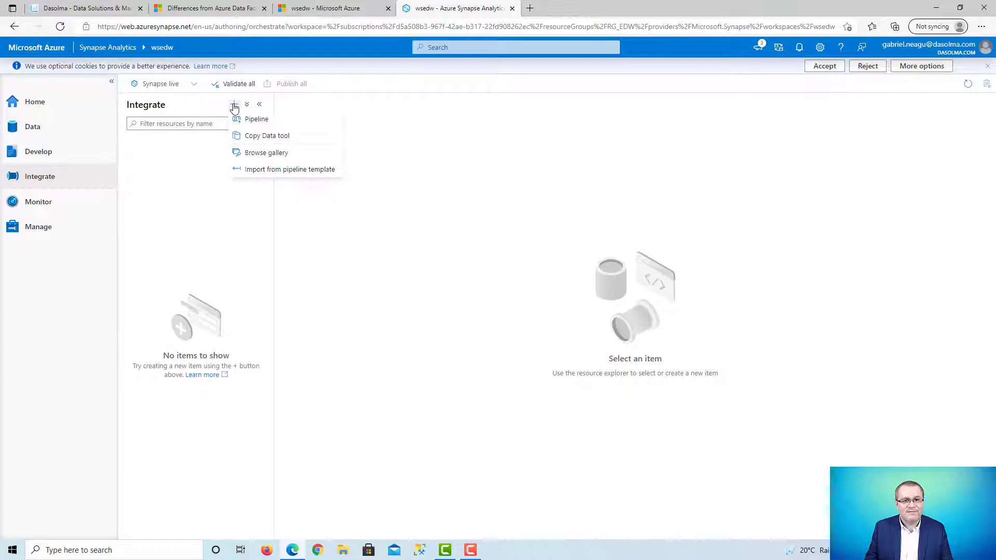
{"action": "left_click", "coordinate": [256, 119]}
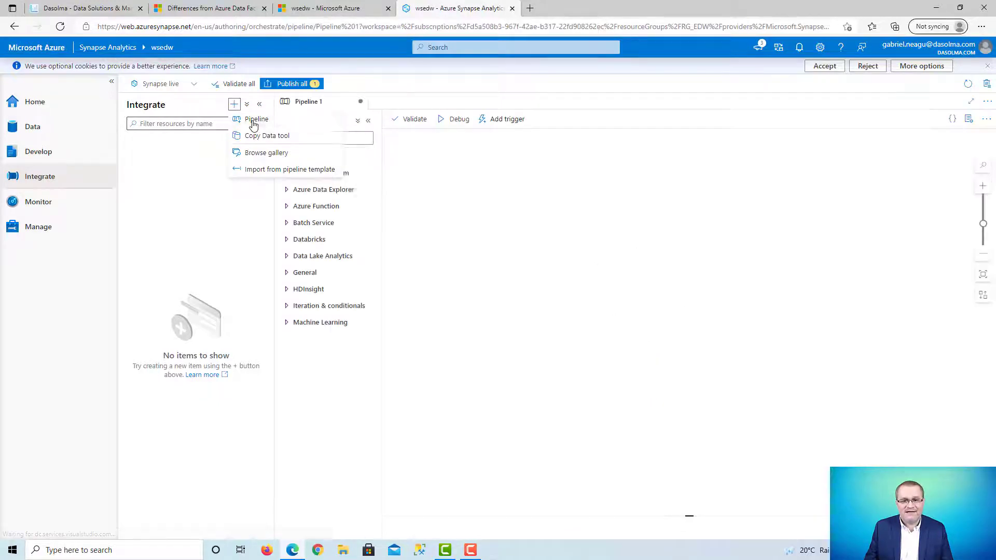
{"action": "left_click", "coordinate": [256, 119]}
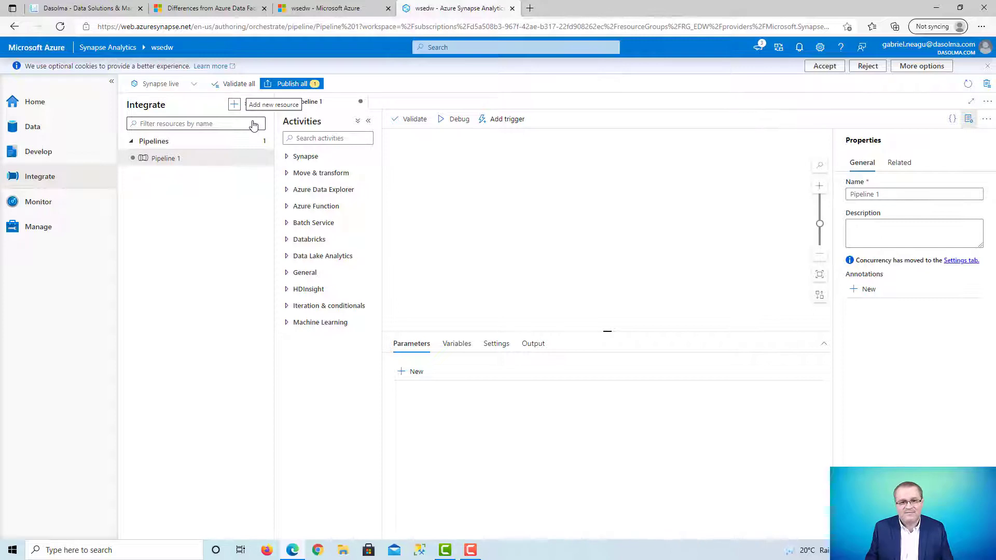
Name the pipeline Pipeline Demo and add a Copy data activity renamed CopyCSVtoEDW
{"action": "left_click", "coordinate": [914, 194]}
{"action": "type", "text": "Demo"}
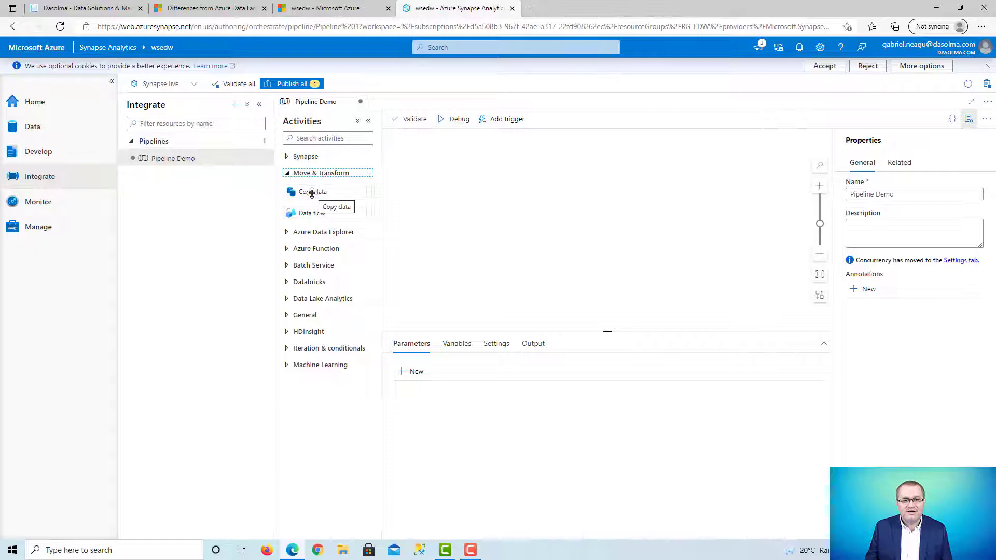
{"action": "left_click_drag", "start_coordinate": [312, 192], "coordinate": [541, 195]}
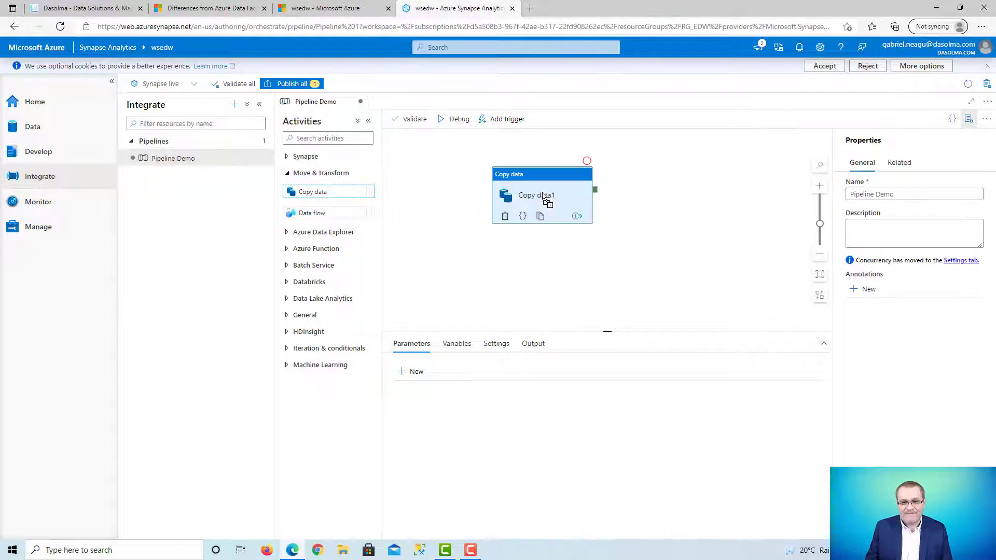
{"action": "left_click", "coordinate": [542, 195]}
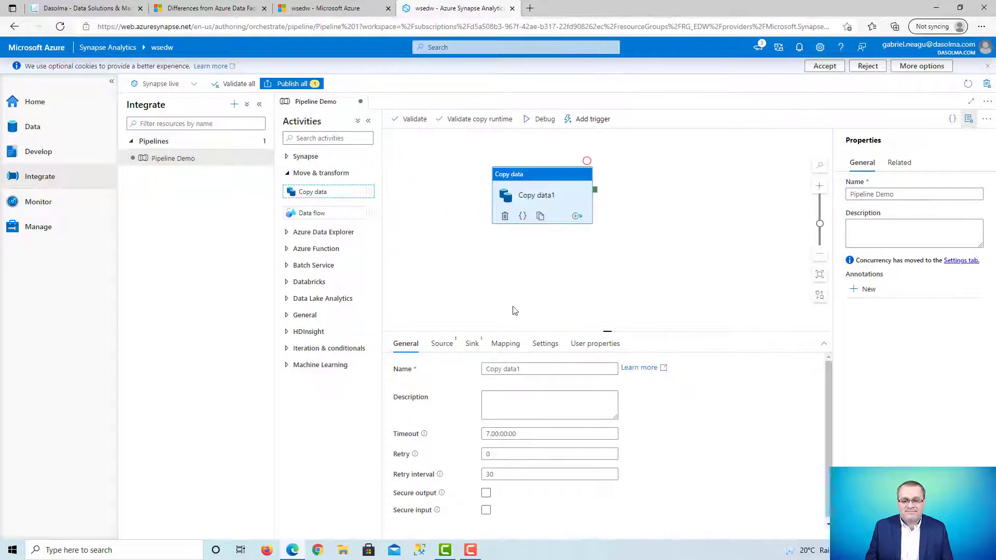
{"action": "left_click", "coordinate": [549, 369]}
{"action": "type", "text": "CSVto"}
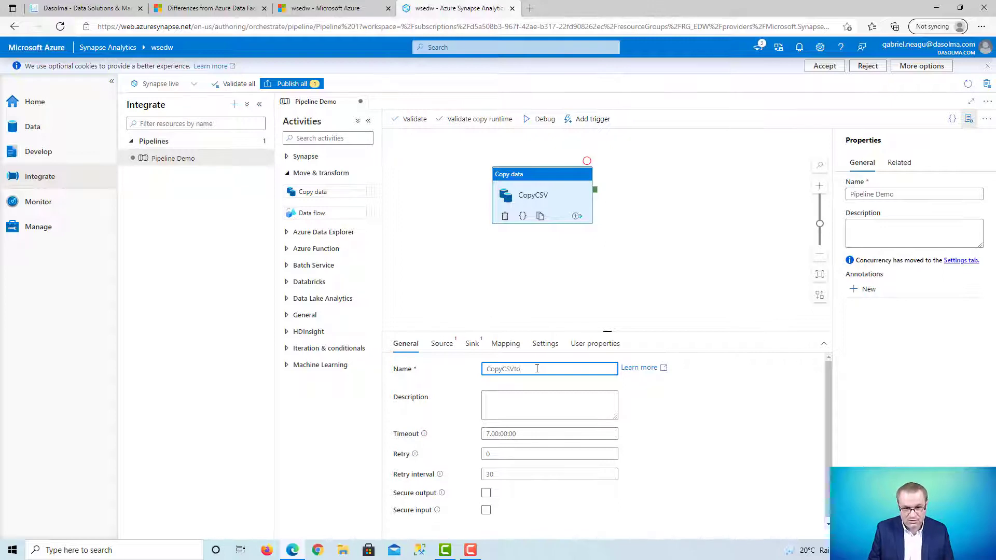
{"action": "type", "text": "EDW"}
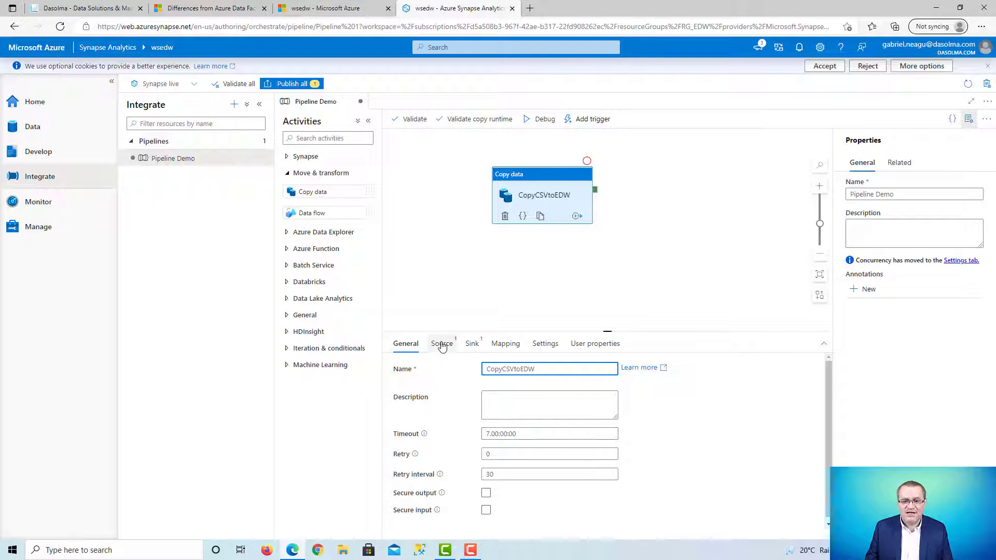
{"action": "left_click", "coordinate": [441, 343]}
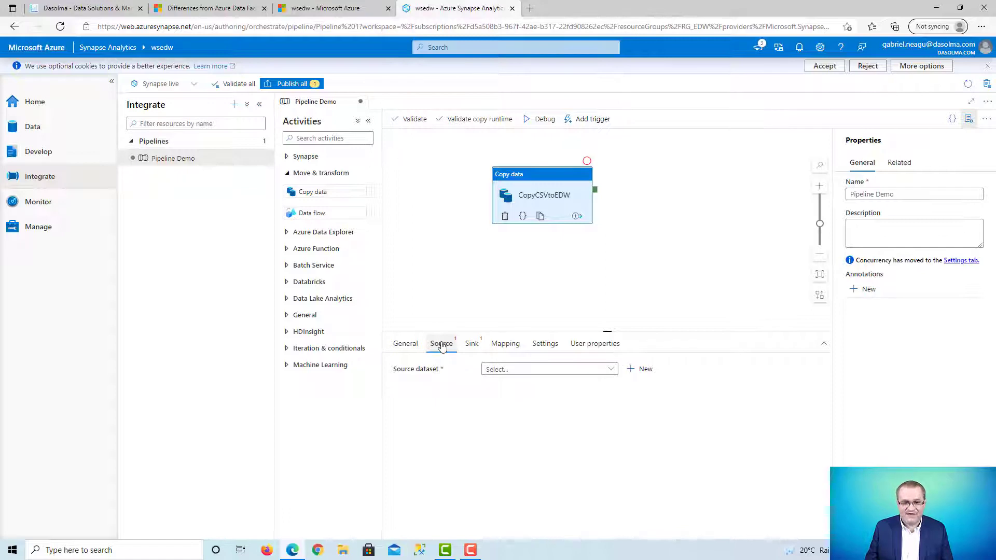
{"action": "mouse_move", "coordinate": [647, 369]}
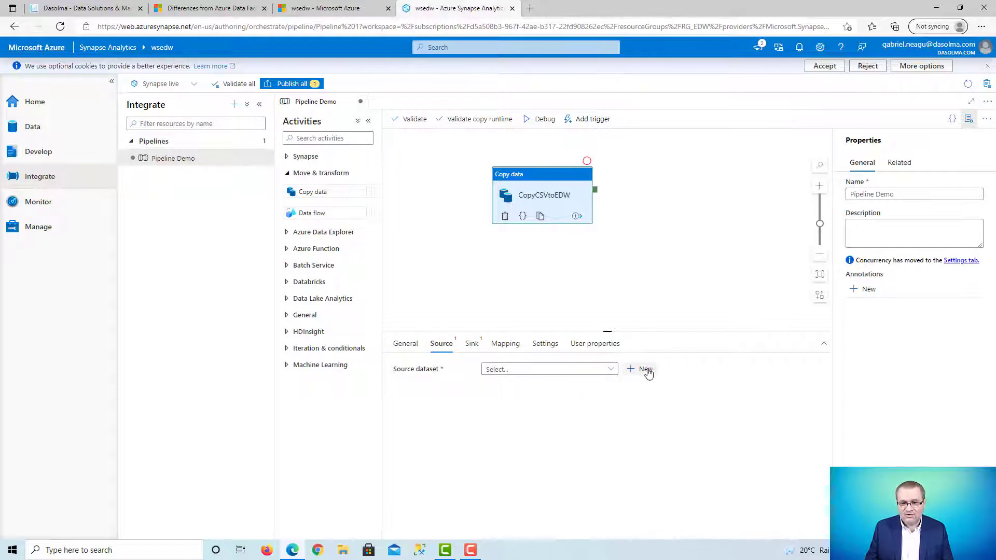
Create a new source dataset on Azure Blob Storage in DelimitedText format, named DelimitedTextDemo
{"action": "left_click", "coordinate": [645, 369]}
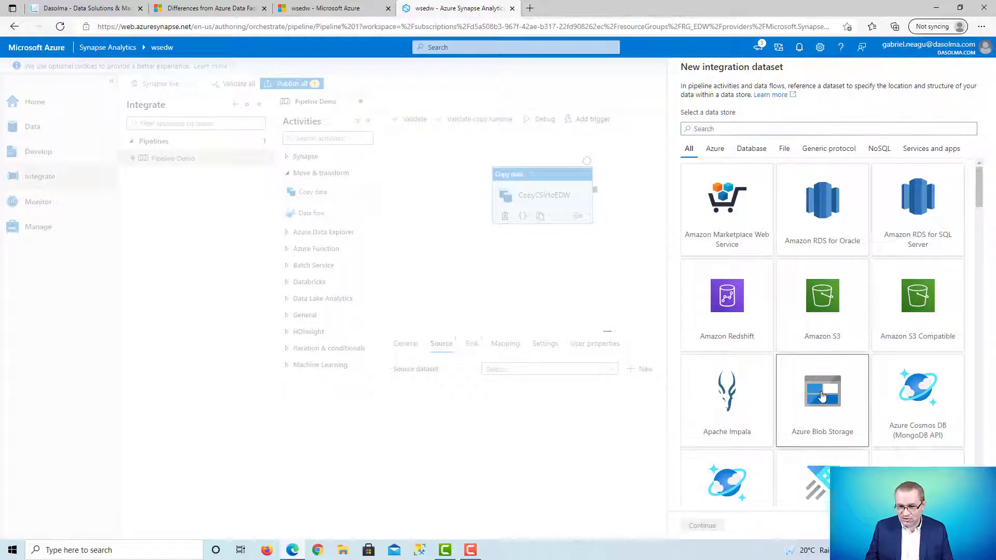
{"action": "left_click", "coordinate": [822, 391]}
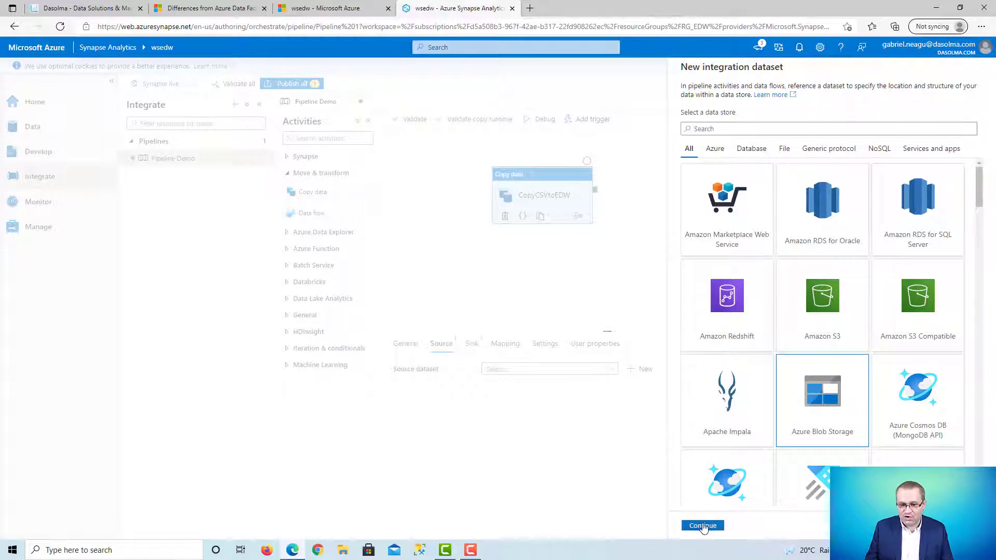
{"action": "left_click", "coordinate": [702, 526]}
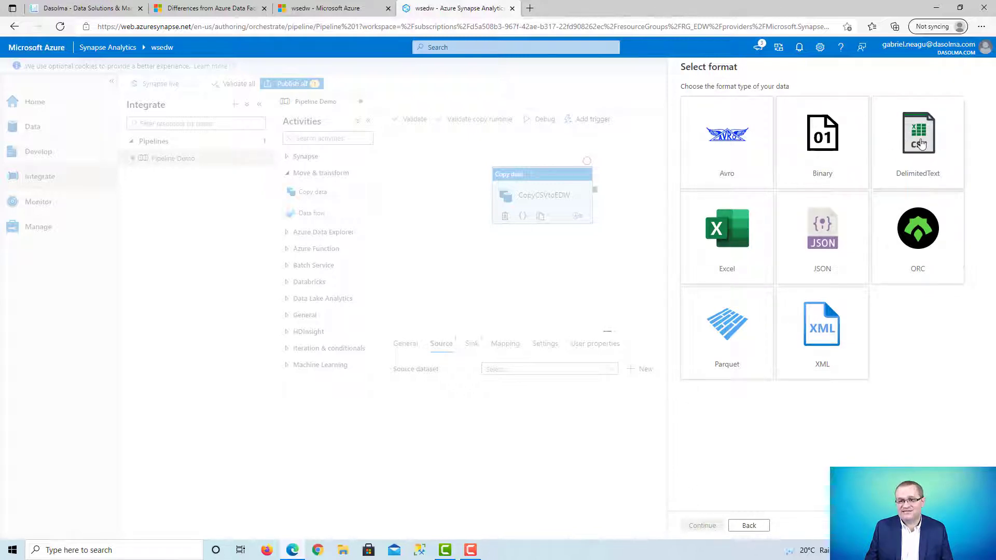
{"action": "left_click", "coordinate": [917, 141]}
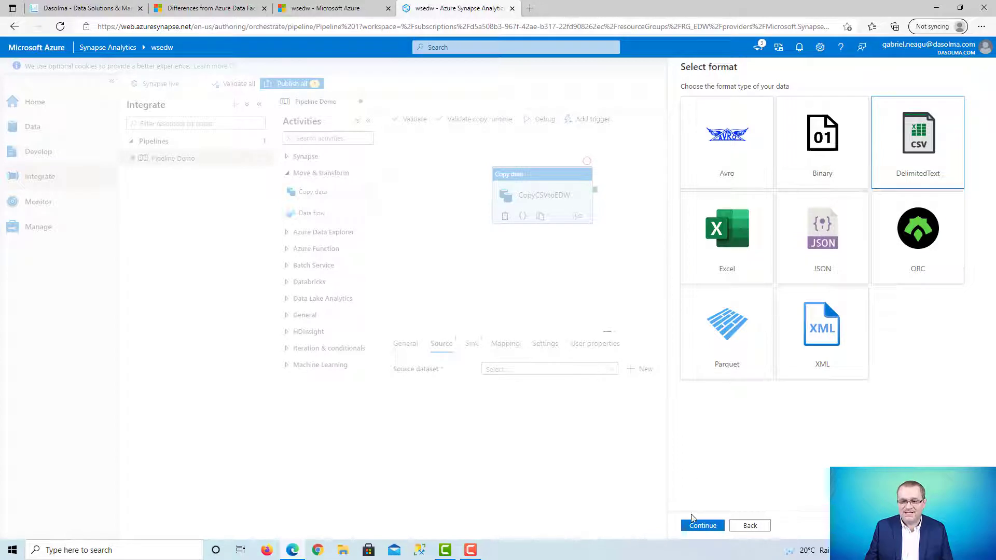
{"action": "left_click", "coordinate": [702, 526]}
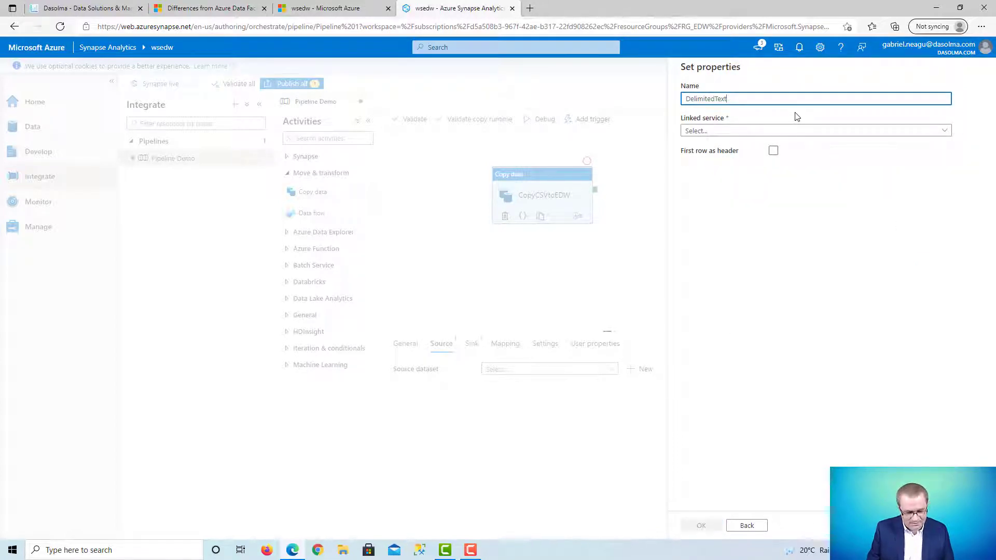
{"action": "type", "text": "Demo"}
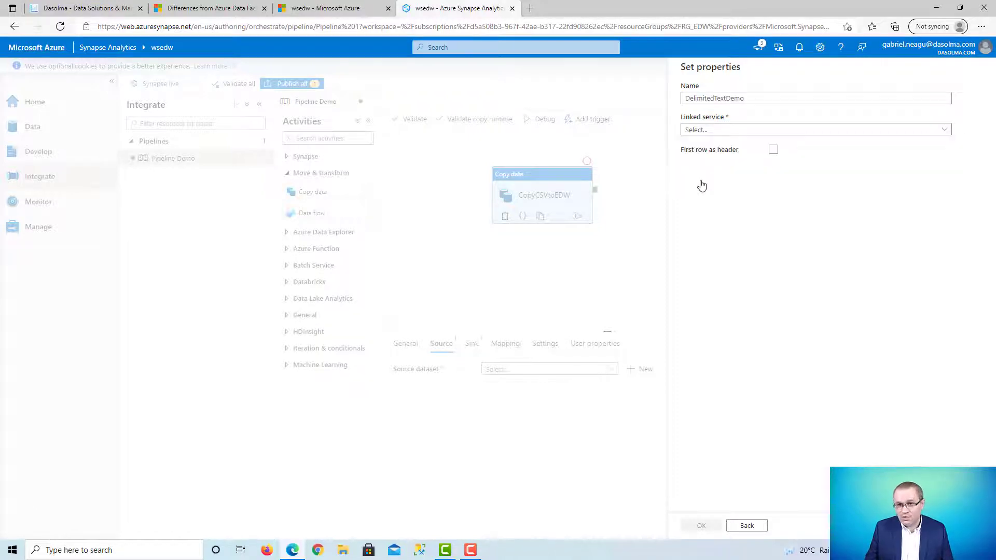
Create linked service AzureBlobStorageDemo pointing to the dledw storage account
{"action": "left_click", "coordinate": [815, 130]}
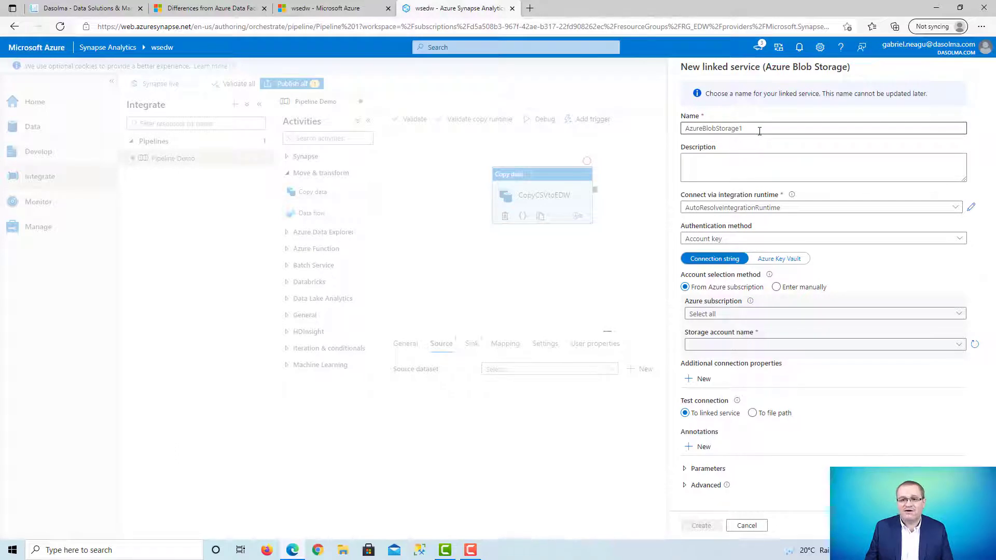
{"action": "key", "text": "Backspace"}
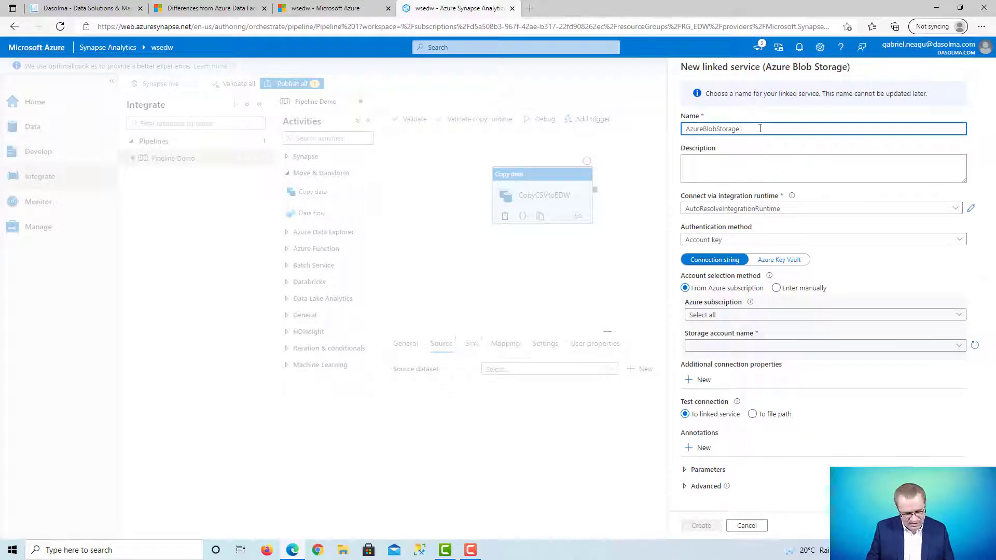
{"action": "type", "text": "Demo"}
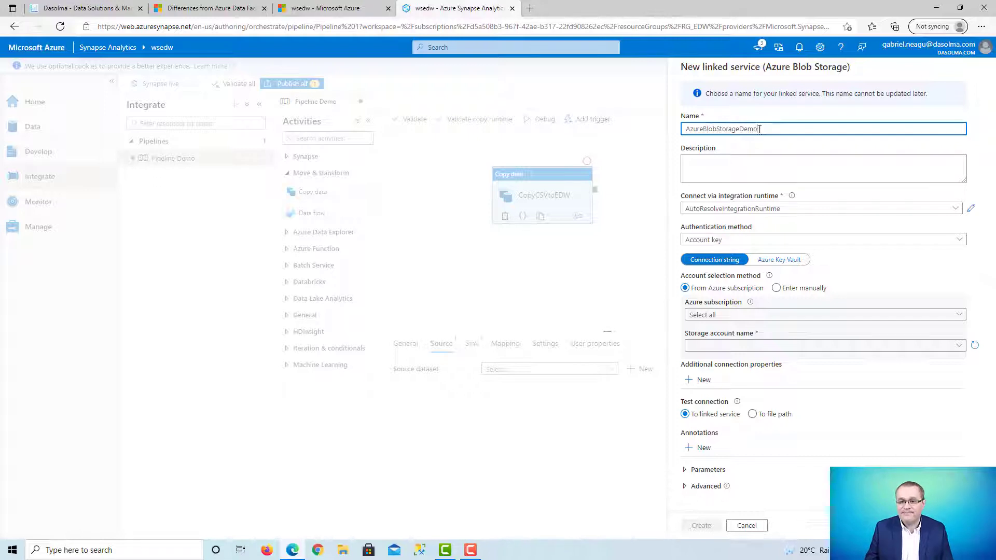
{"action": "left_click", "coordinate": [823, 315]}
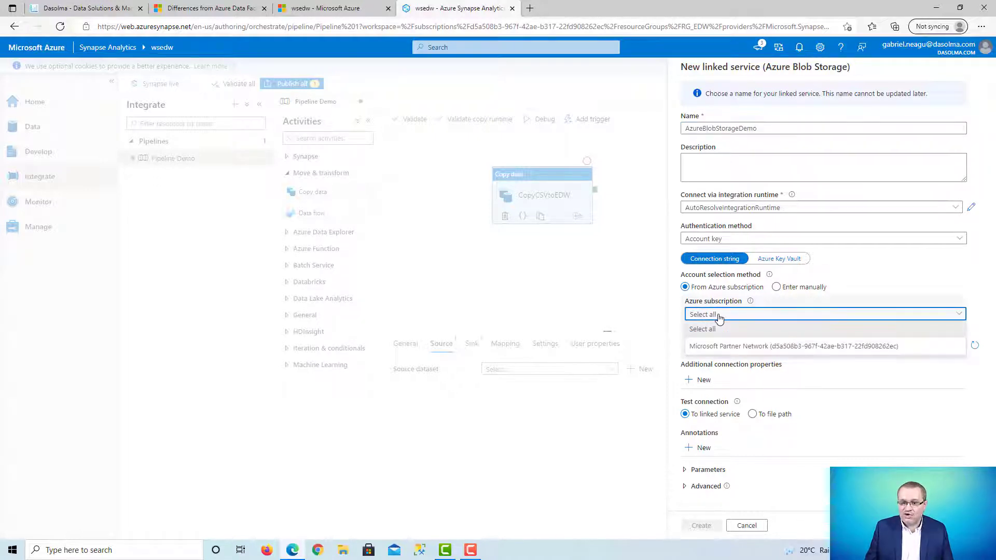
{"action": "left_click", "coordinate": [793, 345]}
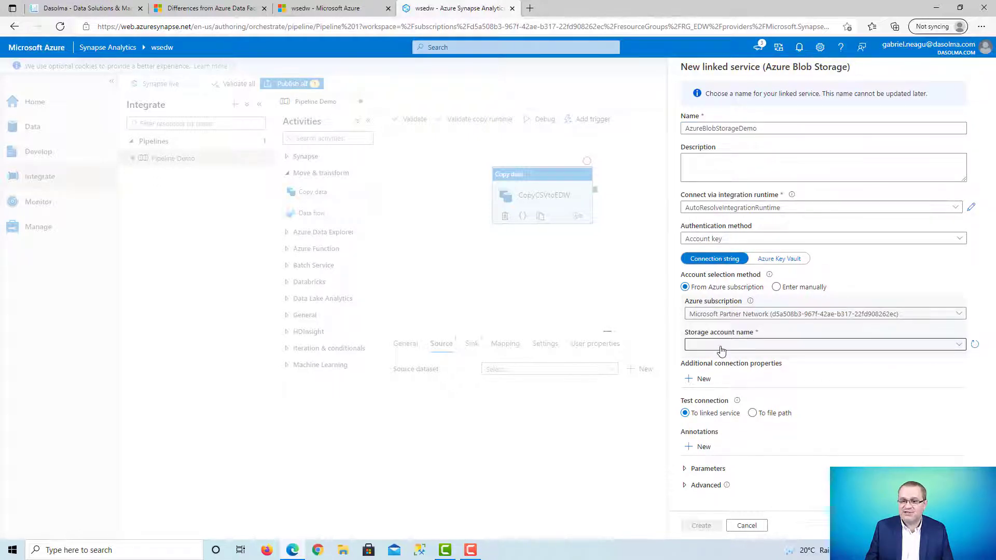
{"action": "left_click", "coordinate": [823, 344]}
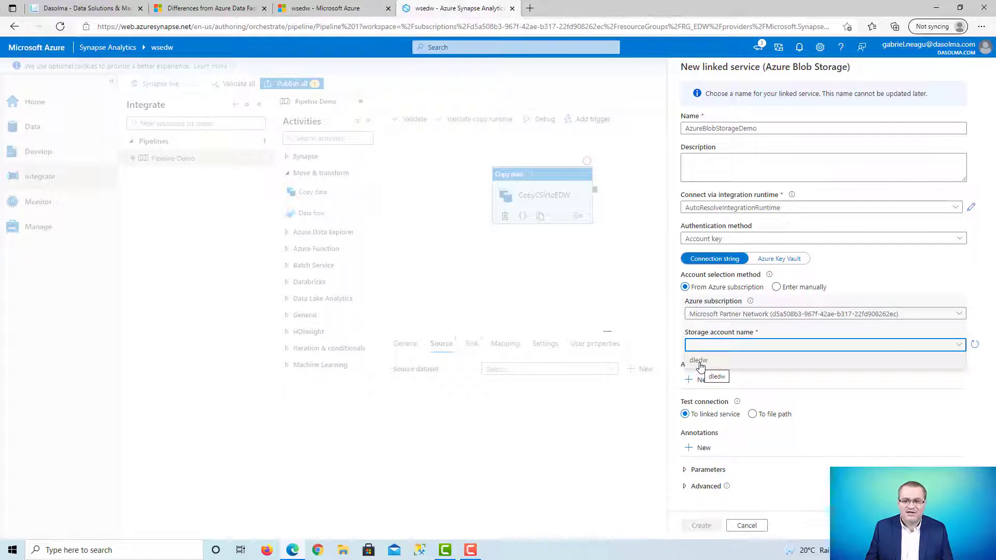
{"action": "left_click", "coordinate": [699, 360]}
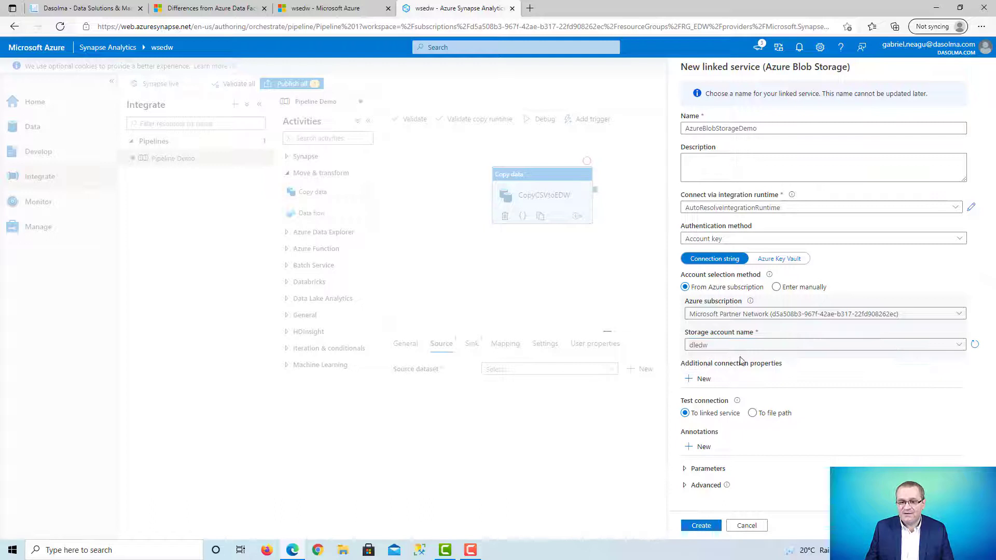
{"action": "left_click", "coordinate": [701, 525]}
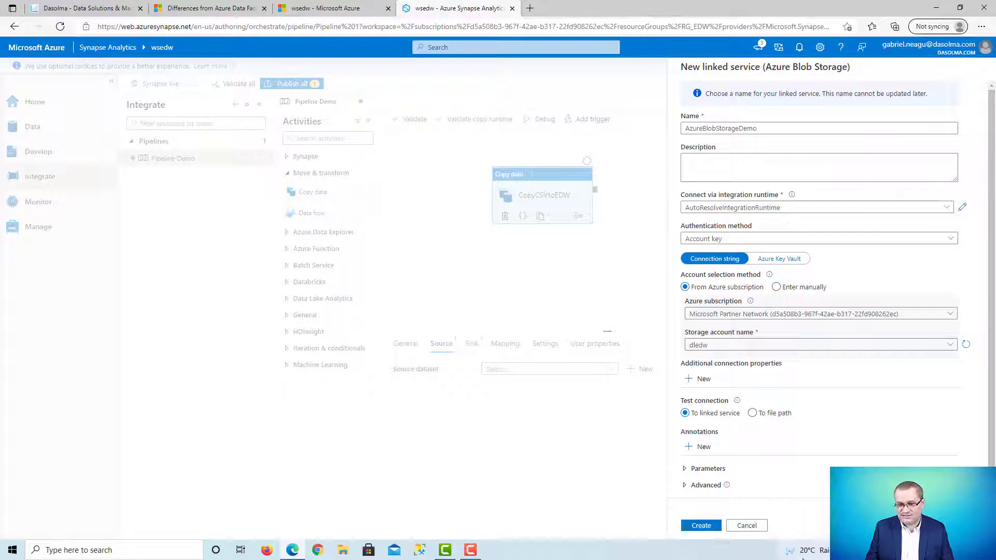
{"action": "left_click", "coordinate": [701, 525]}
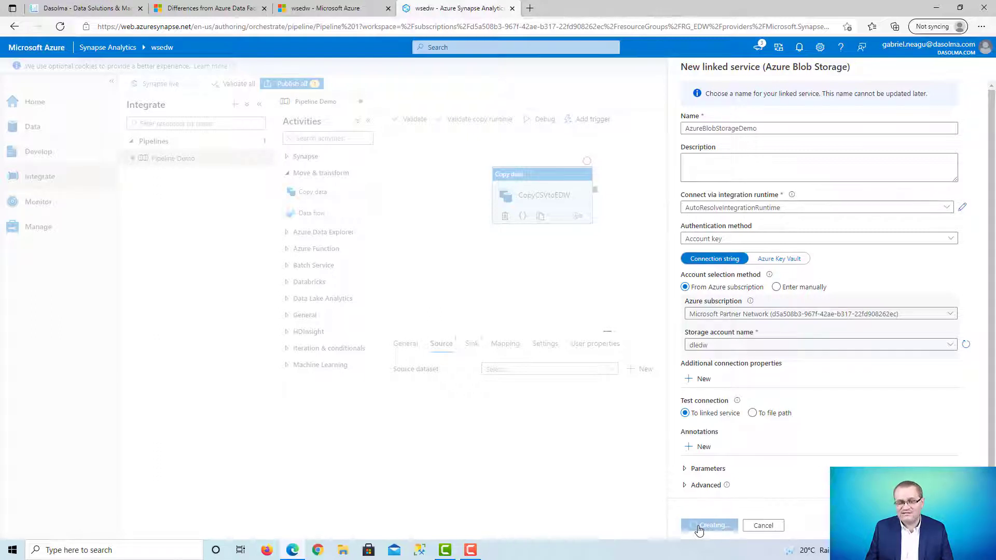
{"action": "left_click", "coordinate": [707, 525]}
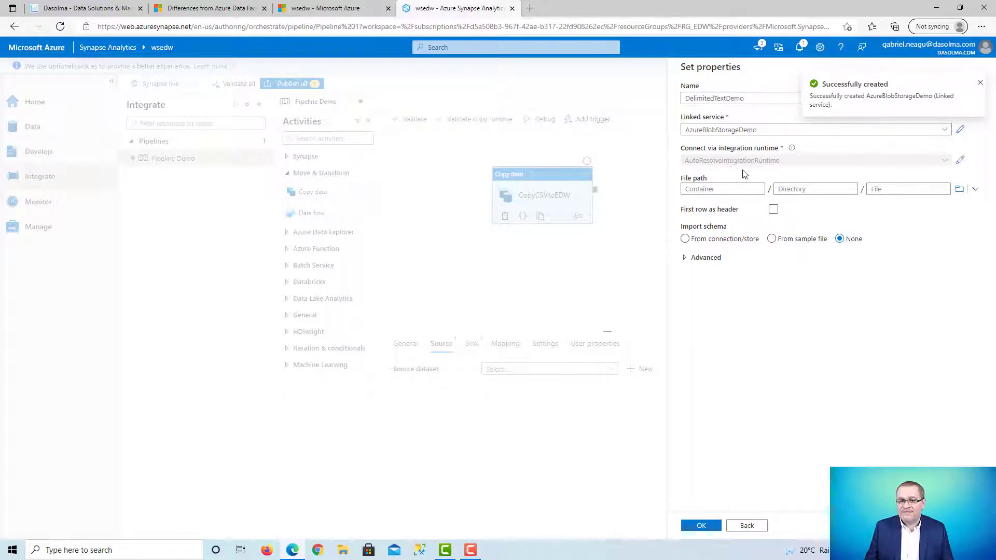
Set the dataset's file path to Customers.csv in the fsedw container, then switch to the Azure portal
{"action": "left_click", "coordinate": [722, 189]}
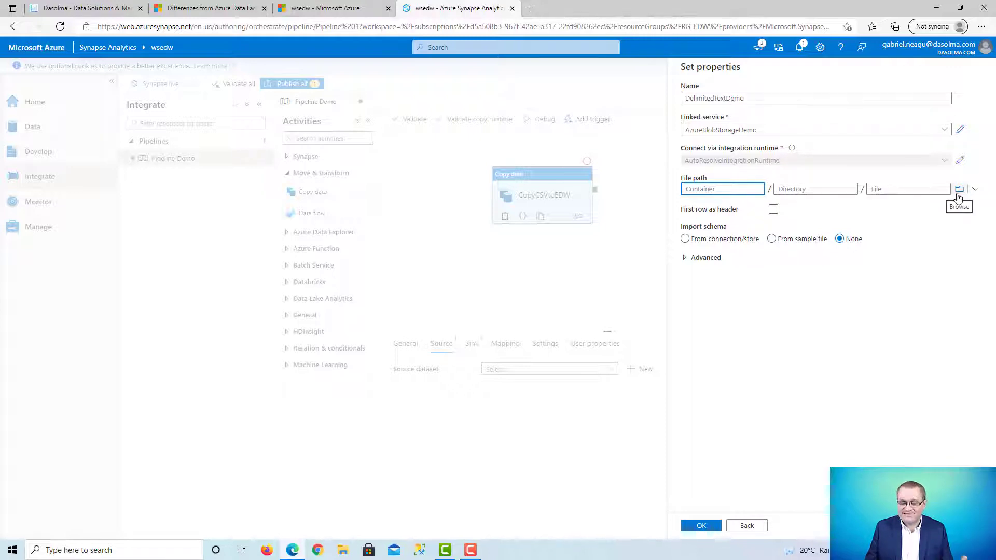
{"action": "left_click", "coordinate": [960, 189]}
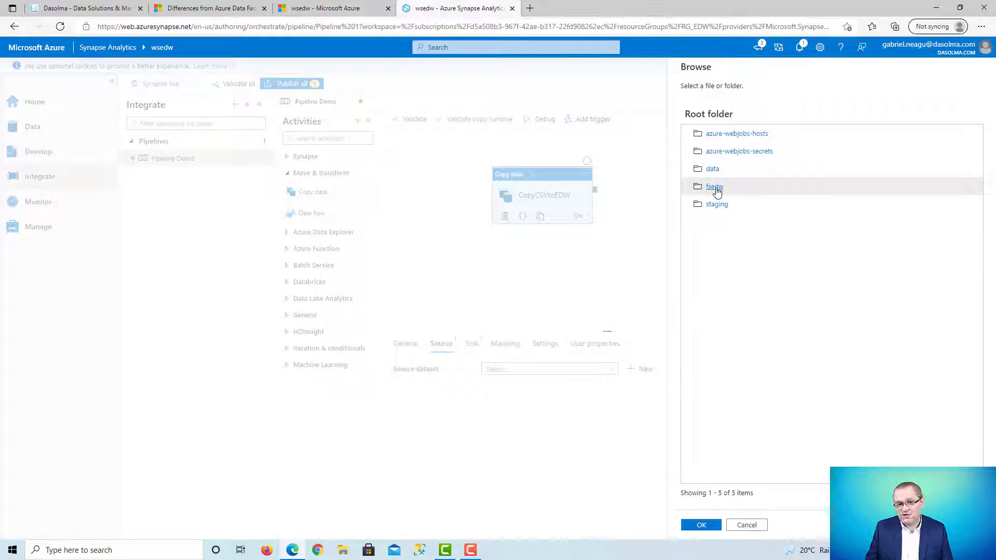
{"action": "double_click", "coordinate": [714, 186]}
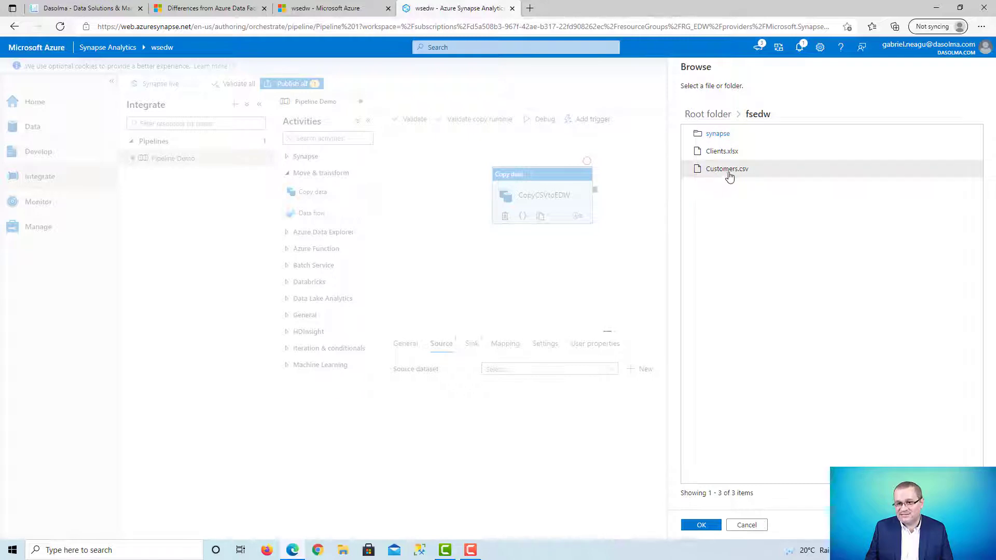
{"action": "left_click", "coordinate": [727, 168]}
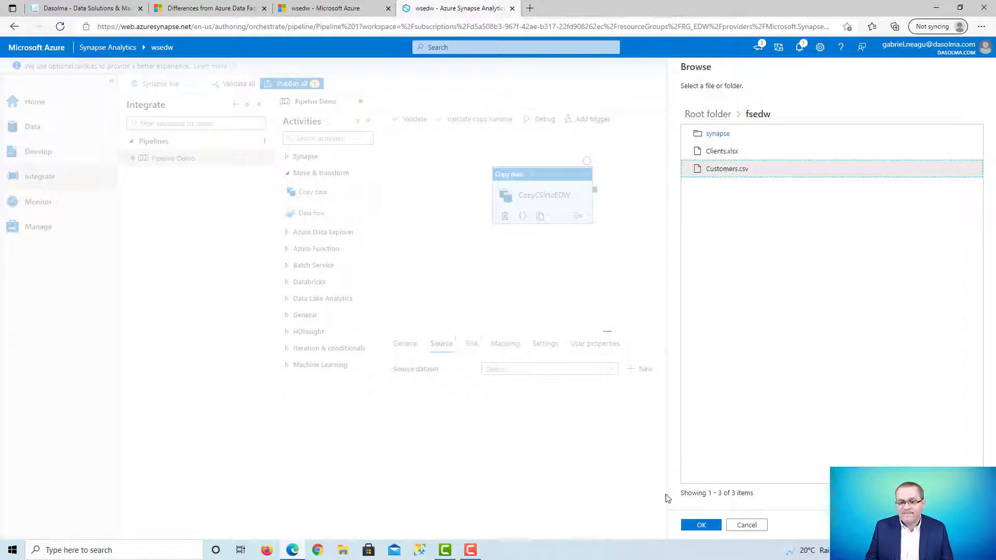
{"action": "left_click", "coordinate": [700, 524]}
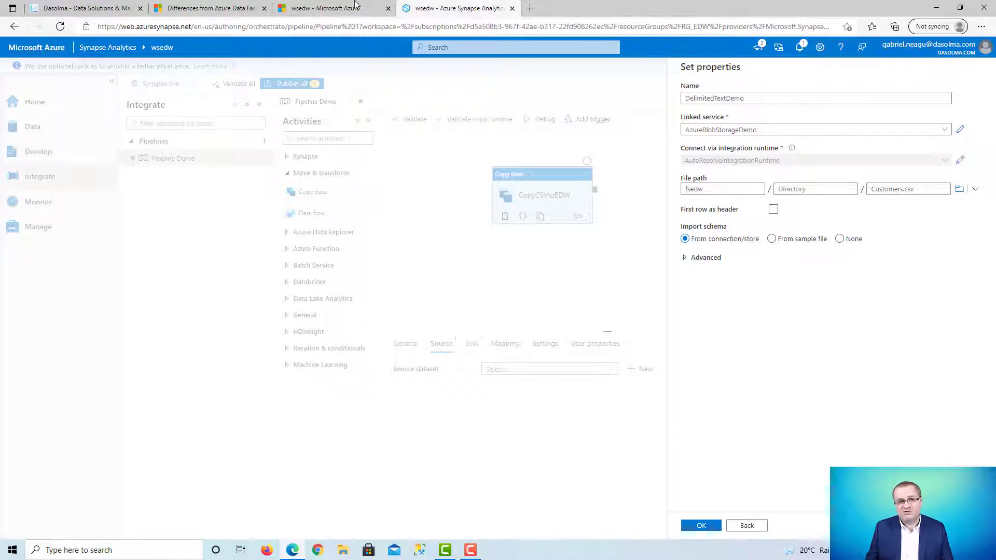
{"action": "left_click", "coordinate": [331, 7]}
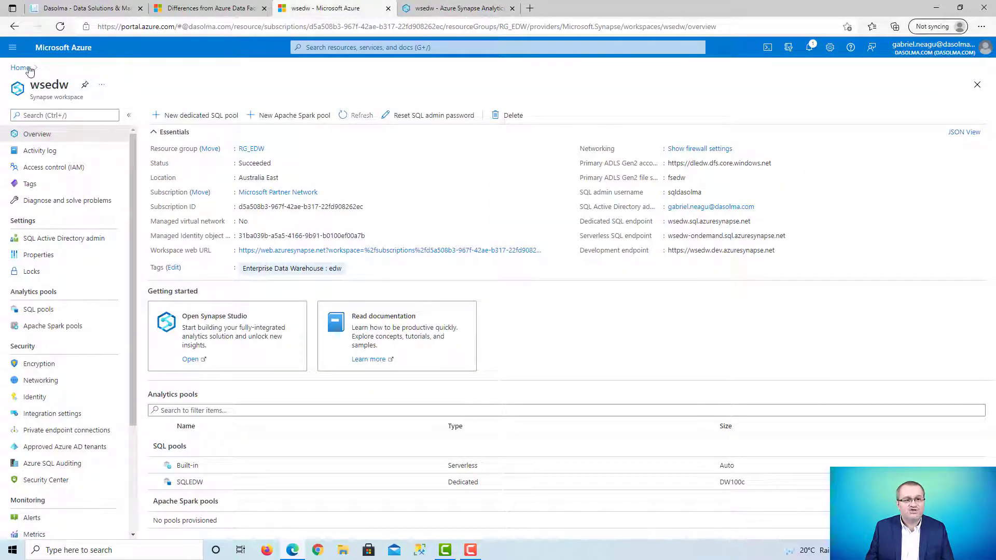
View the fsedw container's files under the dledw storage account in the portal
{"action": "left_click", "coordinate": [20, 68]}
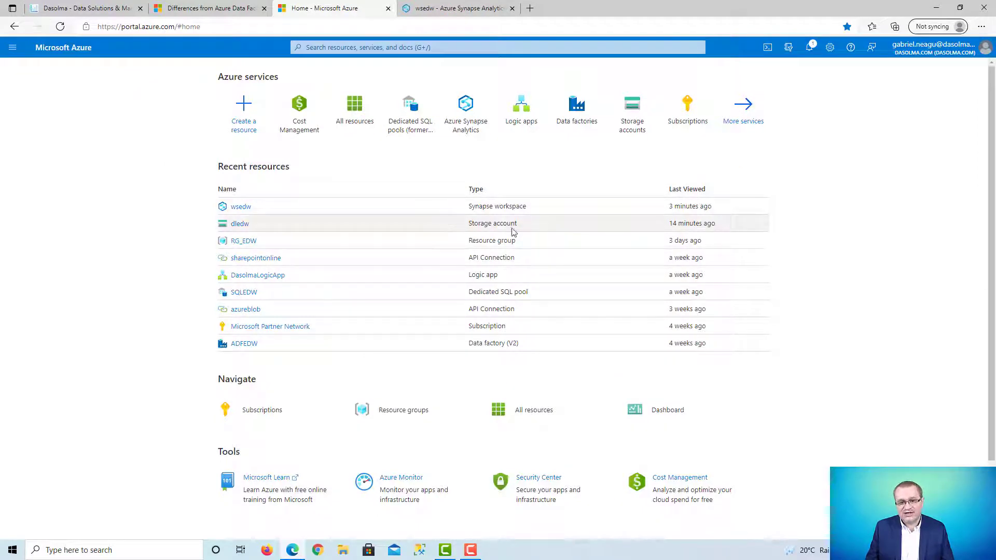
{"action": "left_click", "coordinate": [239, 223]}
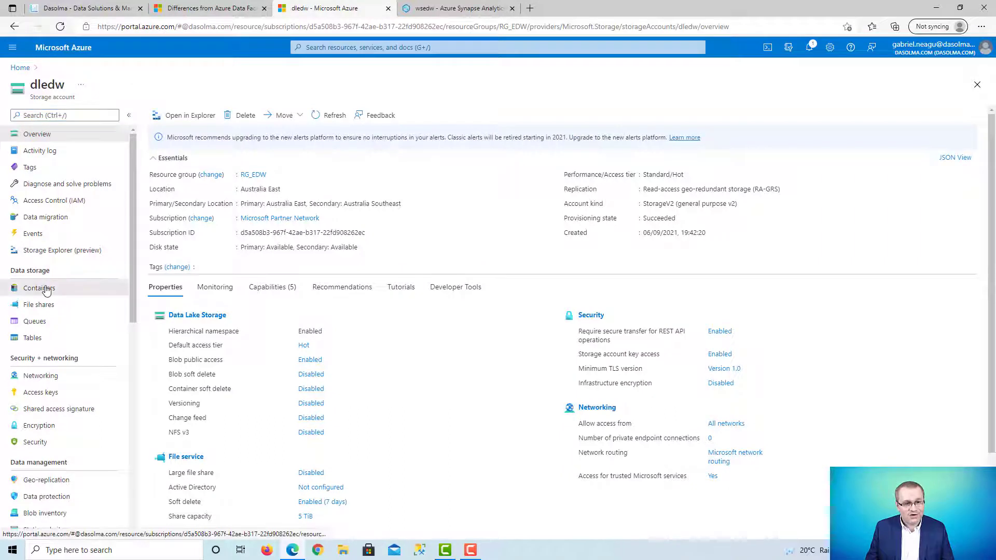
{"action": "left_click", "coordinate": [39, 288]}
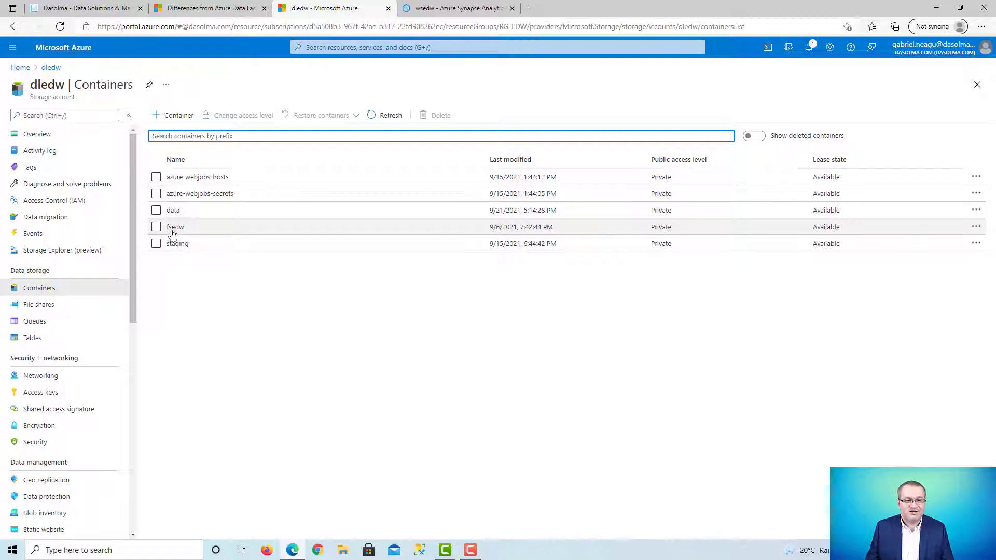
{"action": "left_click", "coordinate": [175, 227]}
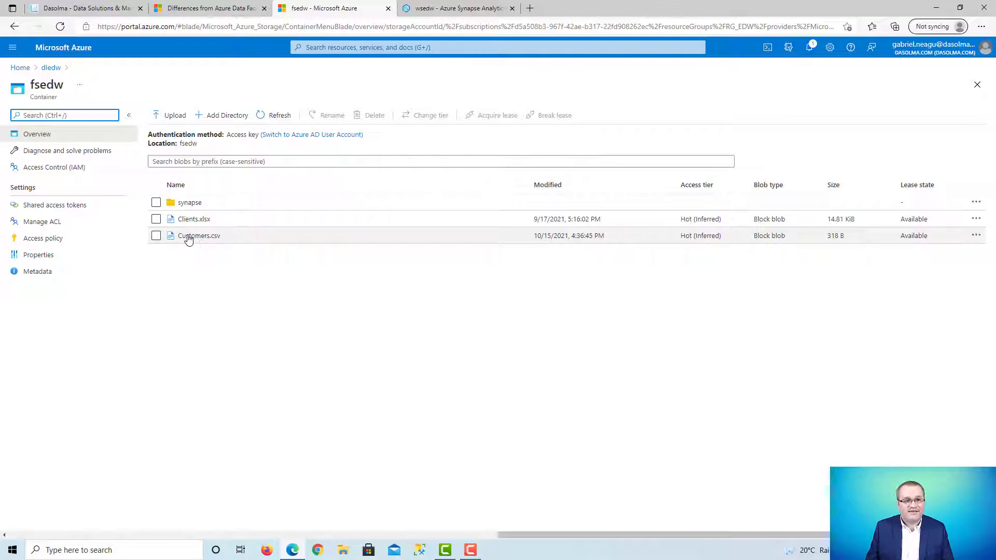
Return to Synapse Studio and confirm DelimitedTextDemo's properties as the source dataset
{"action": "left_click", "coordinate": [456, 8]}
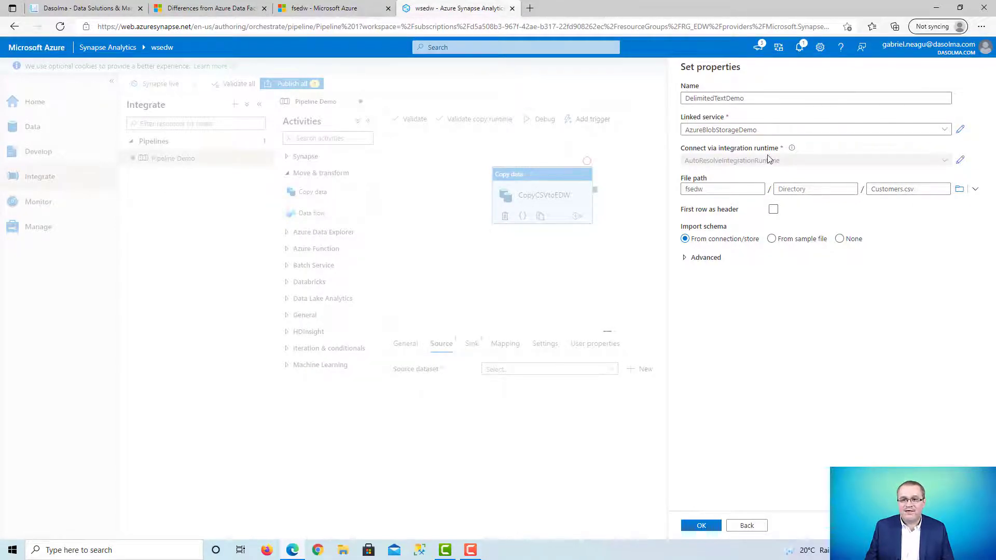
{"action": "mouse_move", "coordinate": [739, 410]}
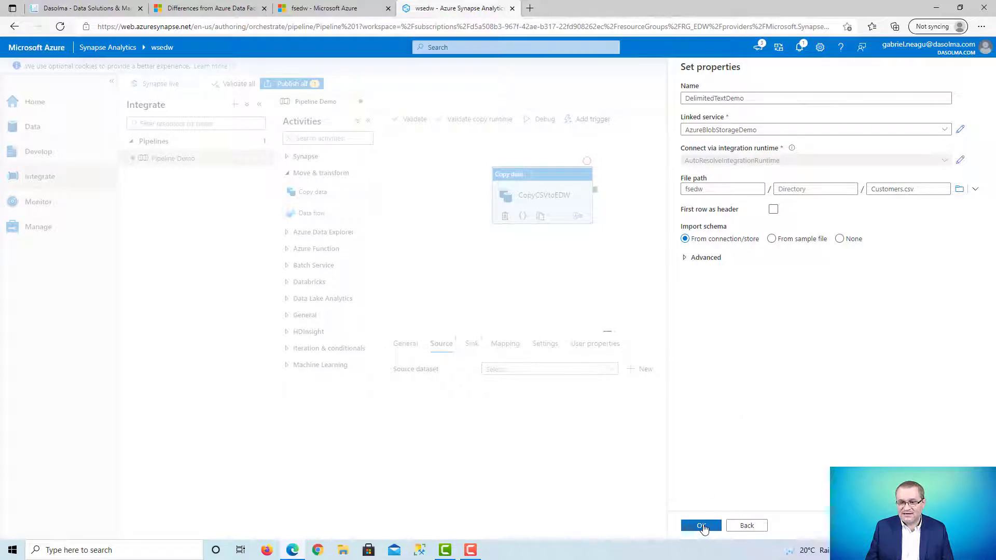
{"action": "left_click", "coordinate": [701, 526]}
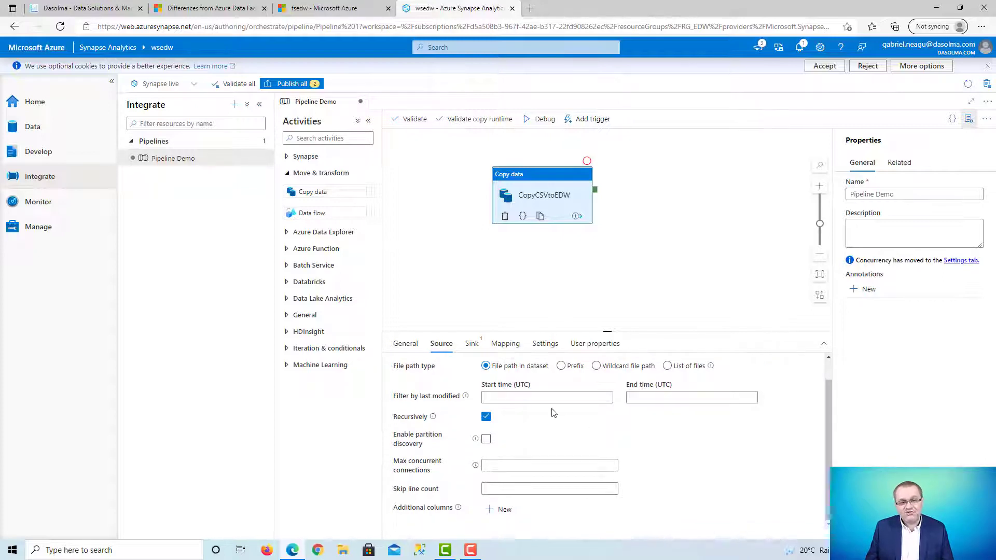
{"action": "mouse_move", "coordinate": [448, 329]}
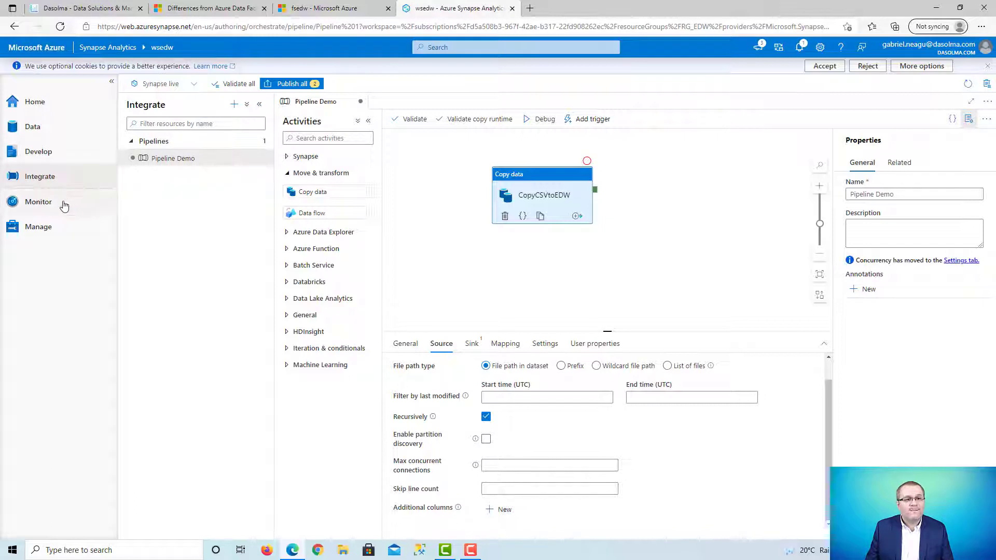
Browse Data hub > Linked > Azure Data Lake Storage Gen2 > fsedw and show actions for Customers.csv
{"action": "left_click", "coordinate": [32, 127]}
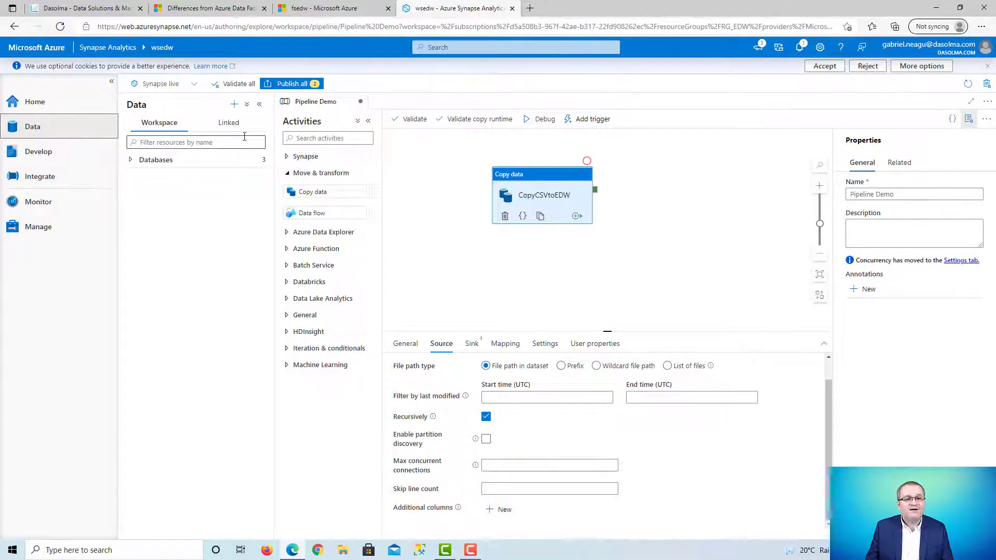
{"action": "left_click", "coordinate": [229, 123]}
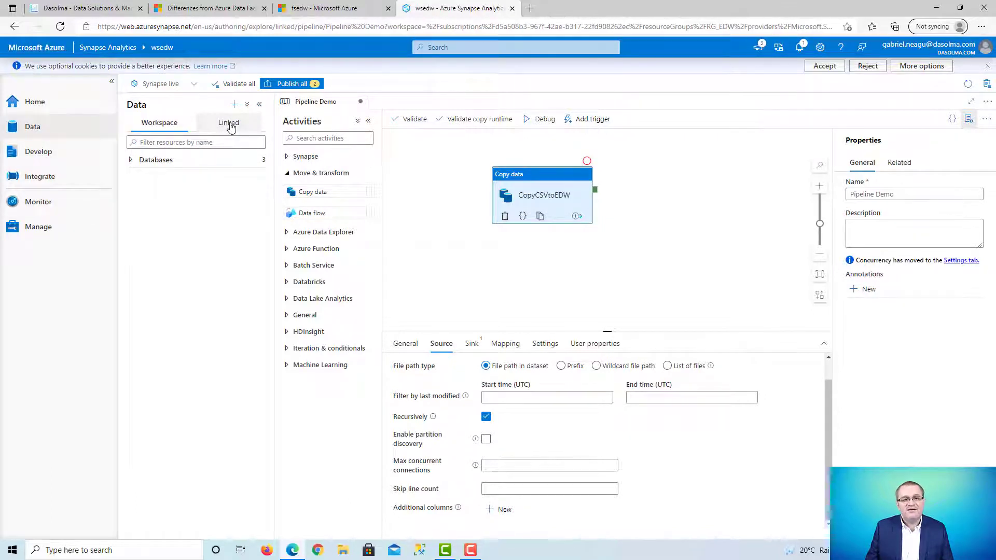
{"action": "left_click", "coordinate": [229, 122]}
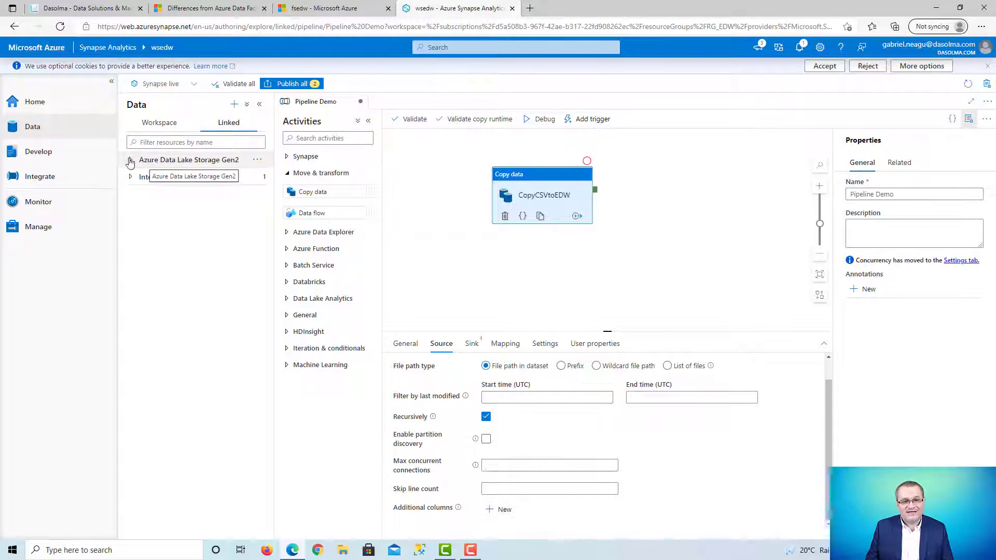
{"action": "left_click", "coordinate": [130, 159]}
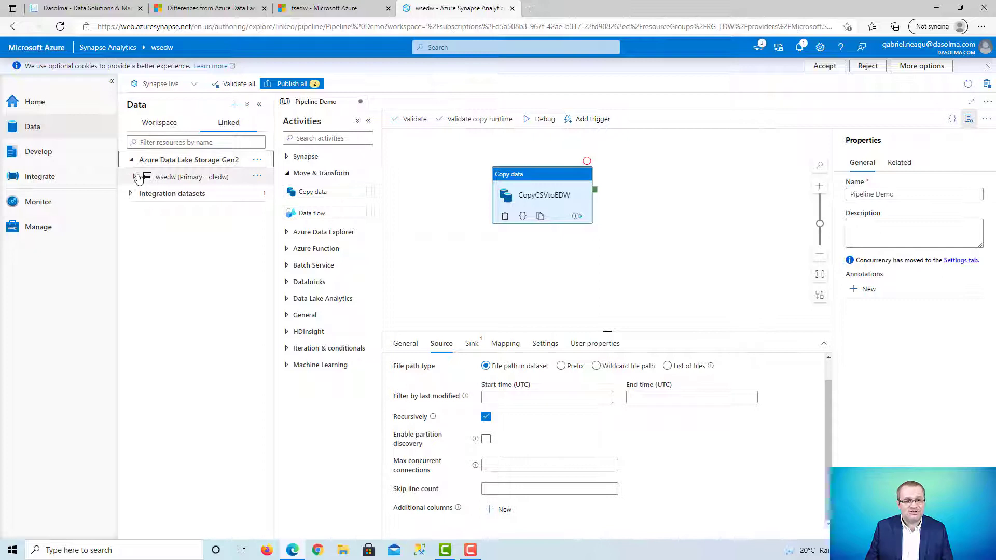
{"action": "left_click", "coordinate": [130, 177]}
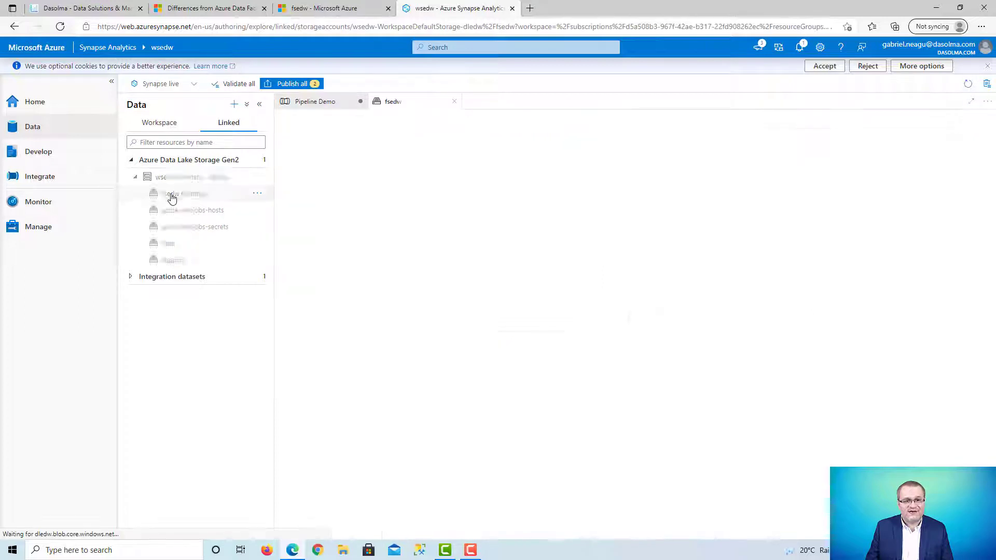
{"action": "left_click", "coordinate": [185, 193]}
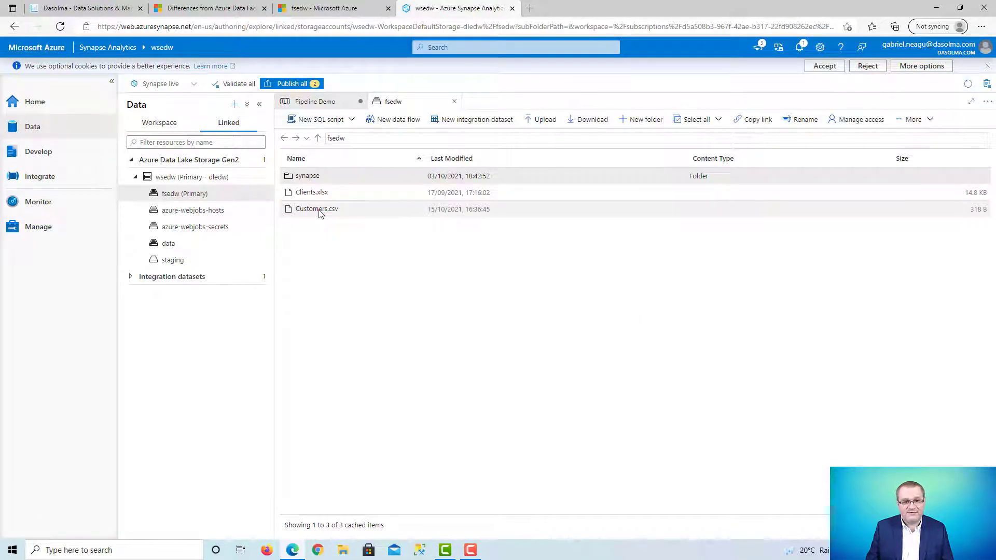
{"action": "right_click", "coordinate": [316, 208]}
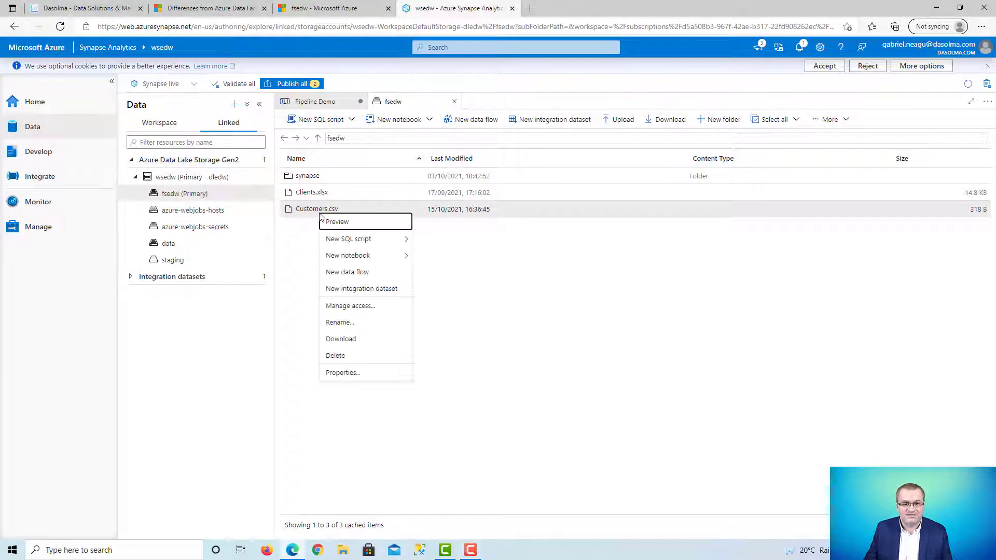
{"action": "mouse_move", "coordinate": [348, 238]}
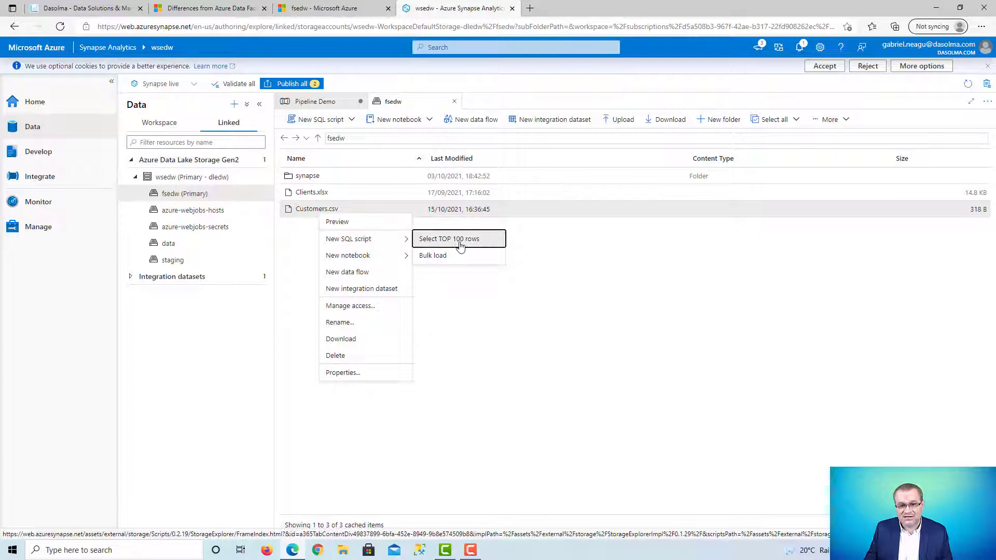
Generate and run a SELECT TOP 100 OPENROWSET query on Customers.csv to preview its rows
{"action": "left_click", "coordinate": [457, 238]}
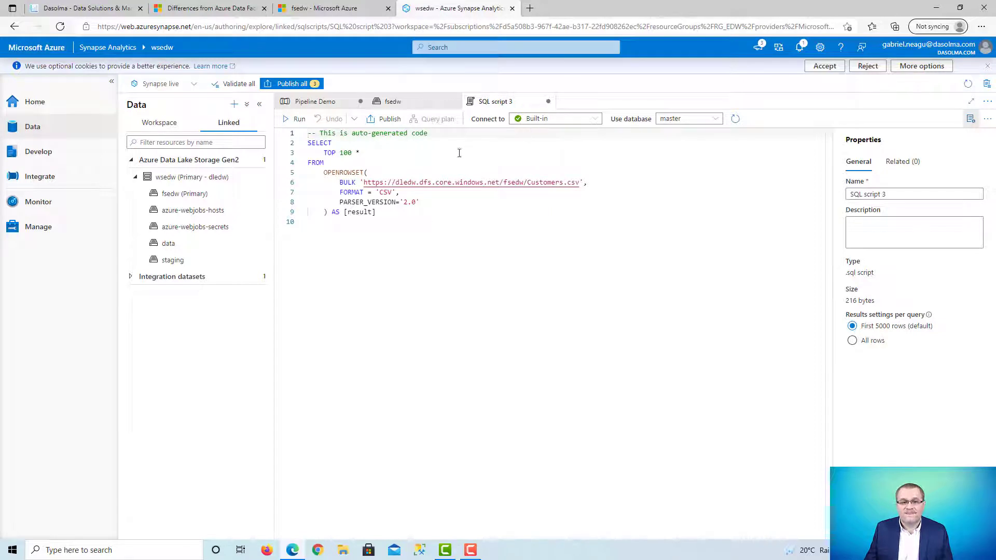
{"action": "mouse_move", "coordinate": [438, 234]}
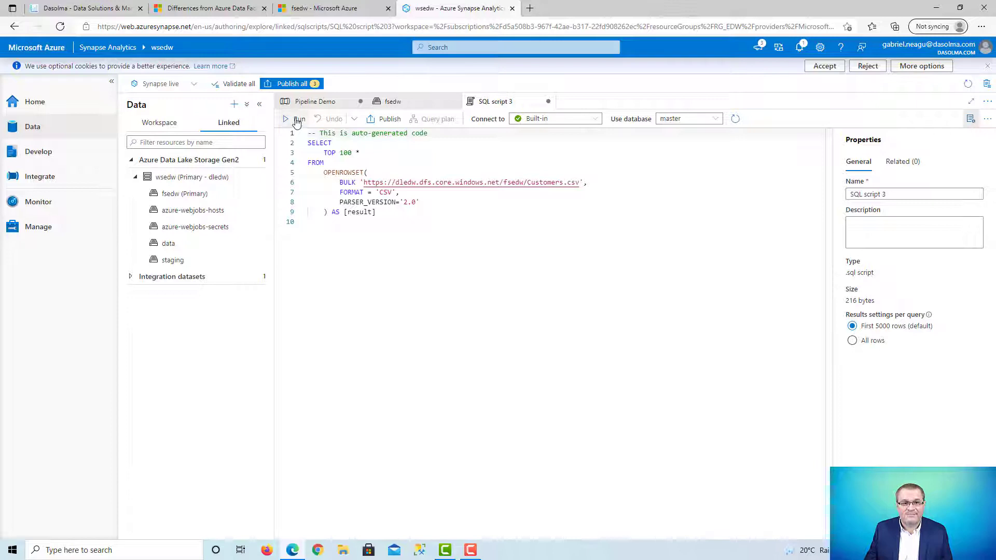
{"action": "left_click", "coordinate": [293, 119]}
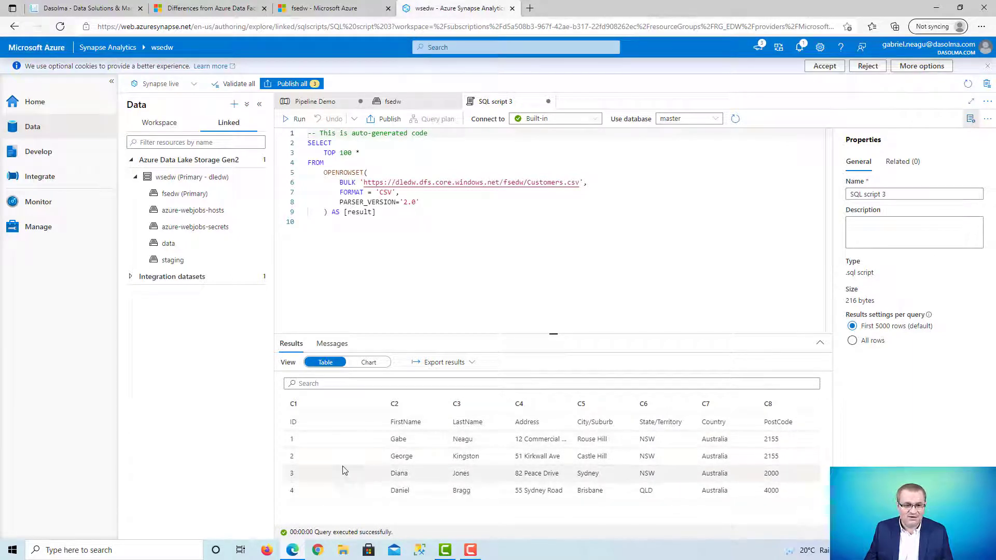
{"action": "mouse_move", "coordinate": [309, 506]}
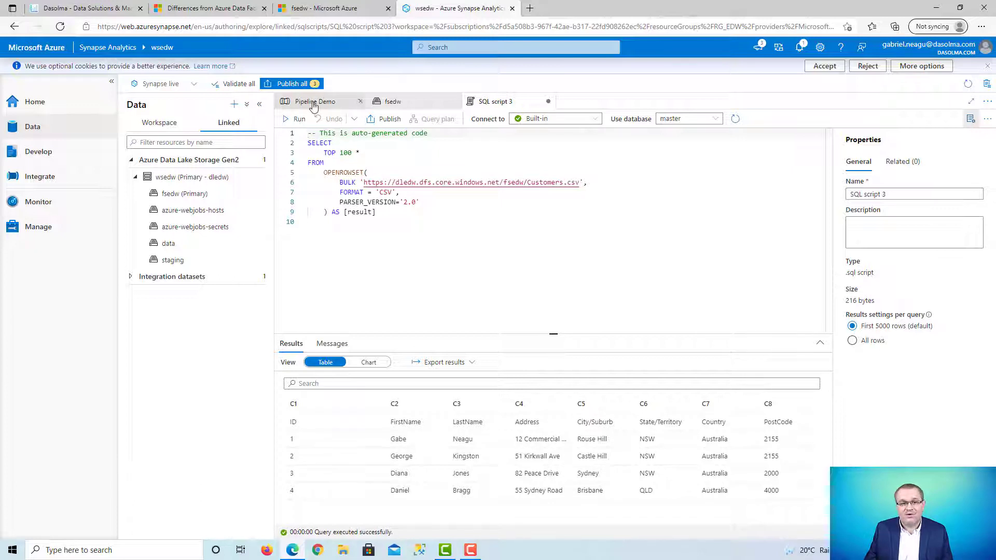
Return to Pipeline Demo and show the CopyCSVtoEDW activity's Sink settings
{"action": "left_click", "coordinate": [311, 102]}
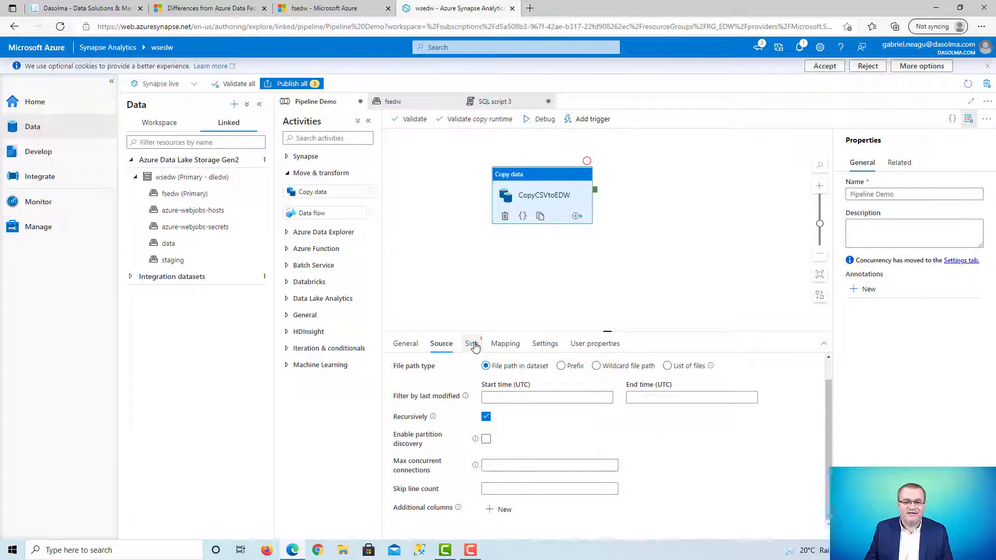
{"action": "left_click", "coordinate": [470, 343]}
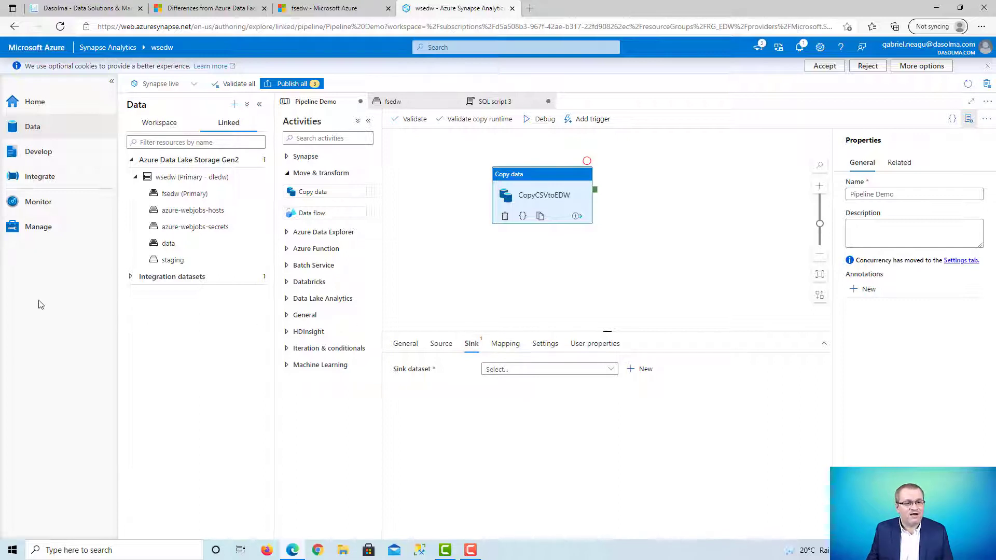
Review the SQLEDW dedicated pool's details from the Manage SQL pools list
{"action": "left_click", "coordinate": [37, 227]}
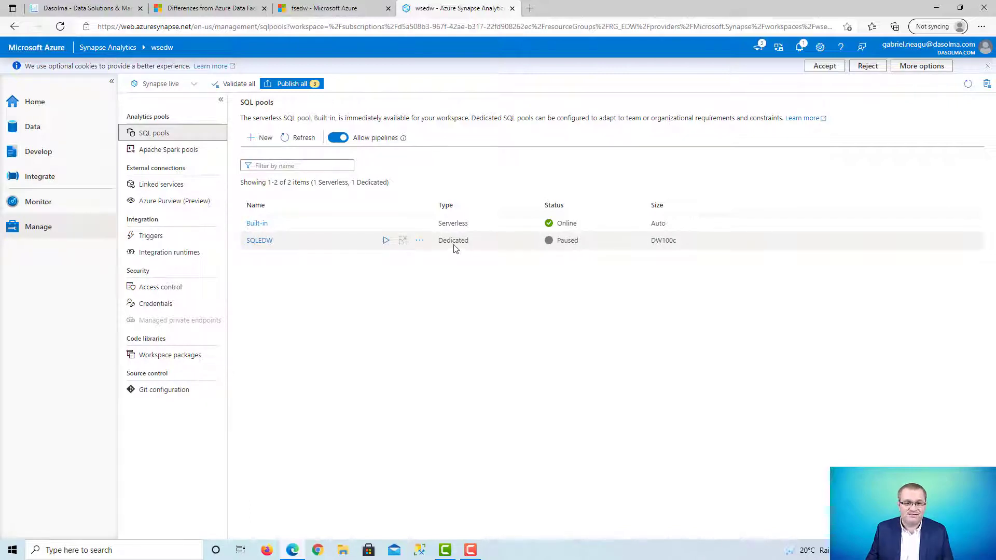
{"action": "mouse_move", "coordinate": [569, 249]}
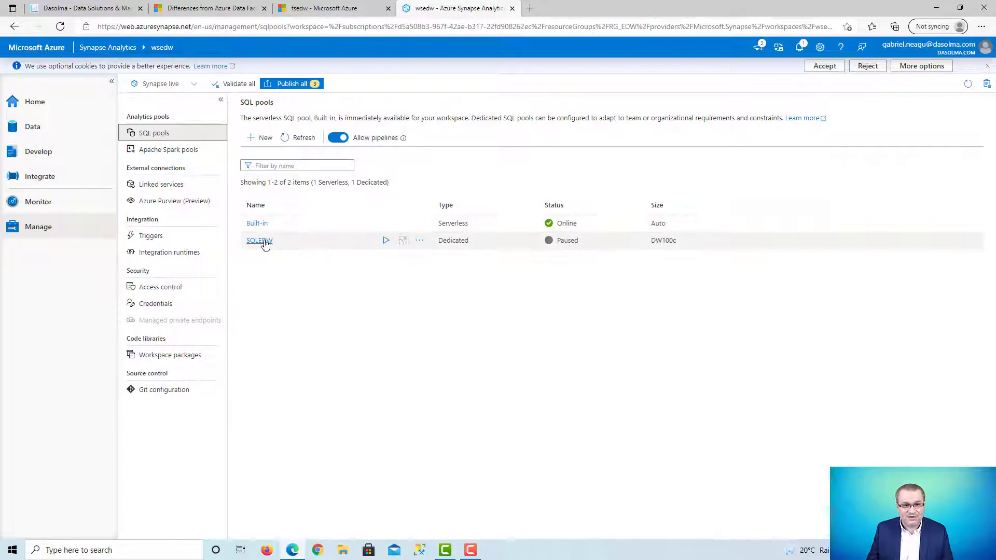
{"action": "left_click", "coordinate": [259, 241]}
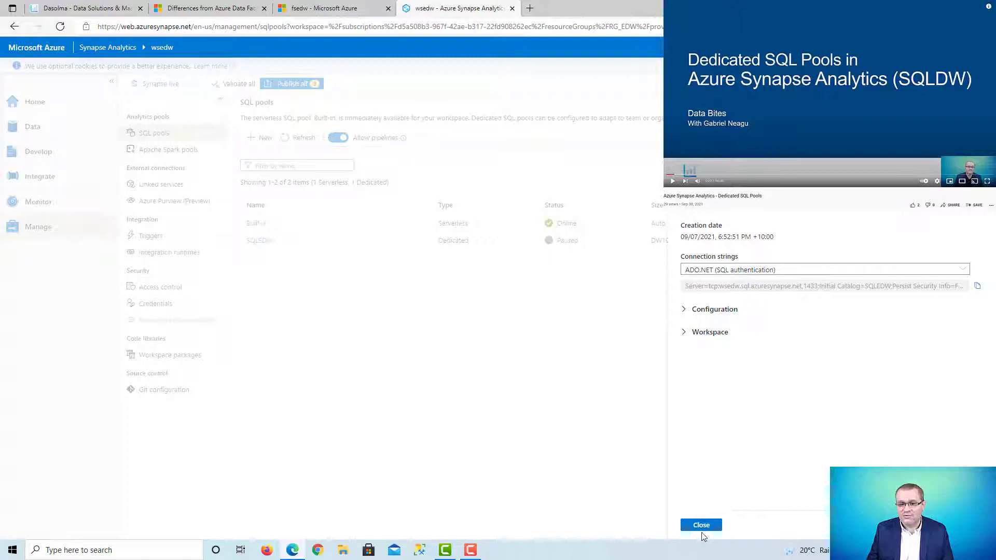
{"action": "left_click", "coordinate": [701, 524]}
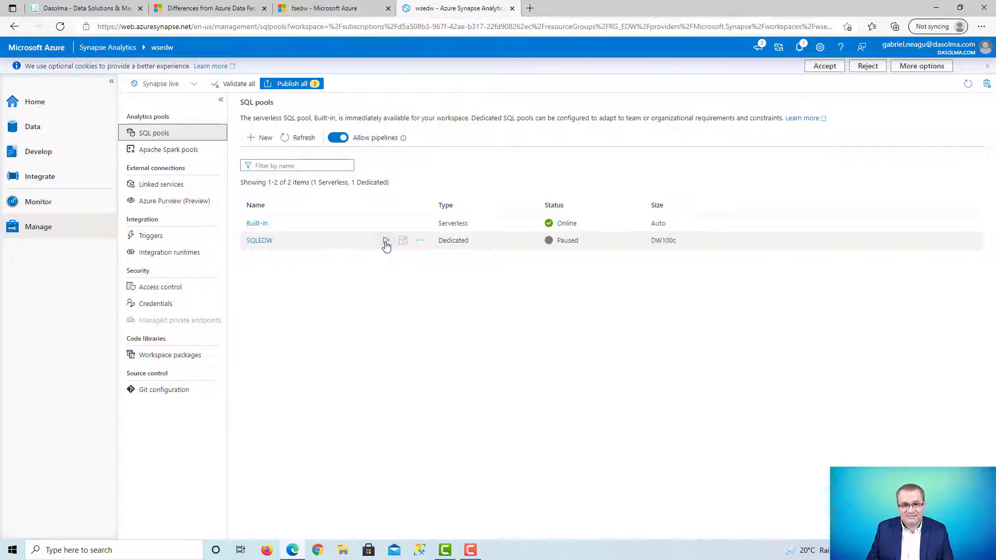
Resume the paused SQLEDW pool and return to the Pipeline Demo pipeline
{"action": "left_click", "coordinate": [385, 240]}
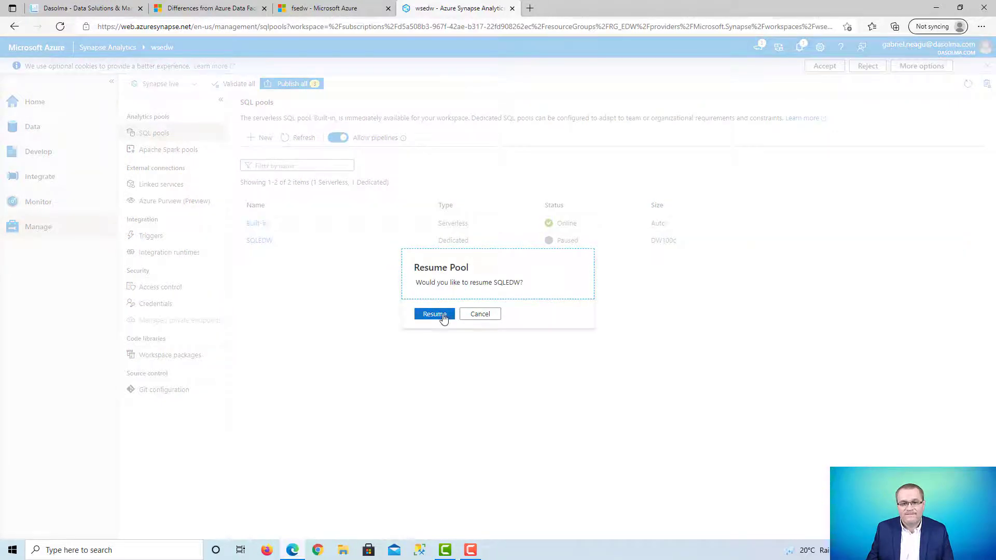
{"action": "left_click", "coordinate": [434, 314]}
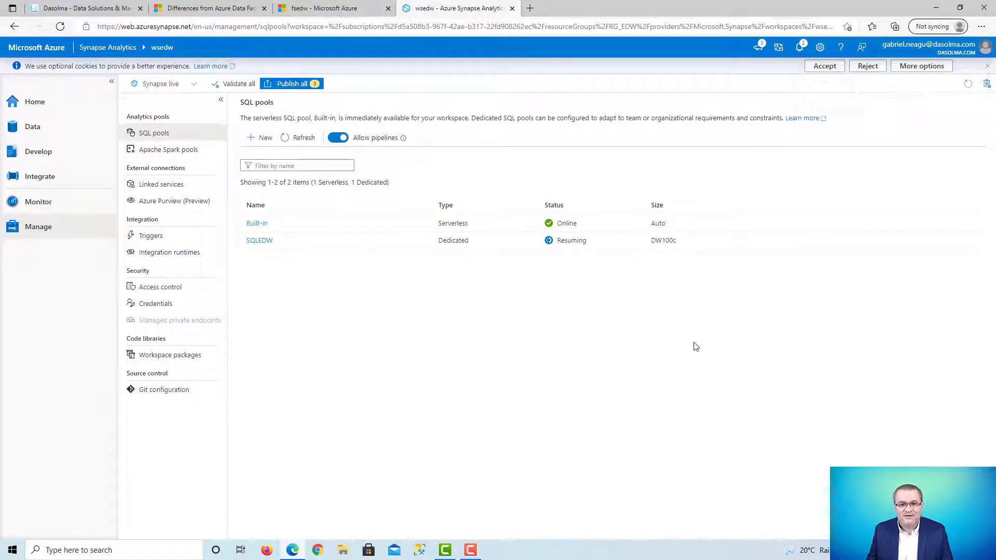
{"action": "mouse_move", "coordinate": [568, 351]}
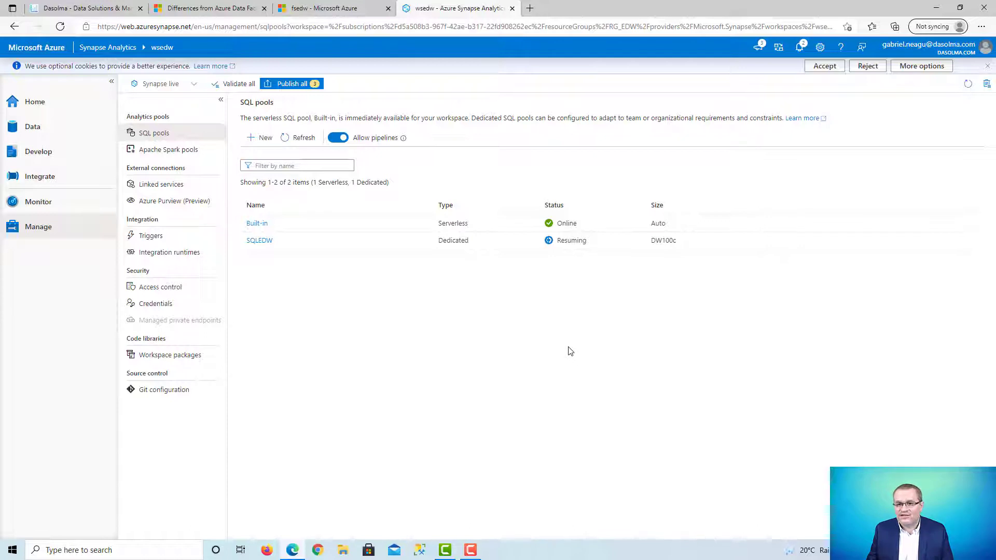
{"action": "mouse_move", "coordinate": [587, 297]}
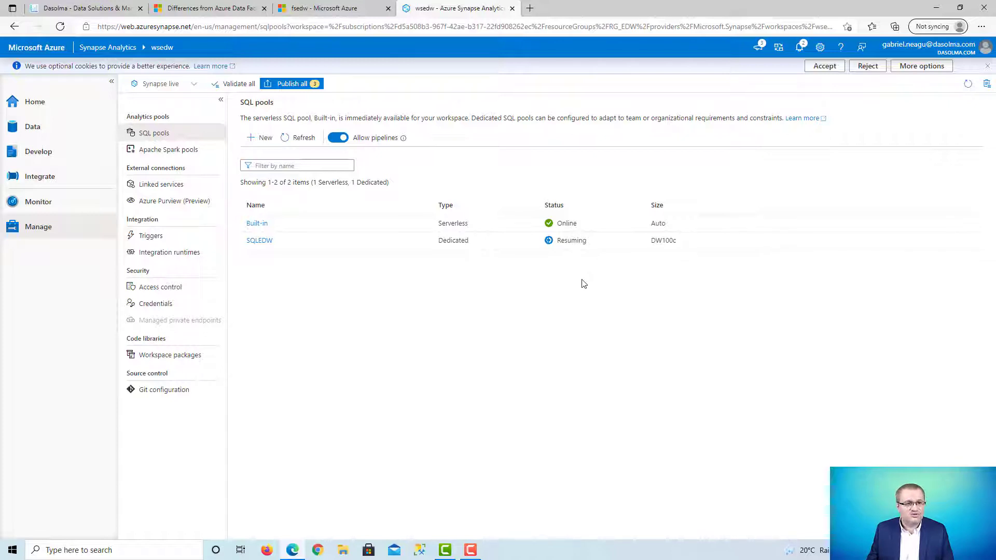
{"action": "left_click", "coordinate": [39, 176]}
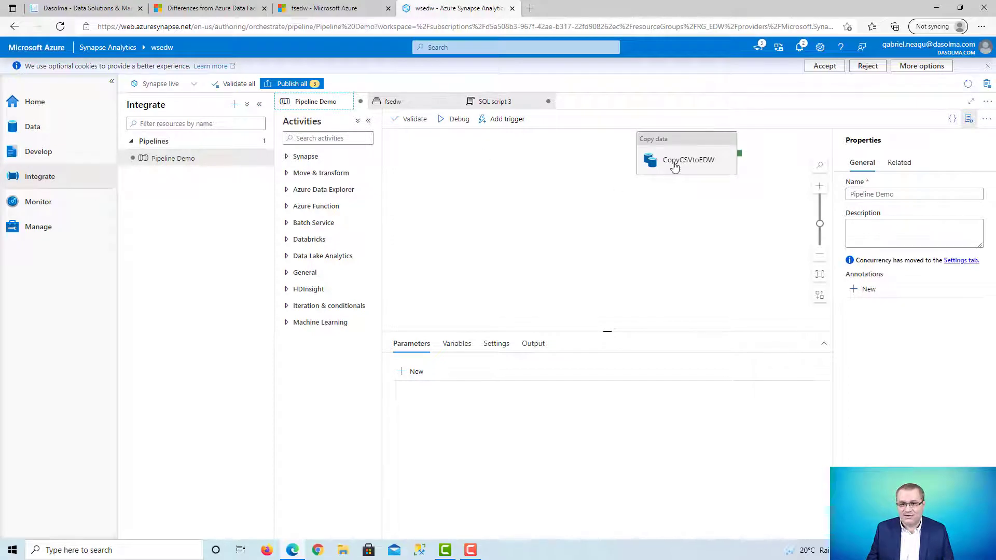
Start a new sink dataset for CopyCSVtoEDW using the Azure Synapse dedicated SQL pool data store
{"action": "left_click", "coordinate": [688, 159]}
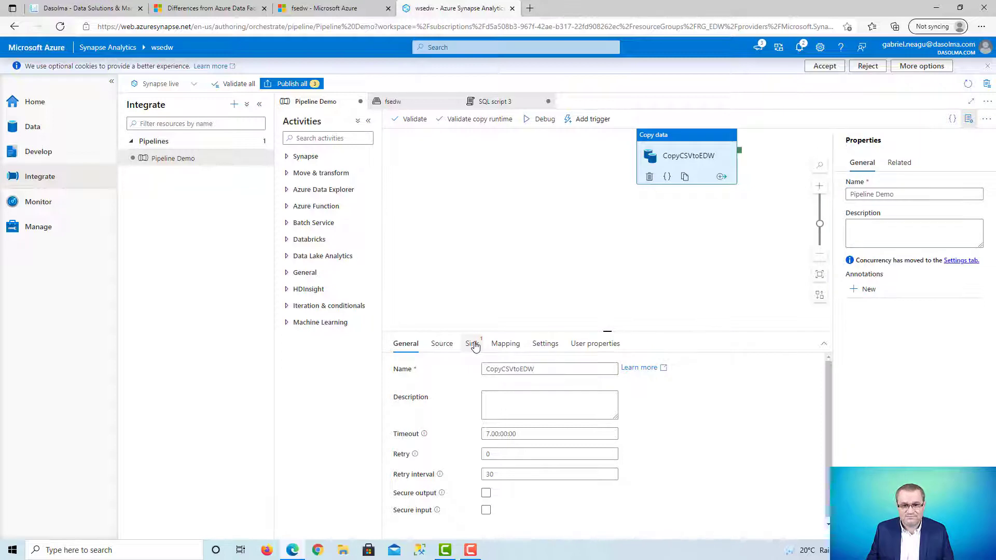
{"action": "left_click", "coordinate": [470, 343]}
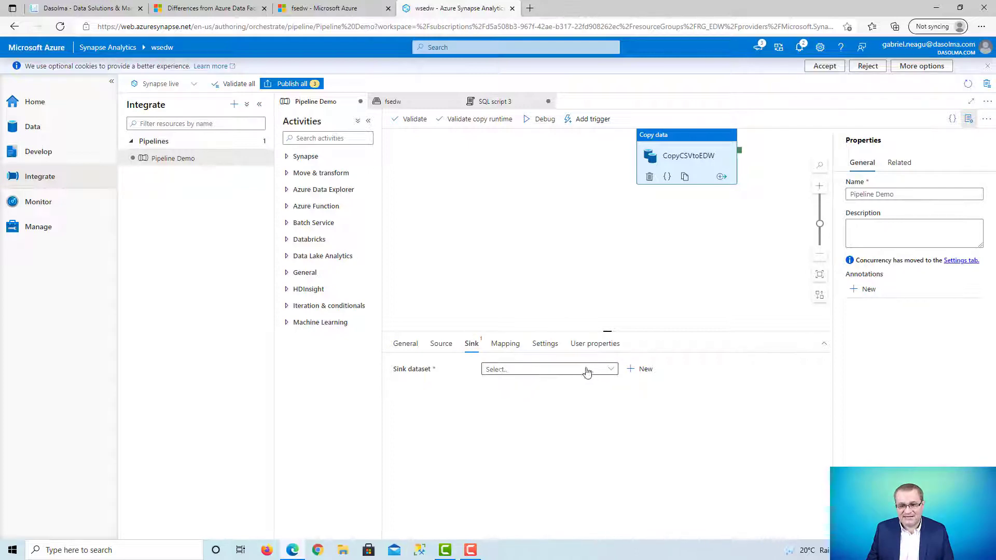
{"action": "left_click", "coordinate": [645, 369]}
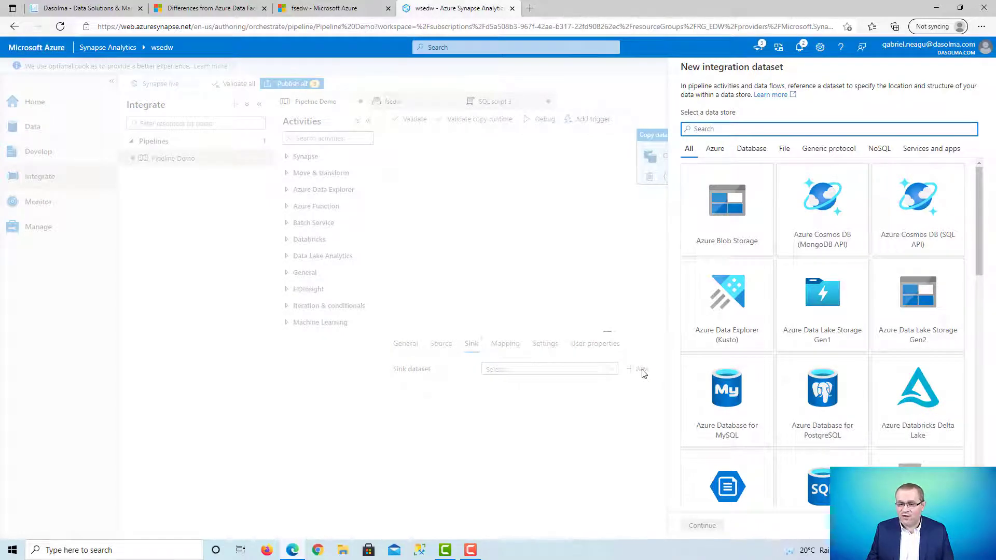
{"action": "scroll", "scroll_direction": "down", "scroll_amount": 3}
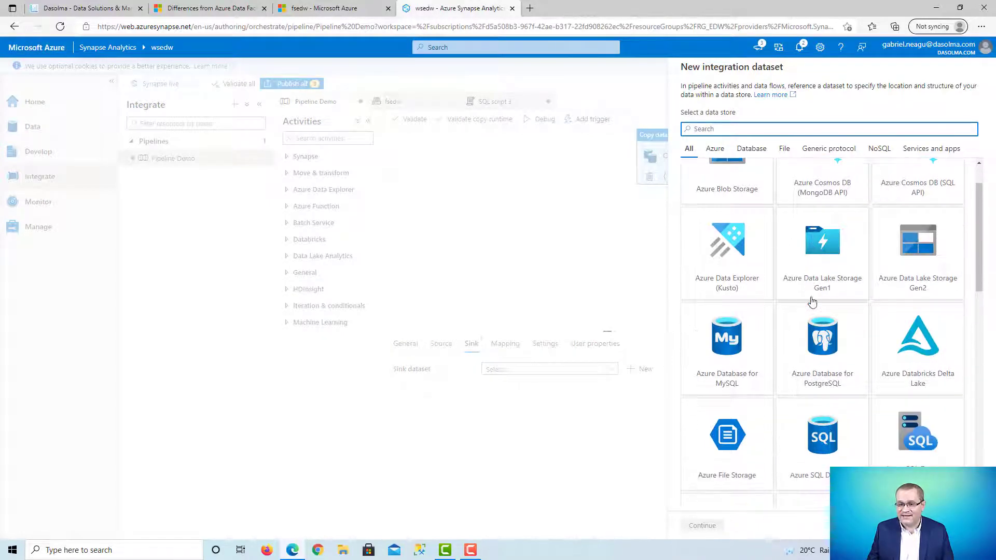
{"action": "mouse_move", "coordinate": [810, 305]}
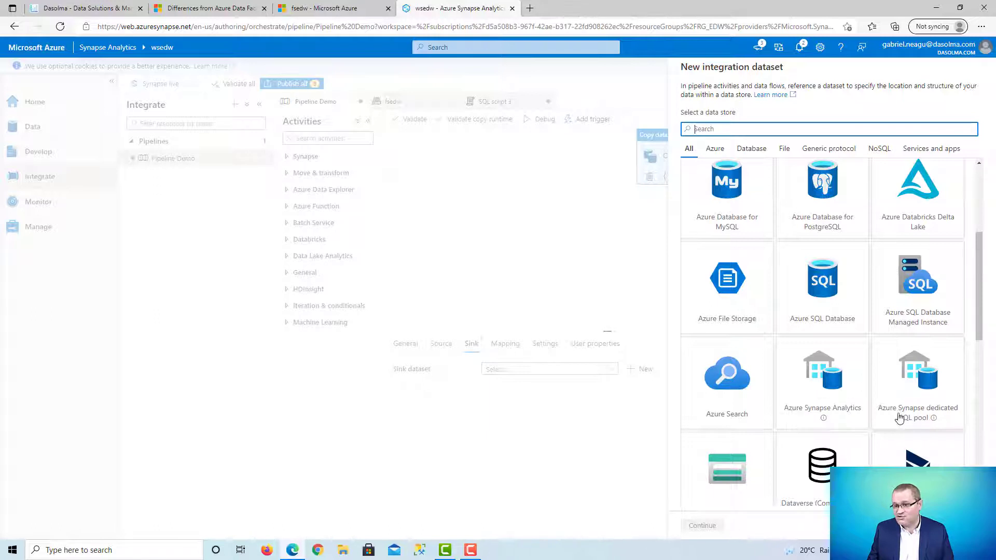
{"action": "left_click", "coordinate": [917, 375]}
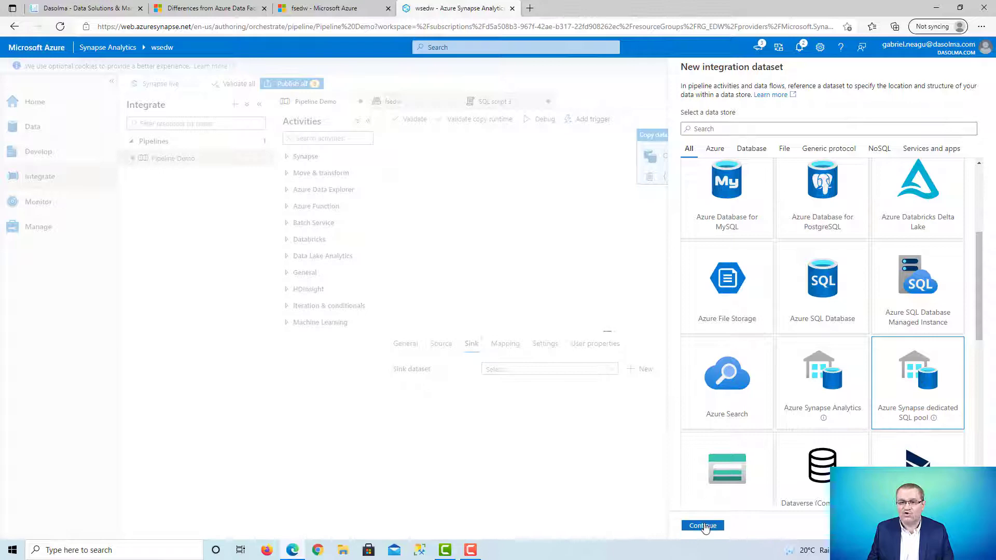
{"action": "left_click", "coordinate": [702, 526]}
{"action": "type", "text": "SqlPoolTableDe"}
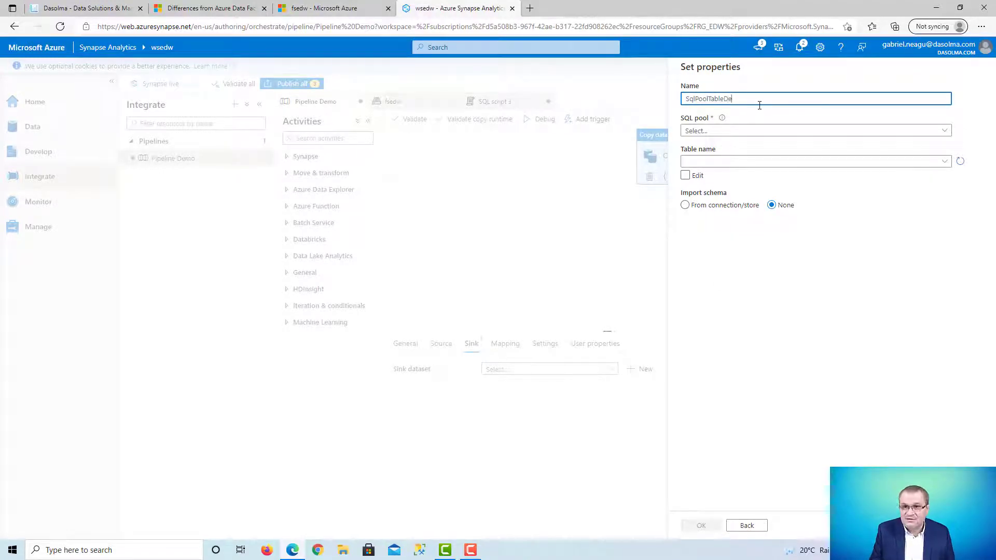
Name the dataset SqlPoolTableDemo, pick the SQLEDW pool and try loading its table list
{"action": "type", "text": "mo"}
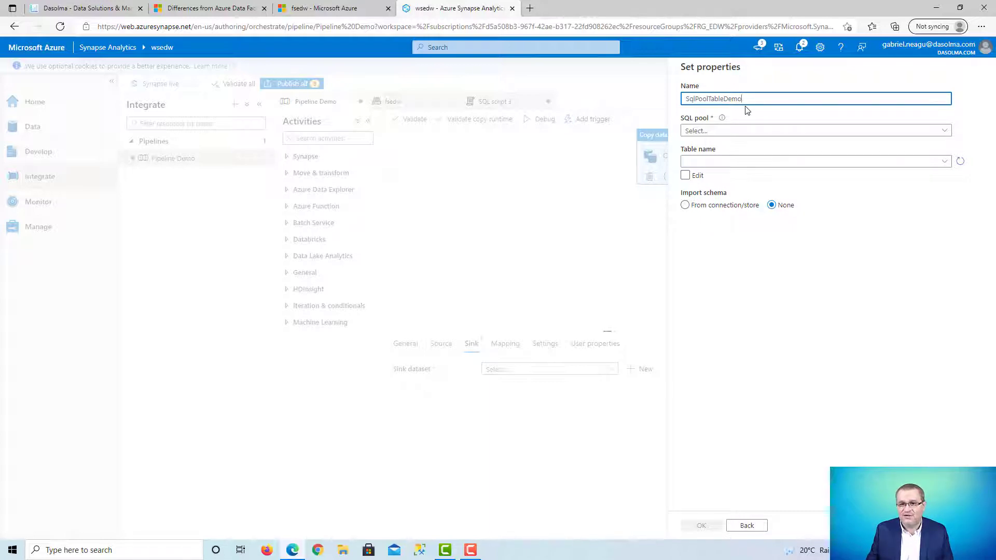
{"action": "left_click", "coordinate": [814, 130]}
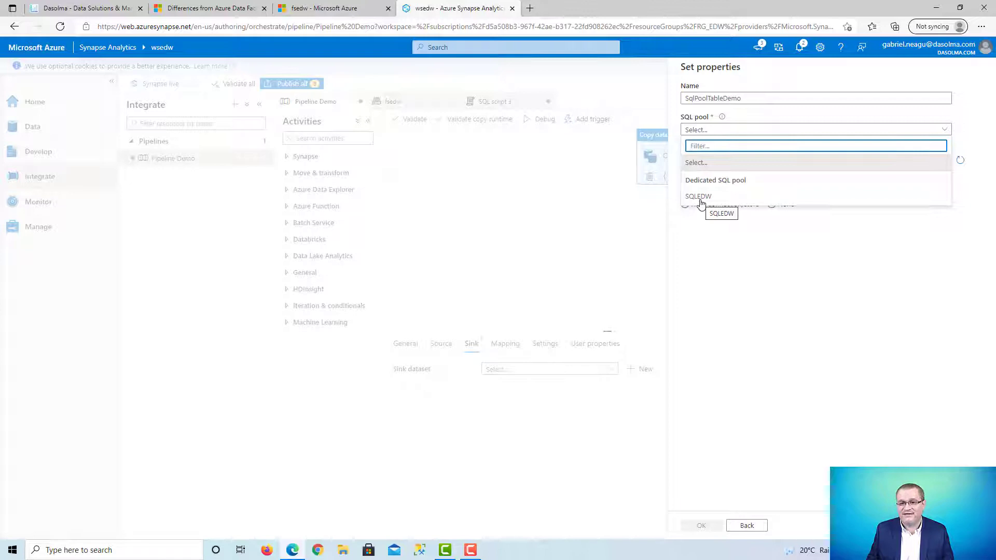
{"action": "left_click", "coordinate": [698, 195]}
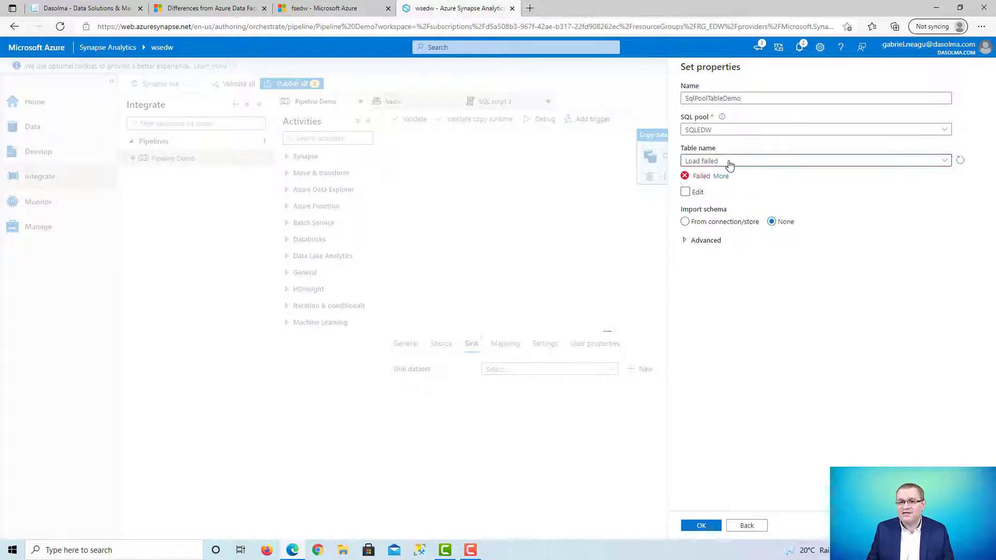
{"action": "left_click", "coordinate": [815, 161]}
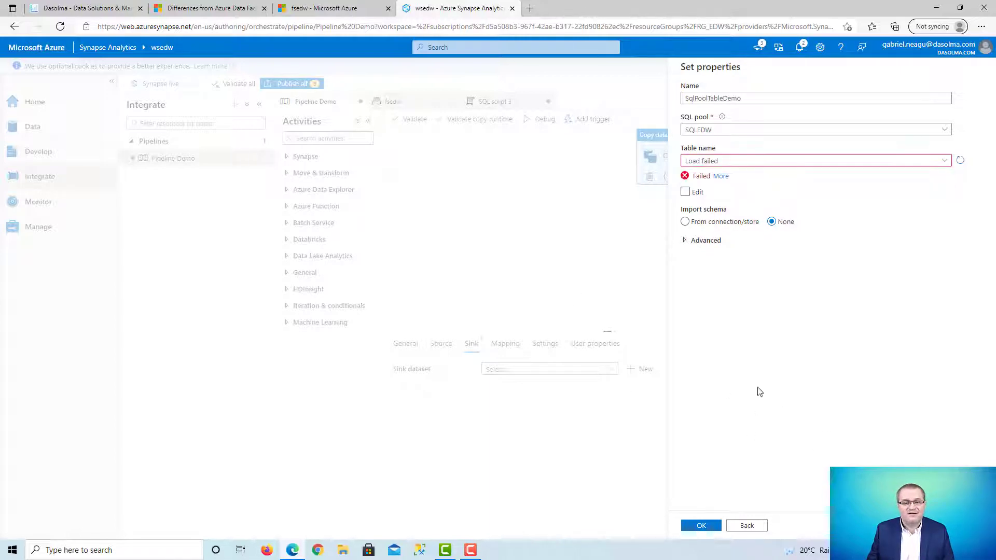
{"action": "mouse_move", "coordinate": [464, 240]}
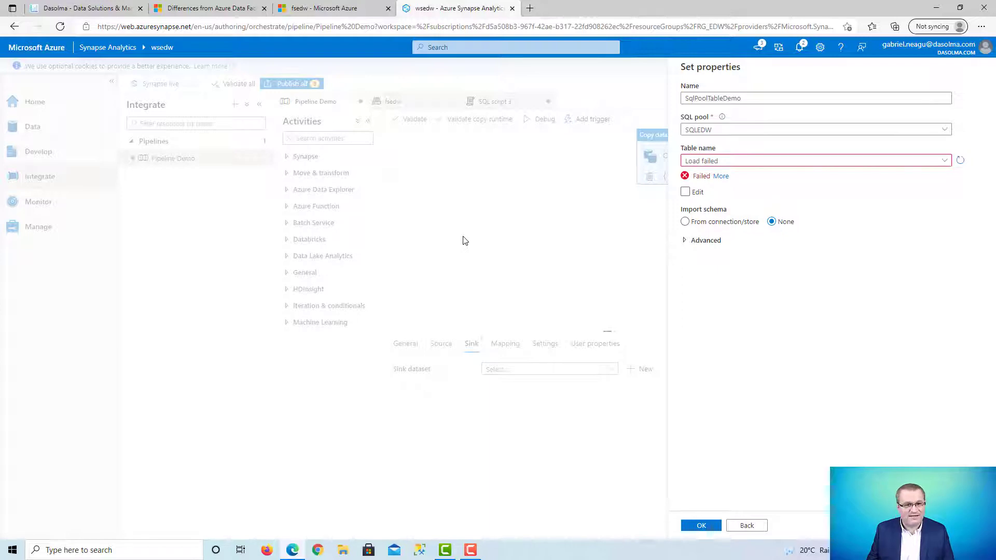
{"action": "mouse_move", "coordinate": [604, 295]}
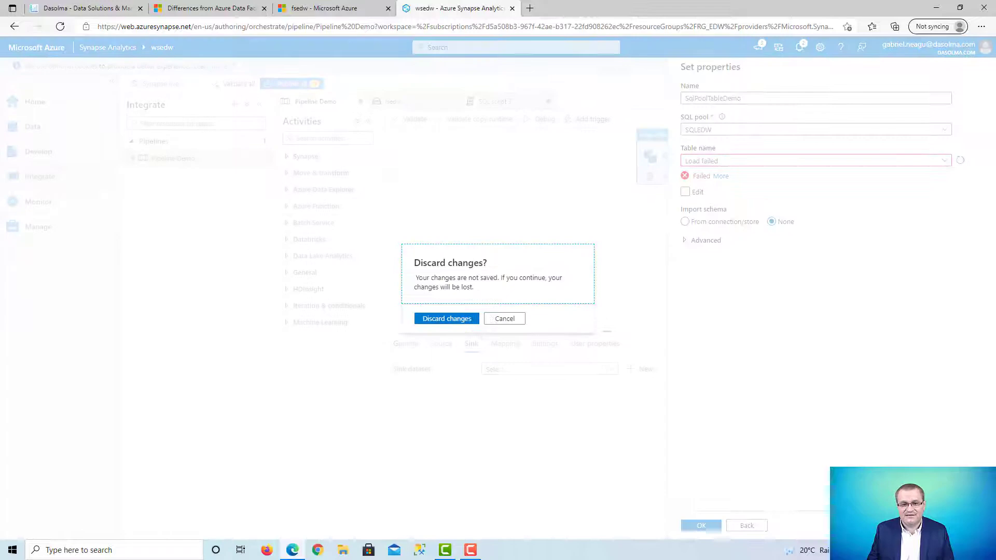
Discard the unfinished dataset and check SQLEDW's status in the SQL pools list
{"action": "left_click", "coordinate": [446, 318]}
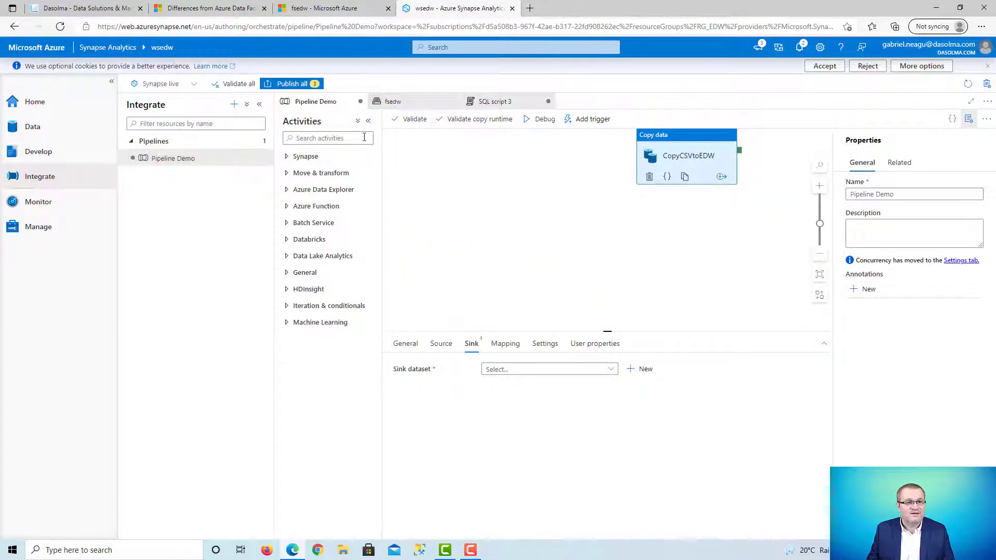
{"action": "left_click", "coordinate": [37, 227]}
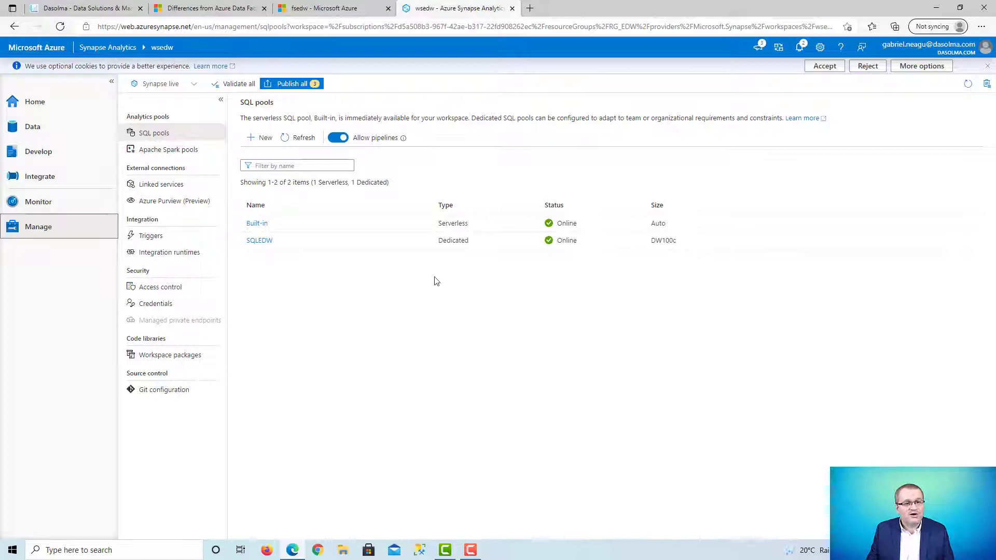
{"action": "left_click", "coordinate": [40, 176]}
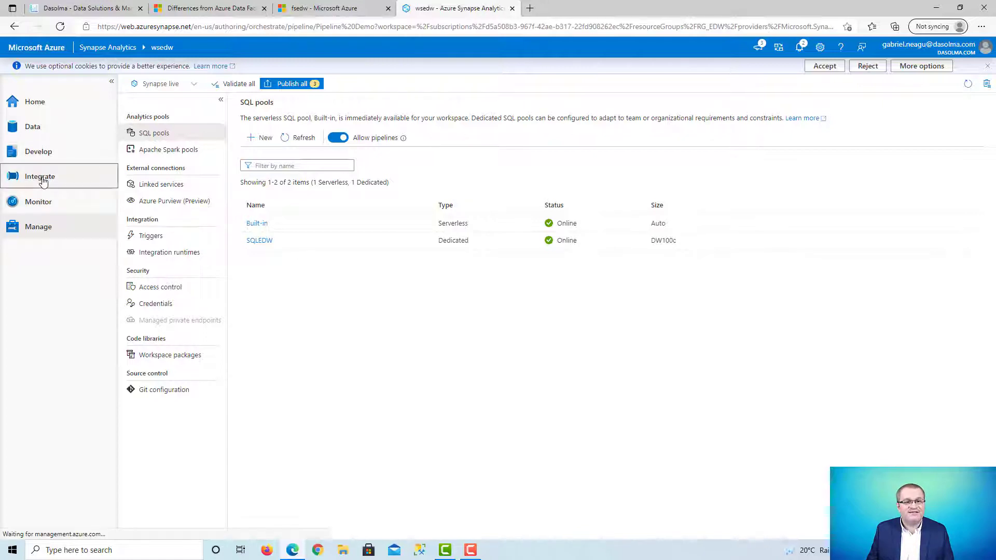
{"action": "left_click", "coordinate": [39, 176]}
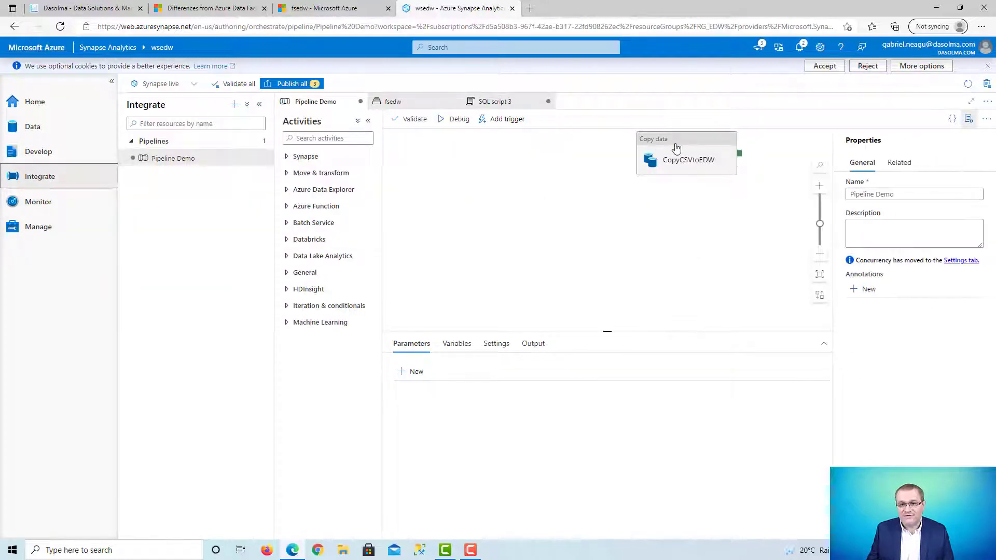
{"action": "left_click", "coordinate": [685, 156]}
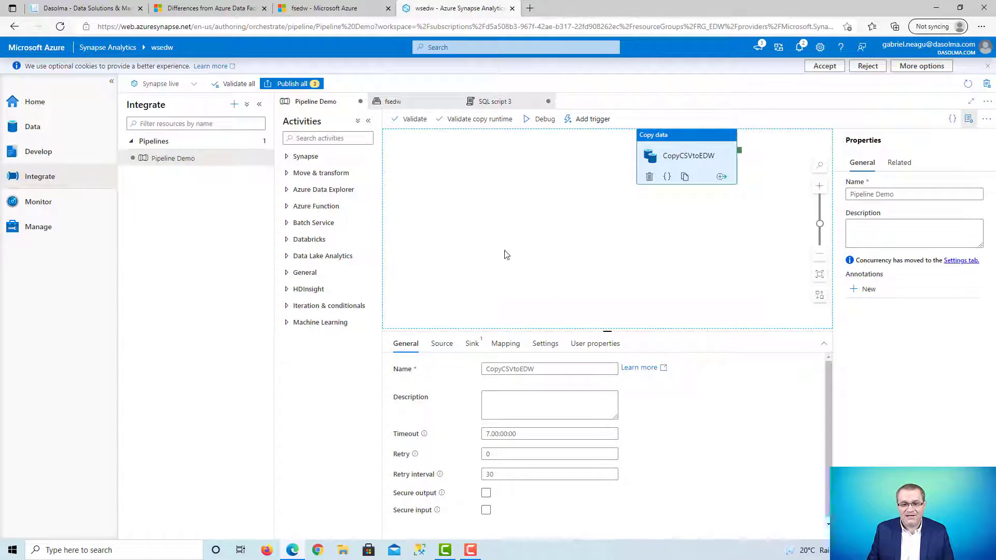
Start a new sink dataset for CopyCSVtoEDW from the Sink settings
{"action": "left_click", "coordinate": [472, 343]}
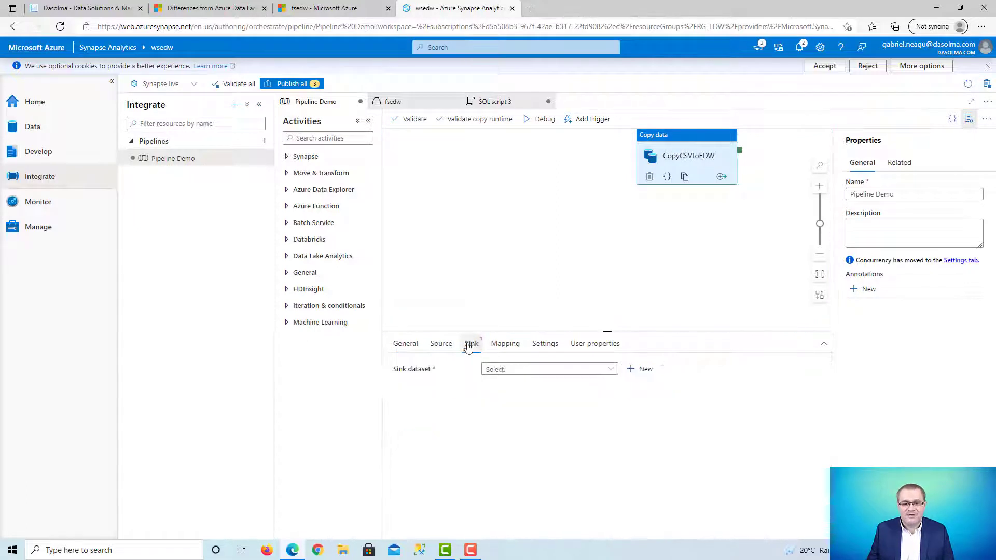
{"action": "left_click", "coordinate": [470, 343]}
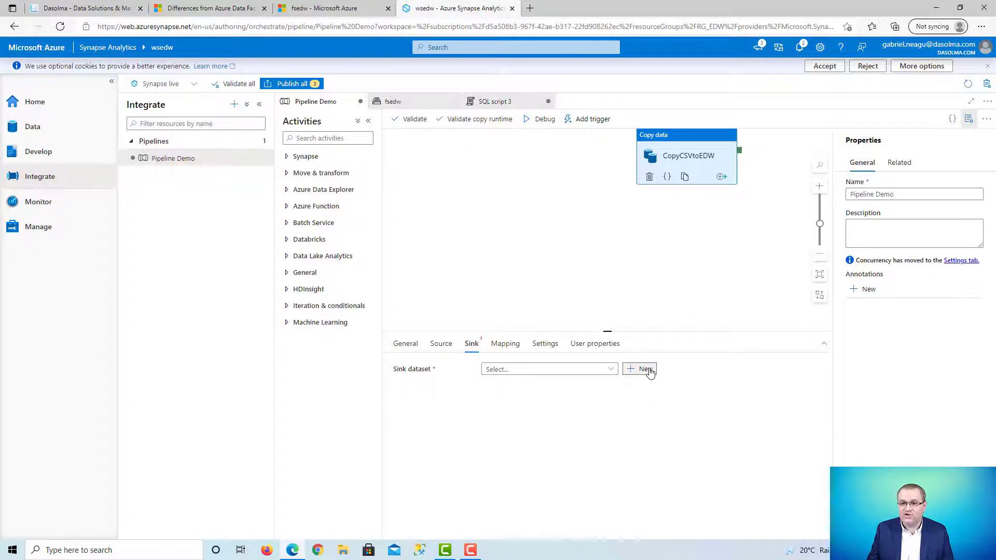
{"action": "left_click", "coordinate": [640, 369]}
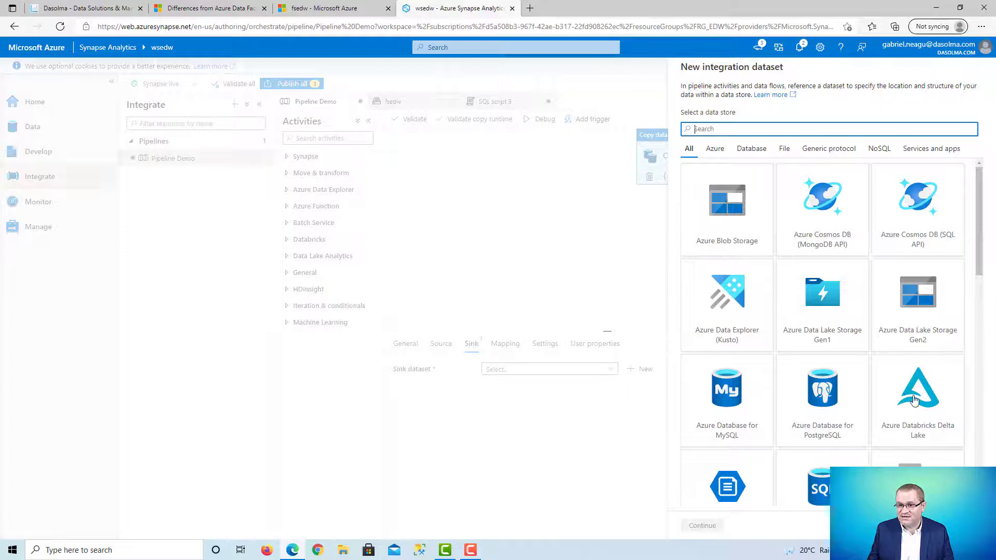
Choose the Azure Synapse dedicated SQL pool store and name the dataset SqlPoolTableDemo
{"action": "scroll", "scroll_direction": "down", "scroll_amount": 3}
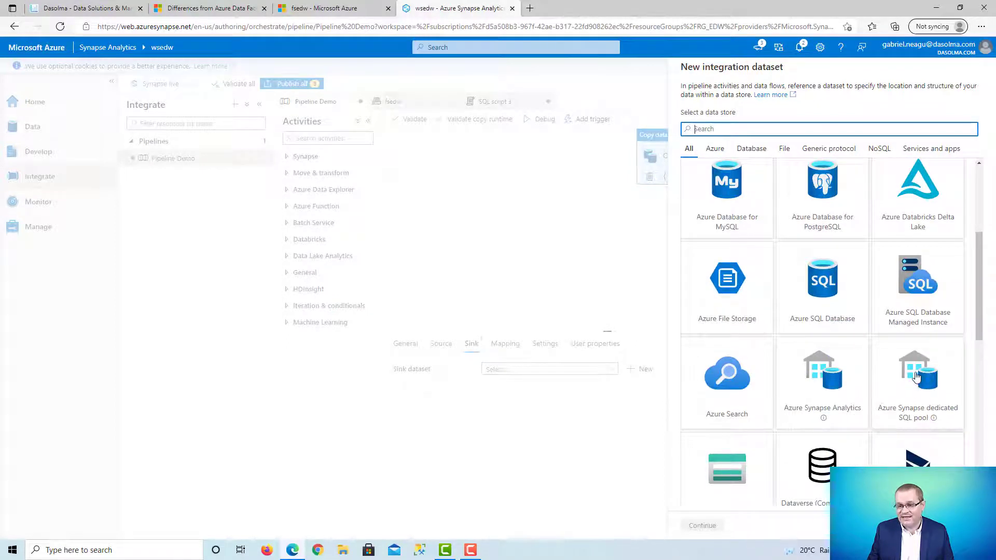
{"action": "left_click", "coordinate": [916, 374]}
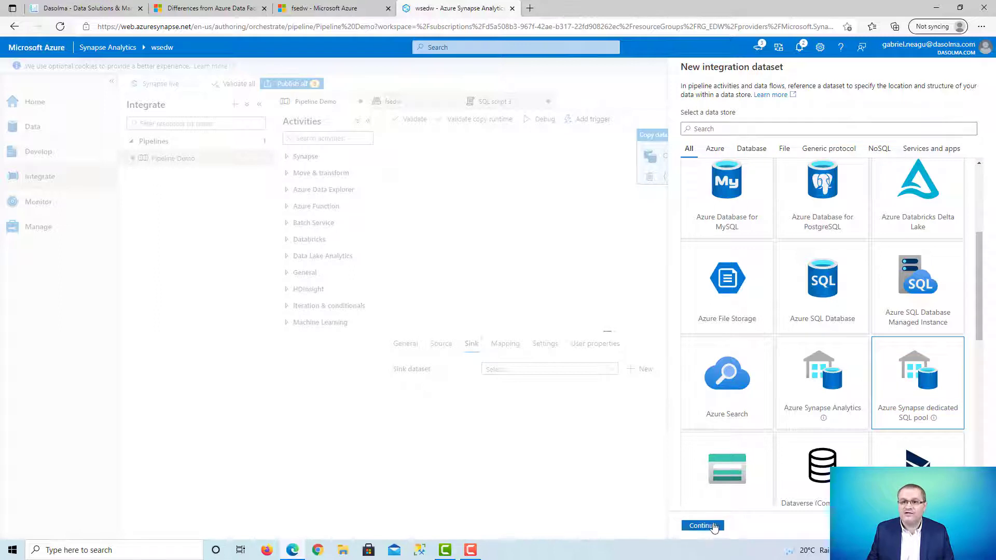
{"action": "left_click", "coordinate": [701, 526]}
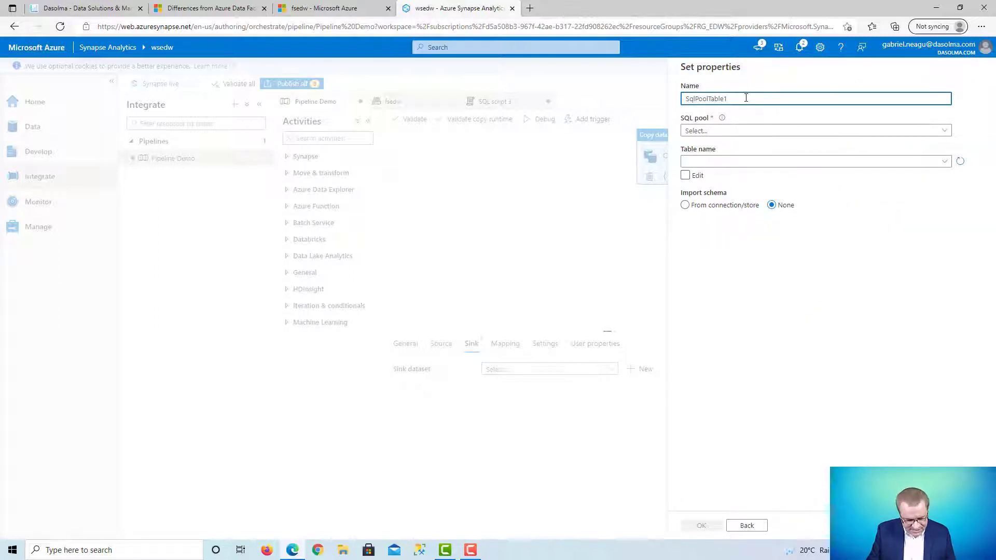
{"action": "type", "text": "SqlPoolTableDemo"}
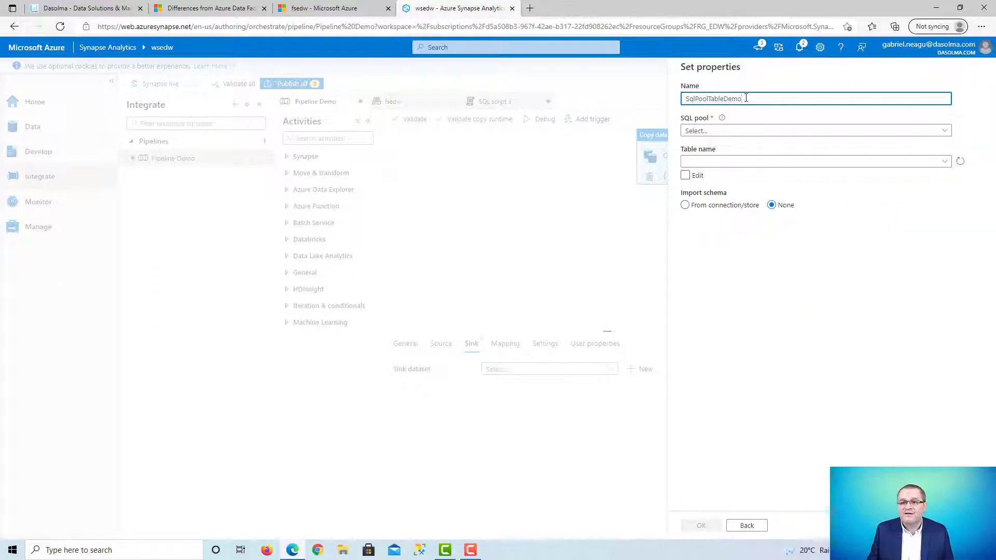
Point SqlPoolTableDemo at table dbo.dimCustomer in the SQLEDW pool and confirm it
{"action": "left_click", "coordinate": [815, 130]}
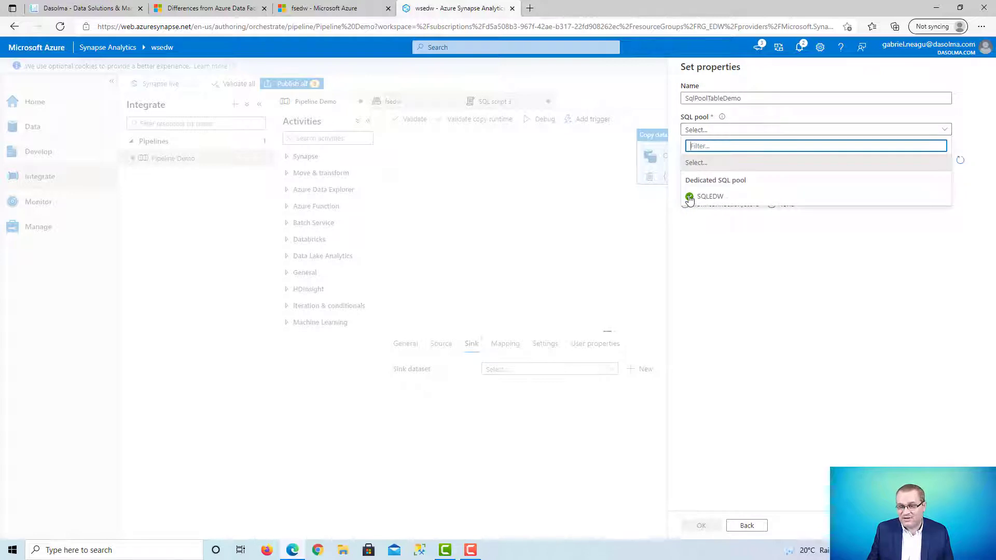
{"action": "left_click", "coordinate": [710, 196]}
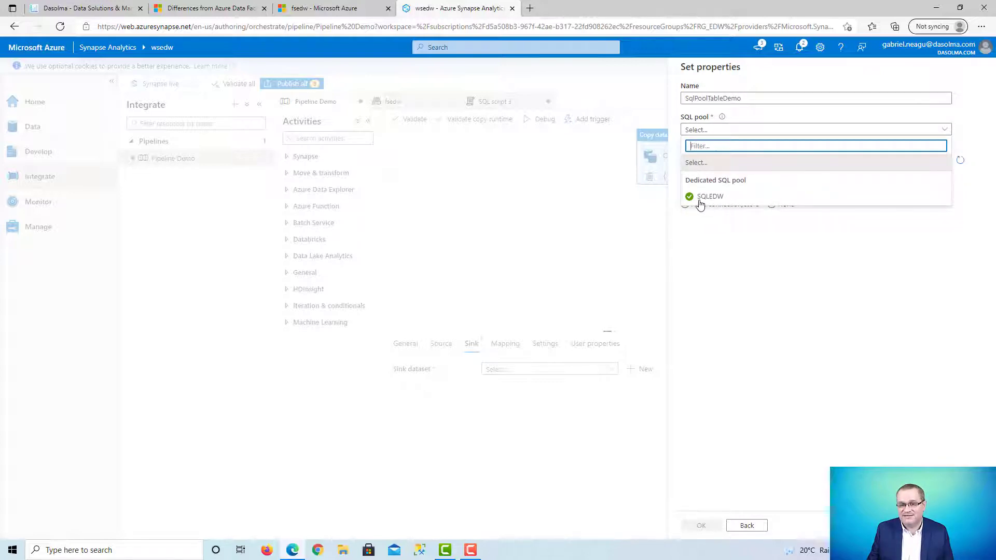
{"action": "mouse_move", "coordinate": [702, 198]}
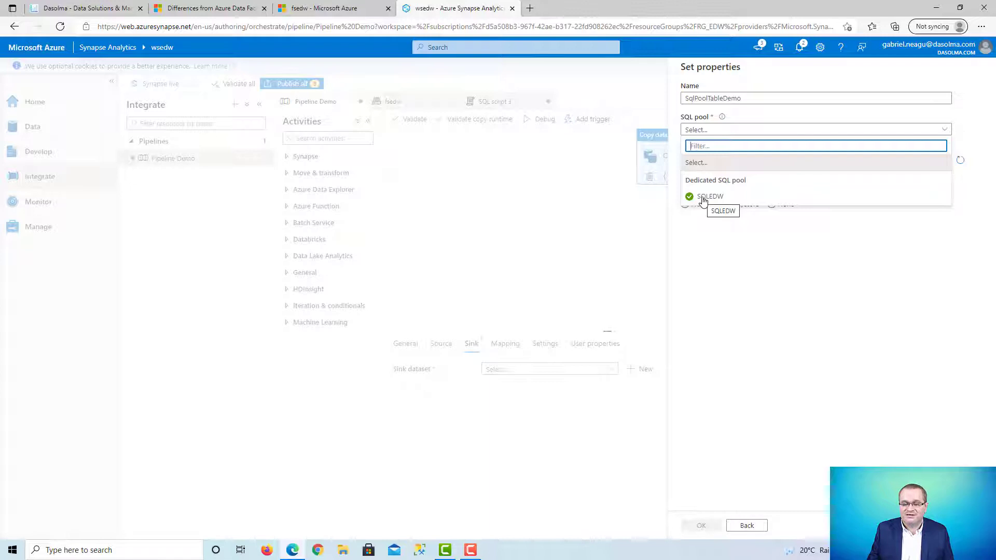
{"action": "left_click", "coordinate": [710, 196]}
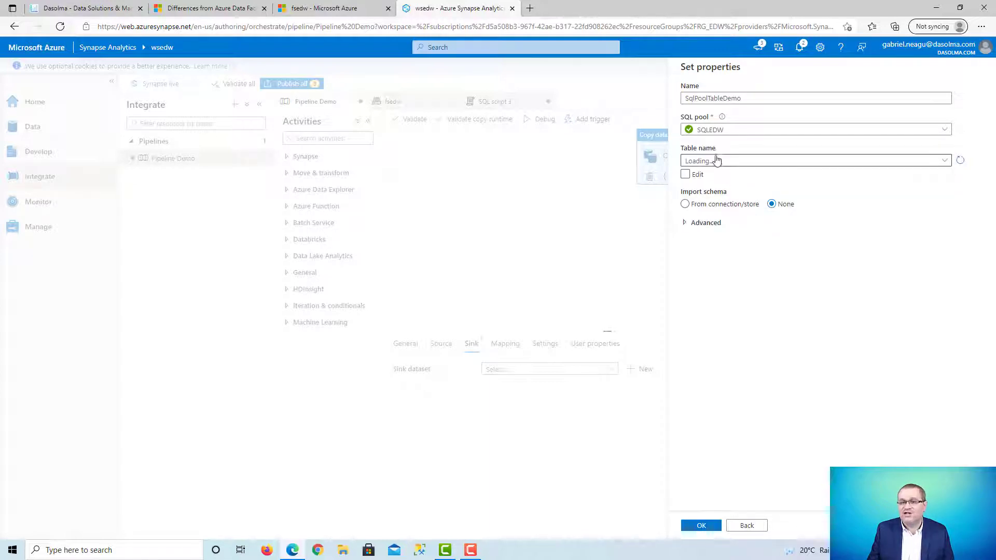
{"action": "left_click", "coordinate": [815, 161]}
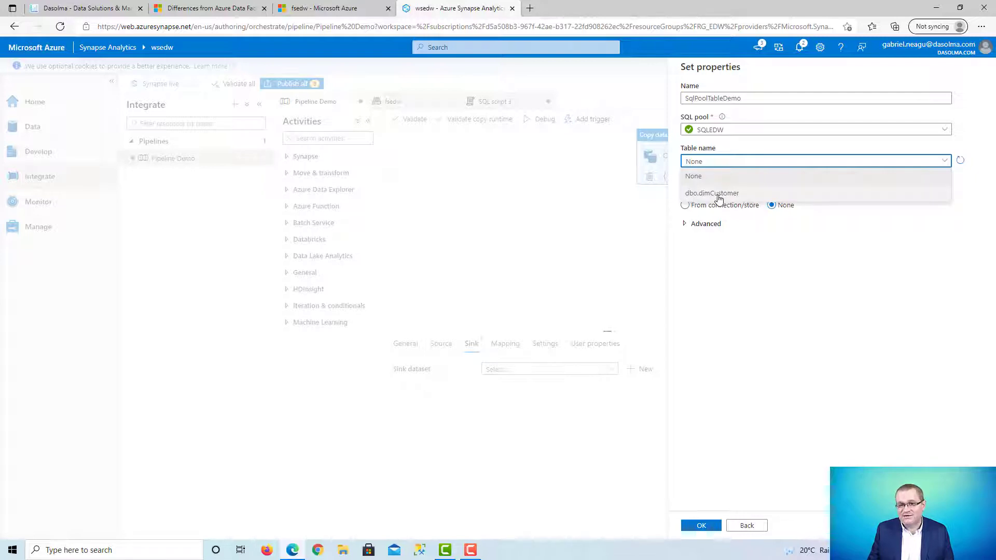
{"action": "left_click", "coordinate": [712, 193]}
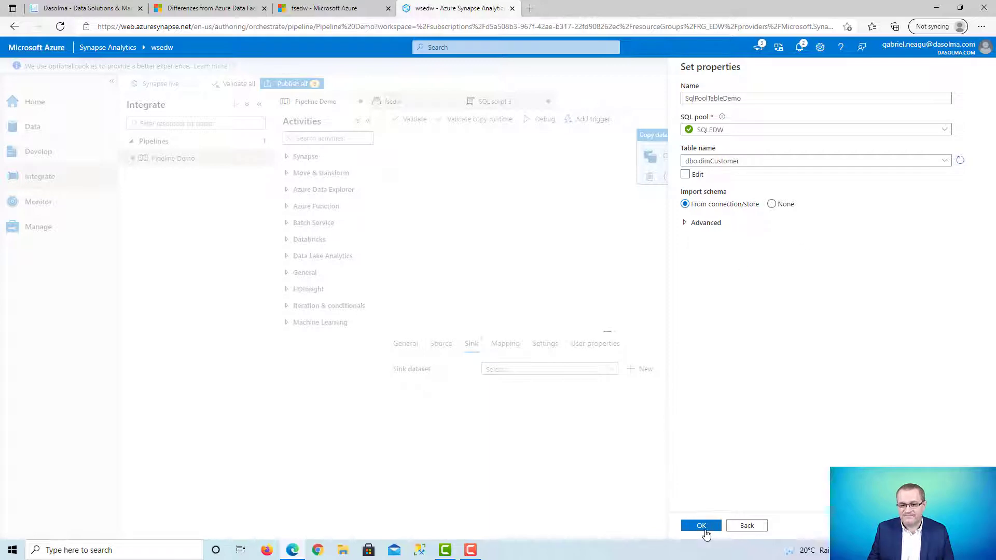
{"action": "left_click", "coordinate": [701, 525]}
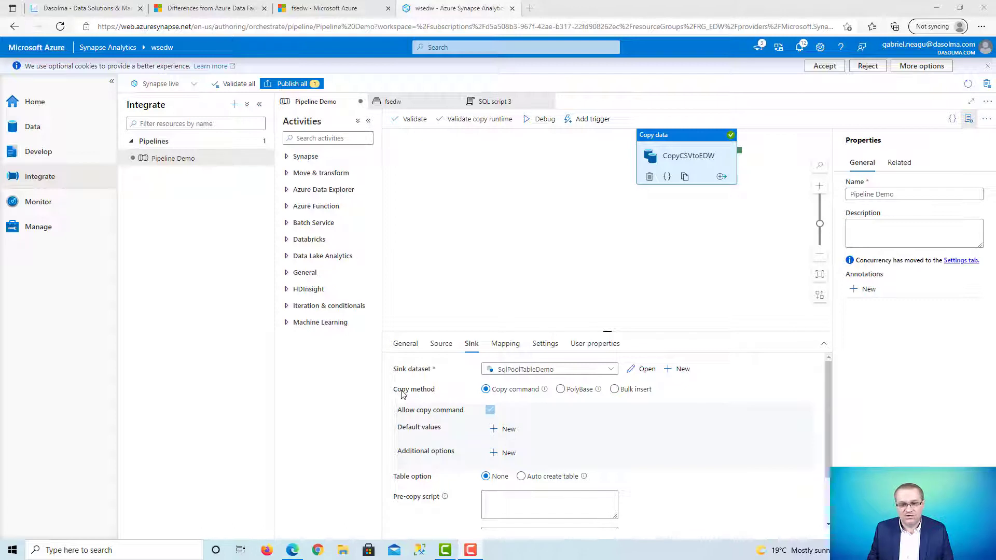
Use the PolyBase copy method with pre-copy script TRUNCATE table dbo.dimCustomer
{"action": "left_click", "coordinate": [561, 389]}
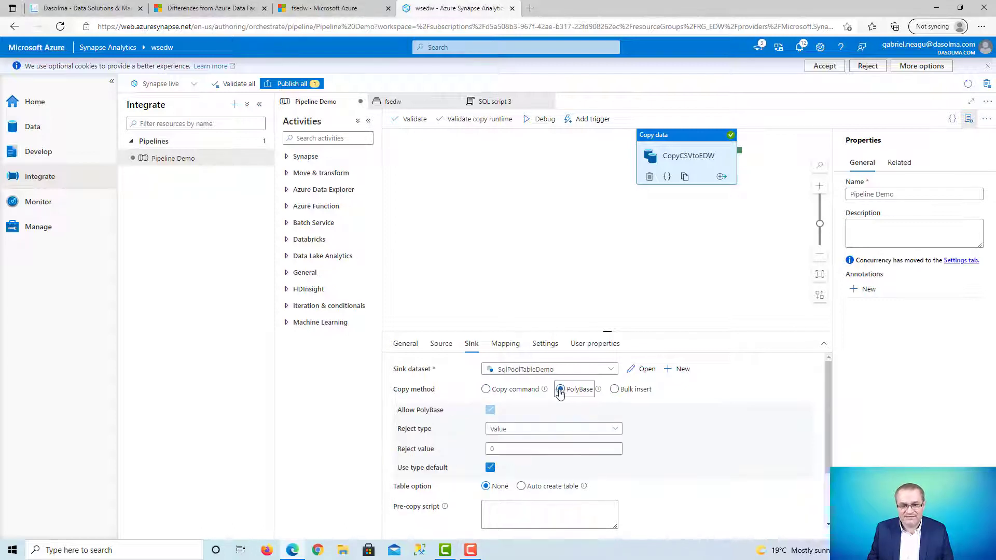
{"action": "scroll", "scroll_direction": "down", "scroll_amount": 3}
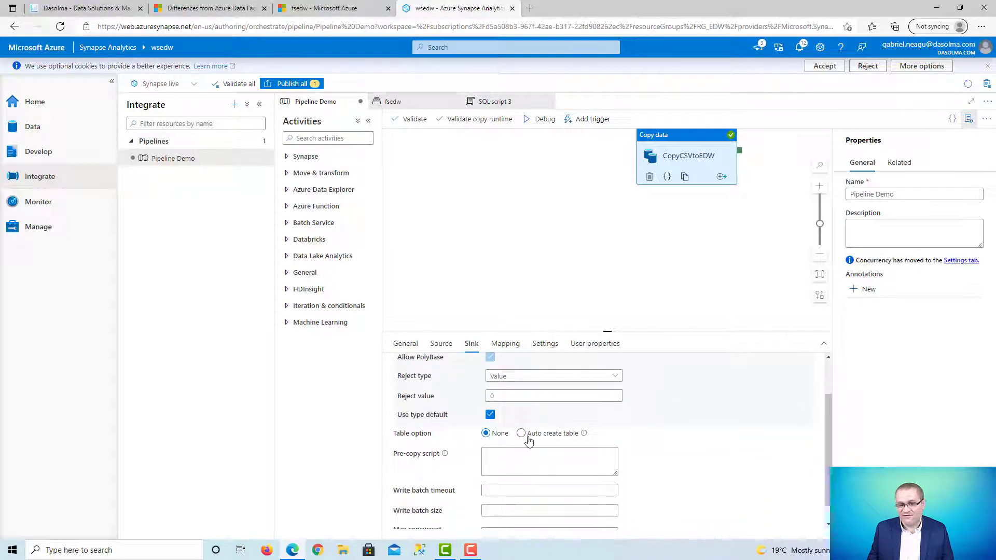
{"action": "left_click", "coordinate": [521, 433]}
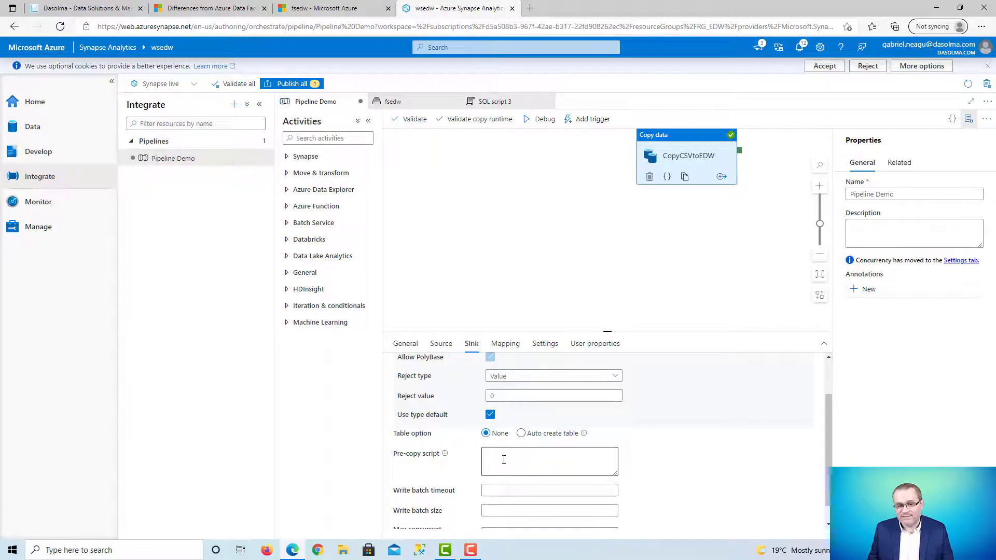
{"action": "left_click", "coordinate": [549, 462]}
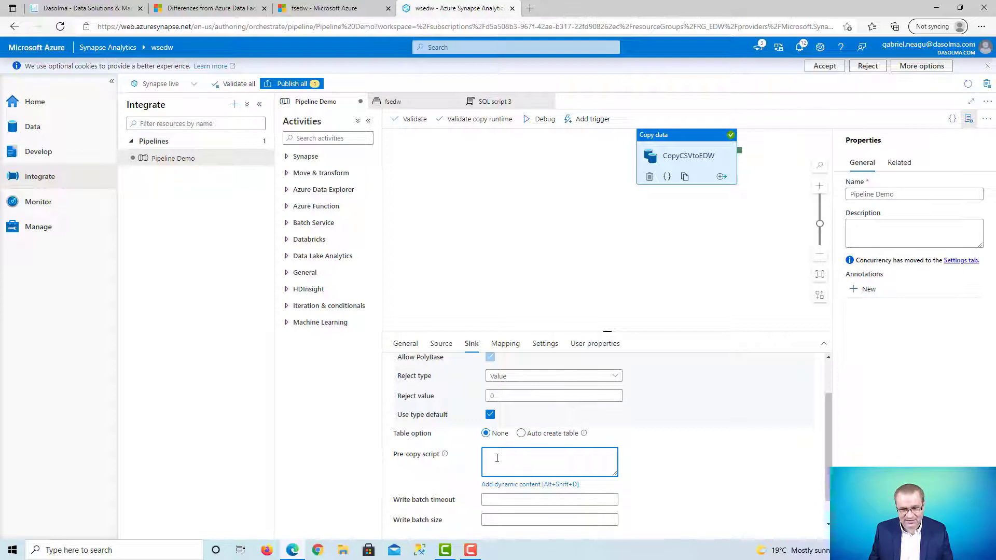
{"action": "type", "text": "TRU"}
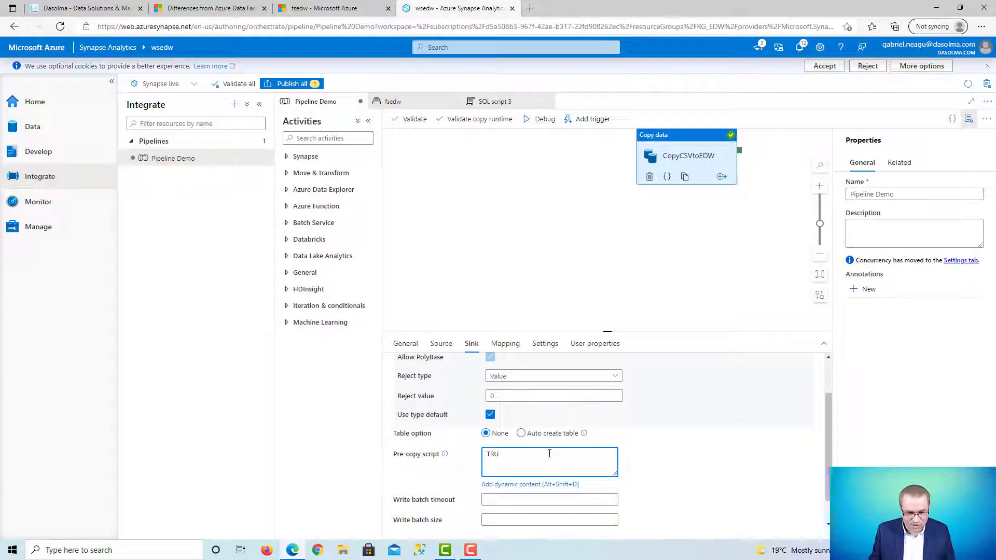
{"action": "type", "text": "NCATE"}
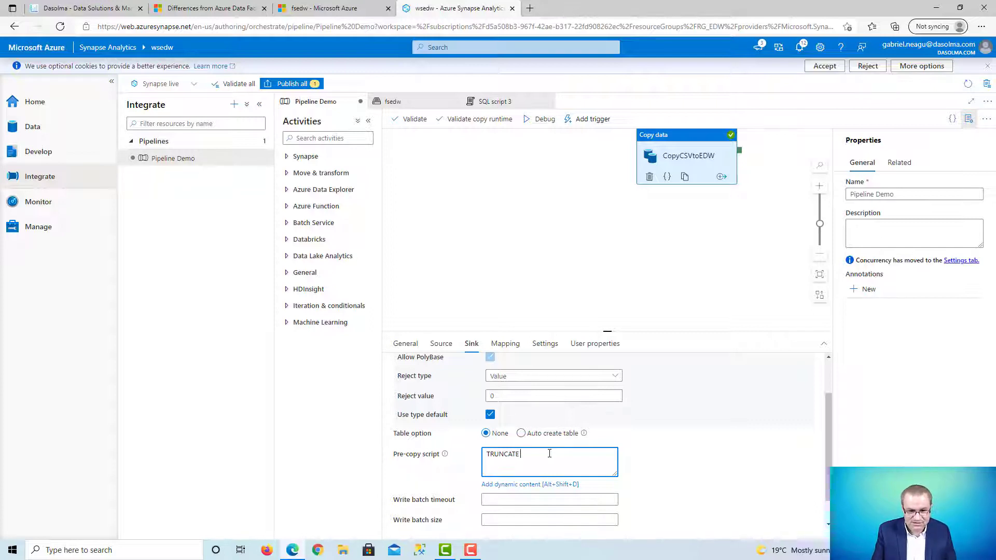
{"action": "type", "text": "table"}
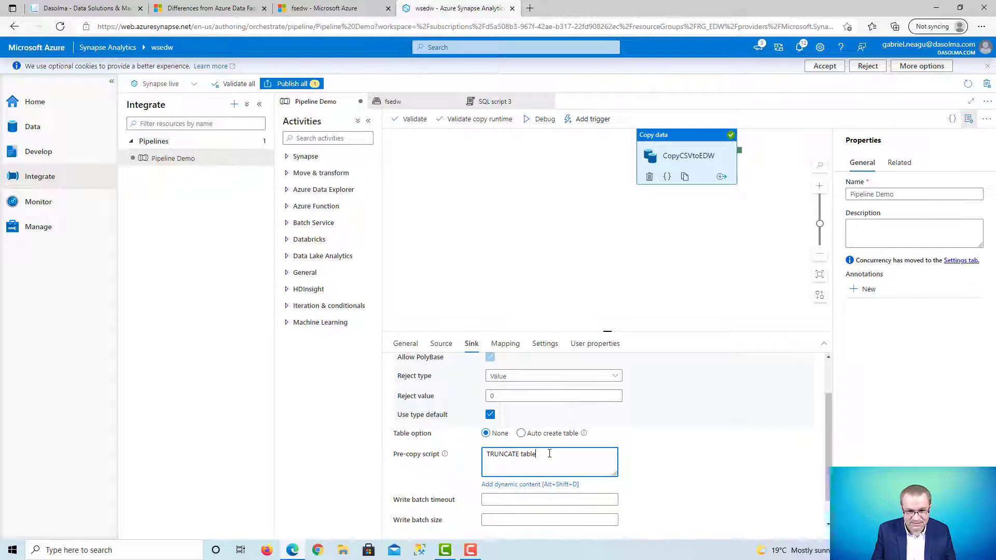
{"action": "key", "text": "Backspace"}
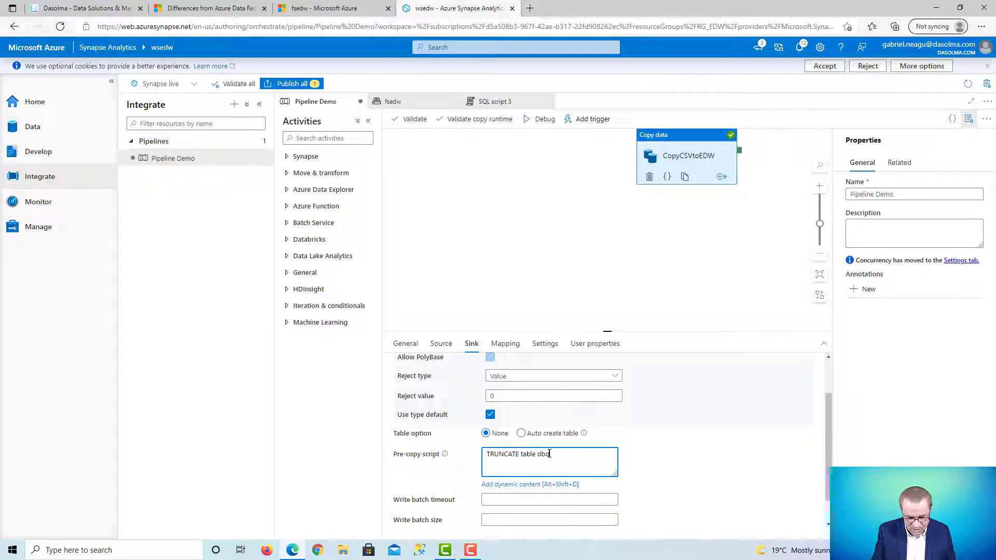
{"action": "type", "text": ".dim"}
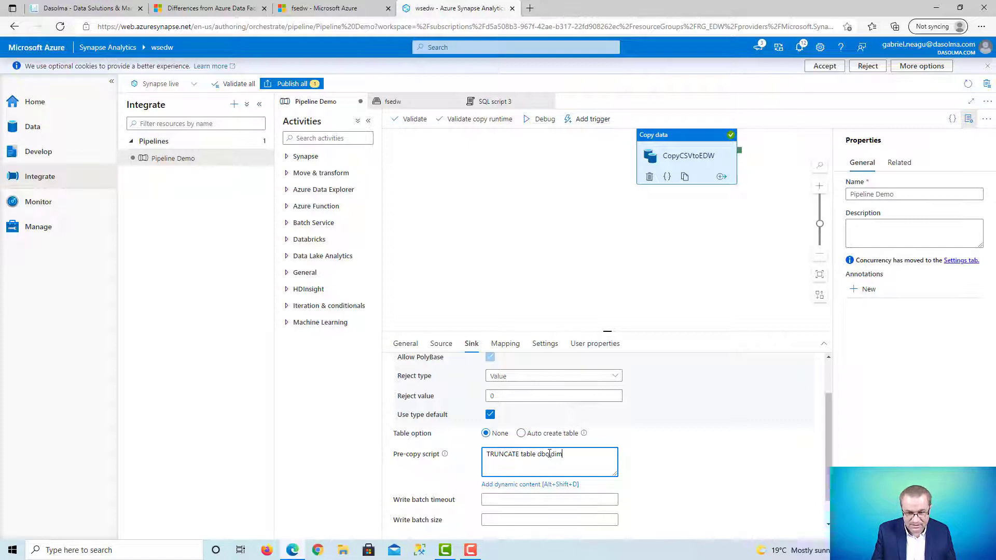
{"action": "type", "text": "Customer"}
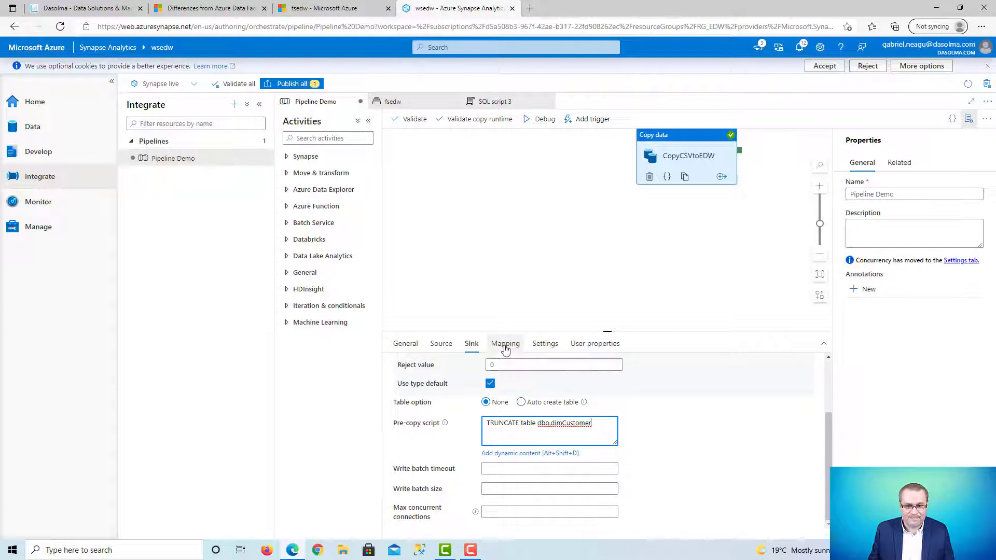
Import the column schemas in Mapping and check the CSV column order in SQL script 3
{"action": "left_click", "coordinate": [505, 343]}
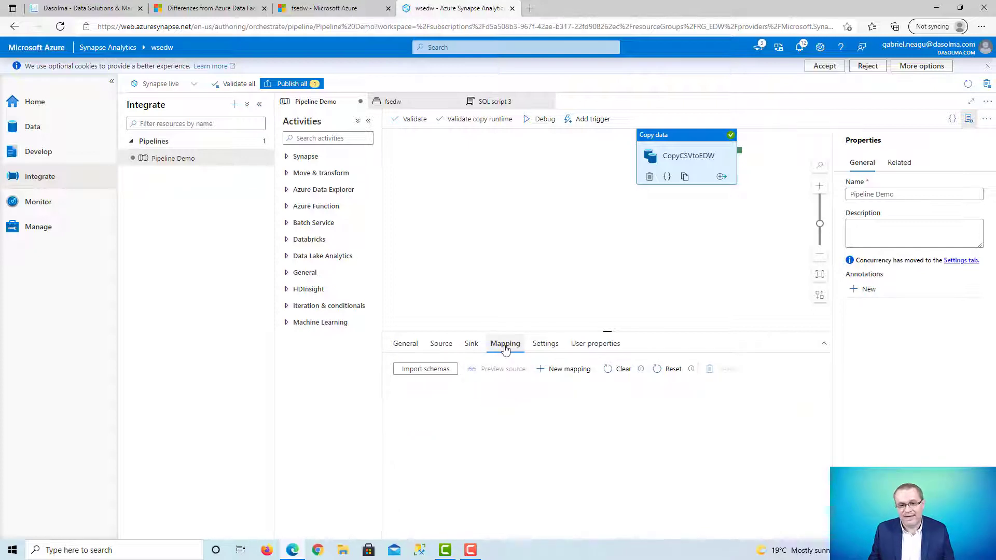
{"action": "left_click", "coordinate": [425, 369]}
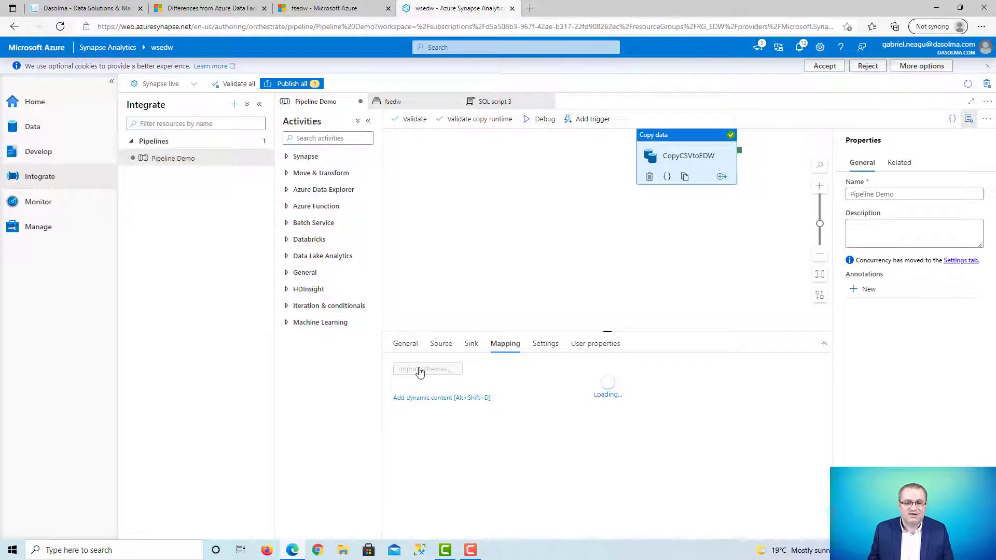
{"action": "left_click", "coordinate": [425, 369]}
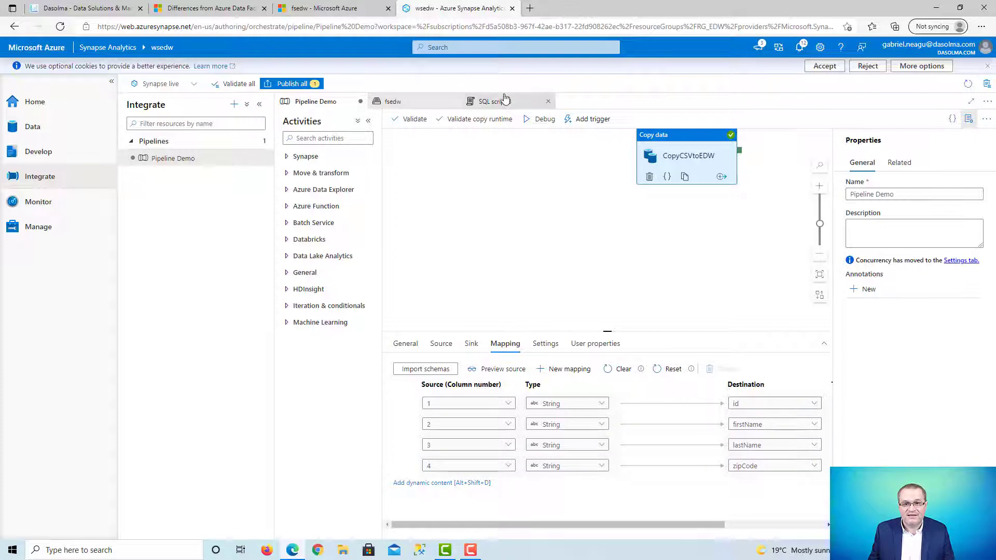
{"action": "left_click", "coordinate": [490, 101]}
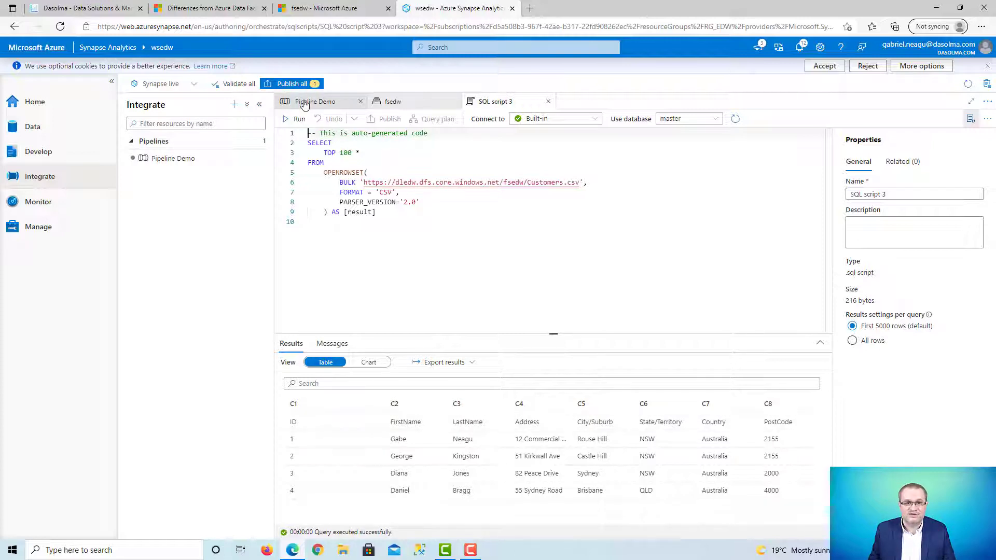
{"action": "left_click", "coordinate": [315, 102]}
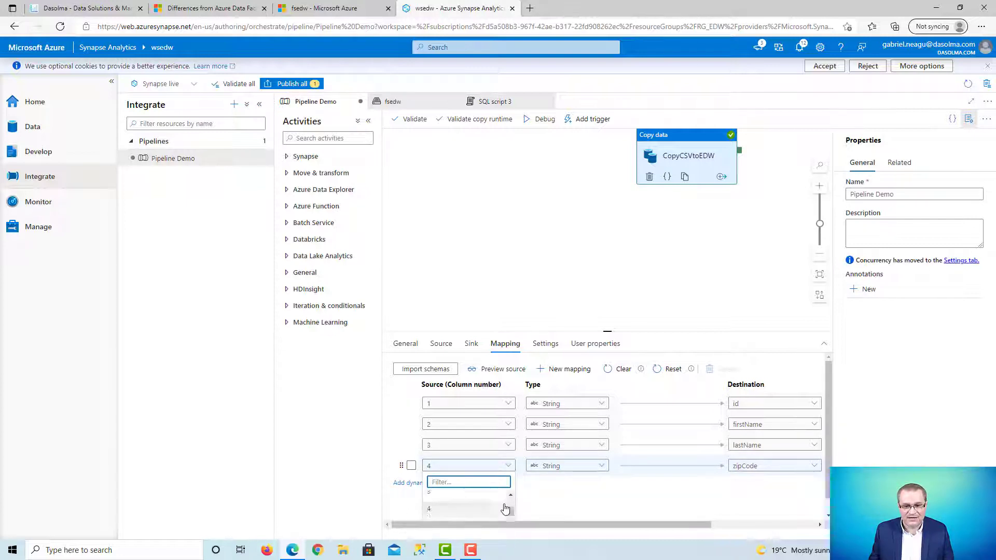
Map the zipCode destination column to source column 8, the CSV's postcode
{"action": "scroll", "scroll_direction": "down", "scroll_amount": 3}
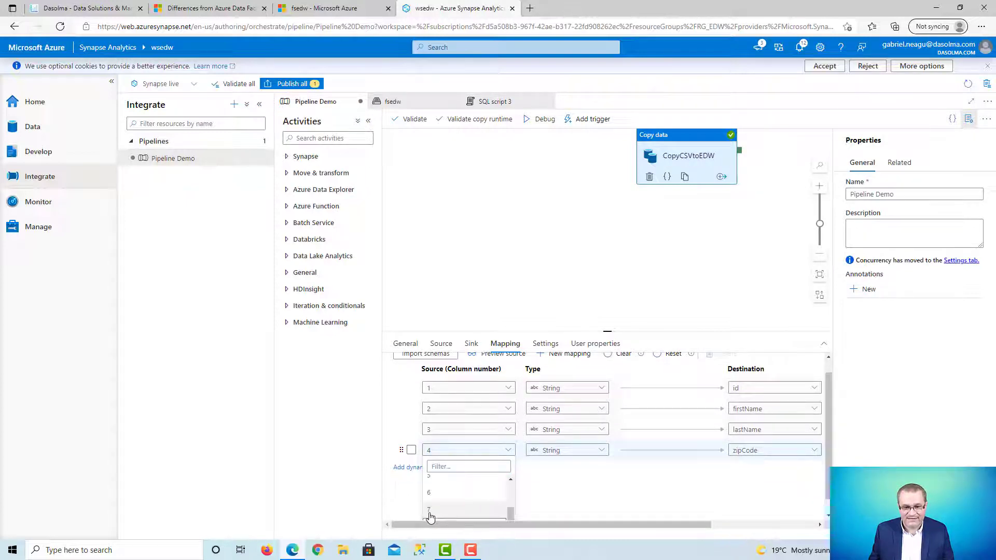
{"action": "scroll", "scroll_direction": "down", "scroll_amount": 3}
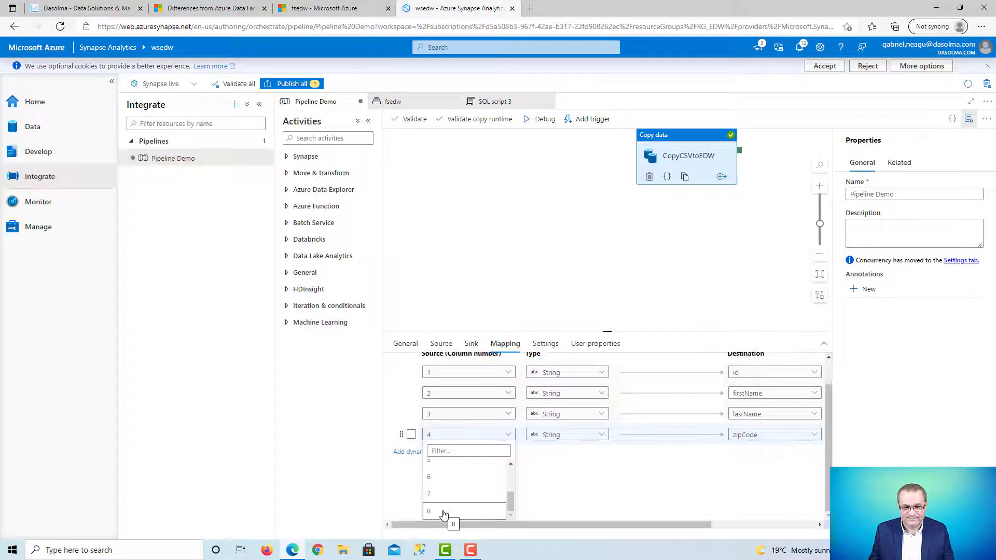
{"action": "left_click", "coordinate": [428, 511]}
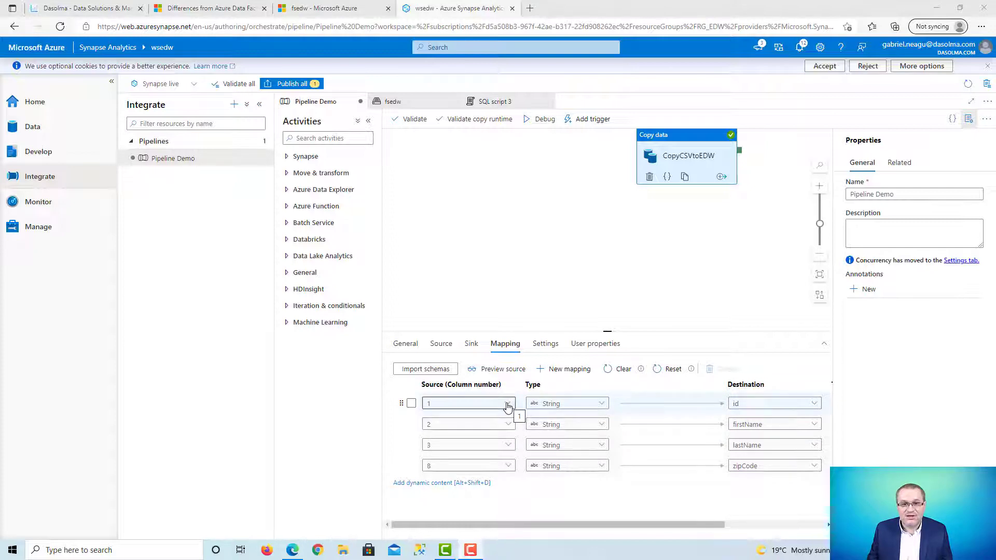
{"action": "left_click", "coordinate": [496, 102]}
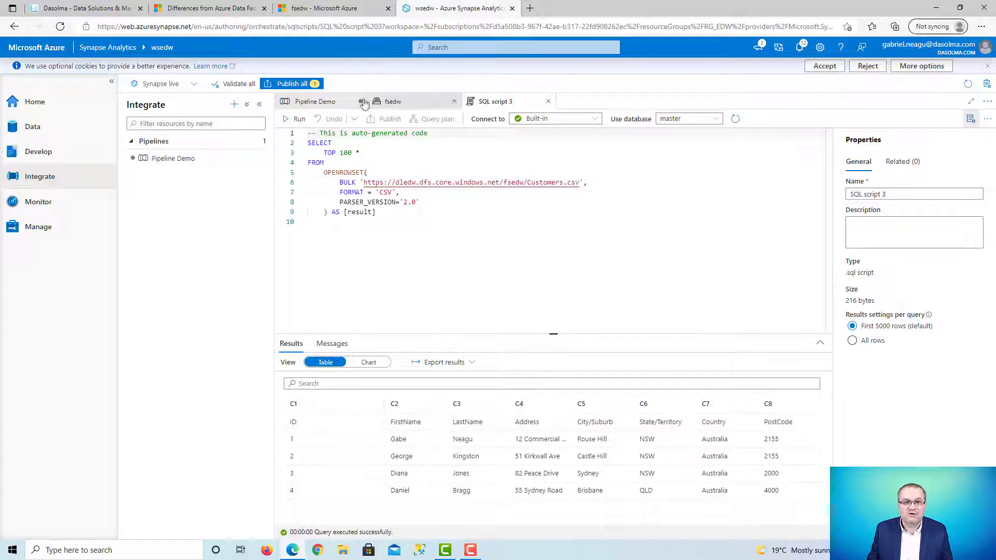
{"action": "left_click", "coordinate": [311, 102]}
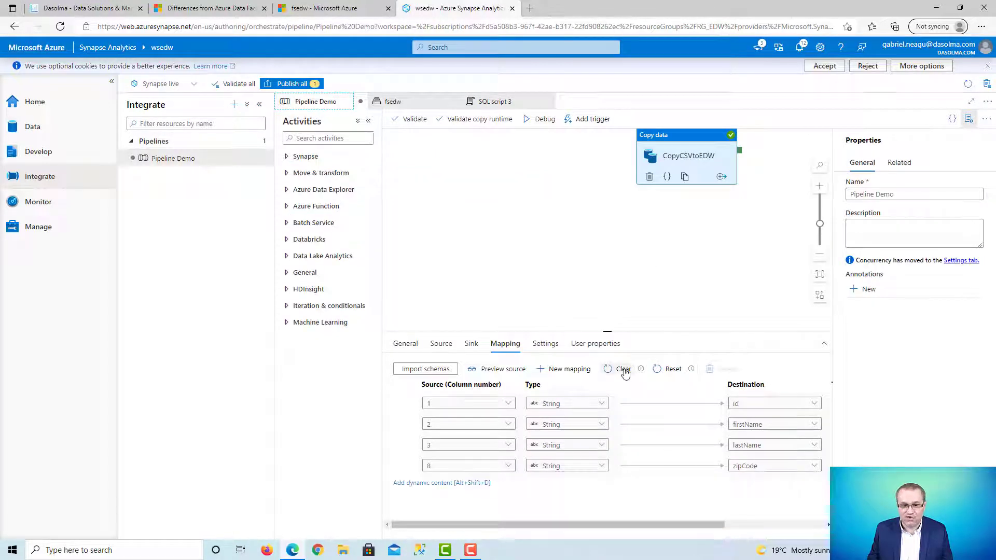
Set the source's Skip line count to 1, then re-check the sink and mapping
{"action": "left_click", "coordinate": [441, 343]}
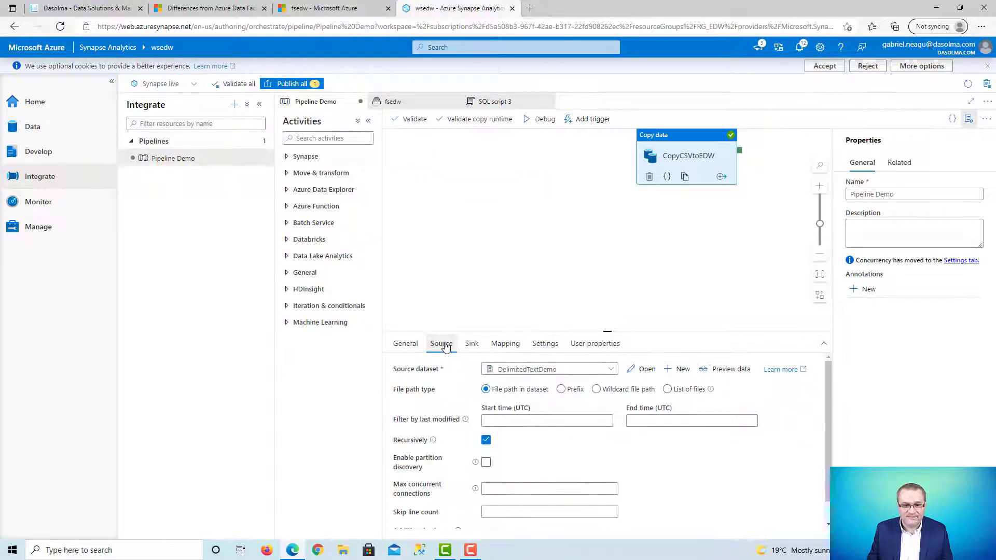
{"action": "left_click", "coordinate": [549, 512]}
{"action": "type", "text": "1"}
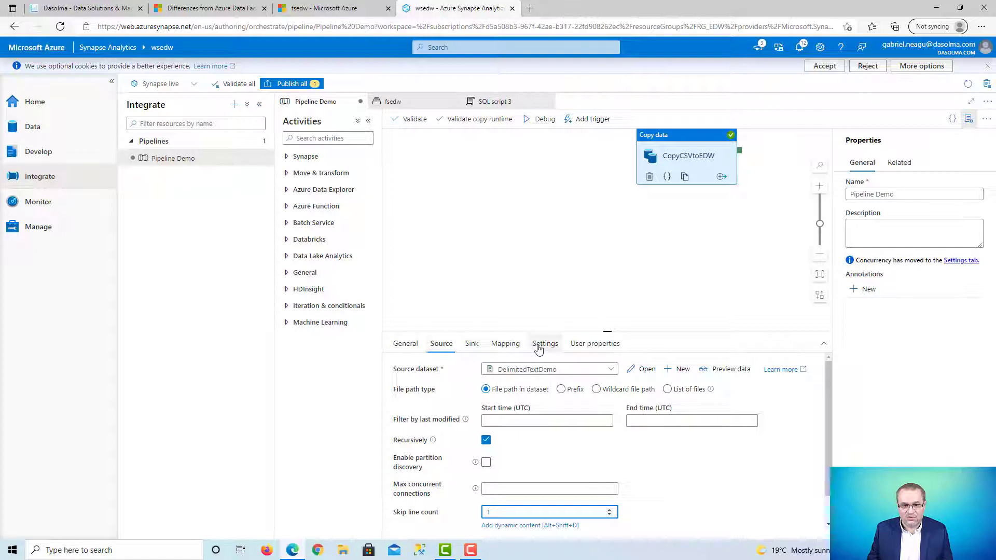
{"action": "left_click", "coordinate": [472, 343]}
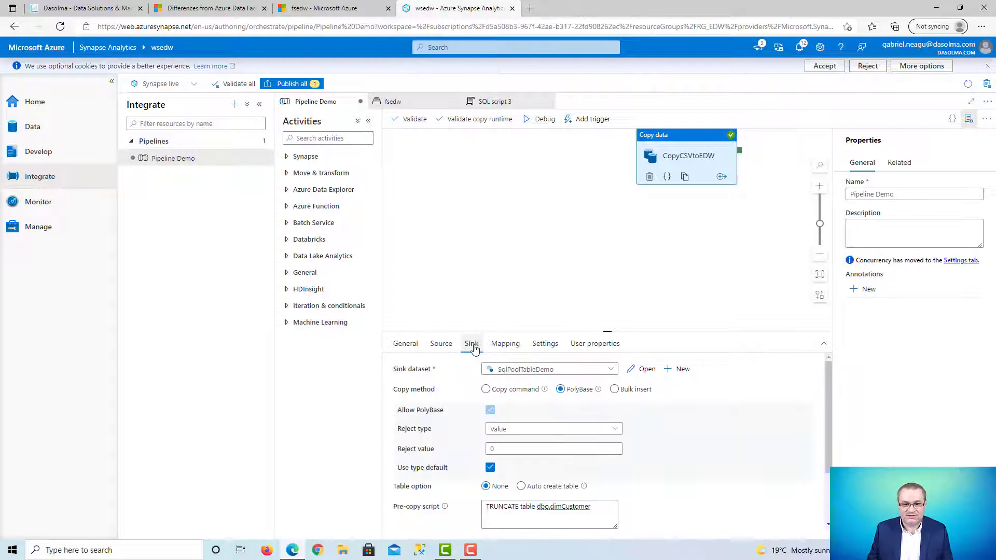
{"action": "left_click", "coordinate": [504, 342]}
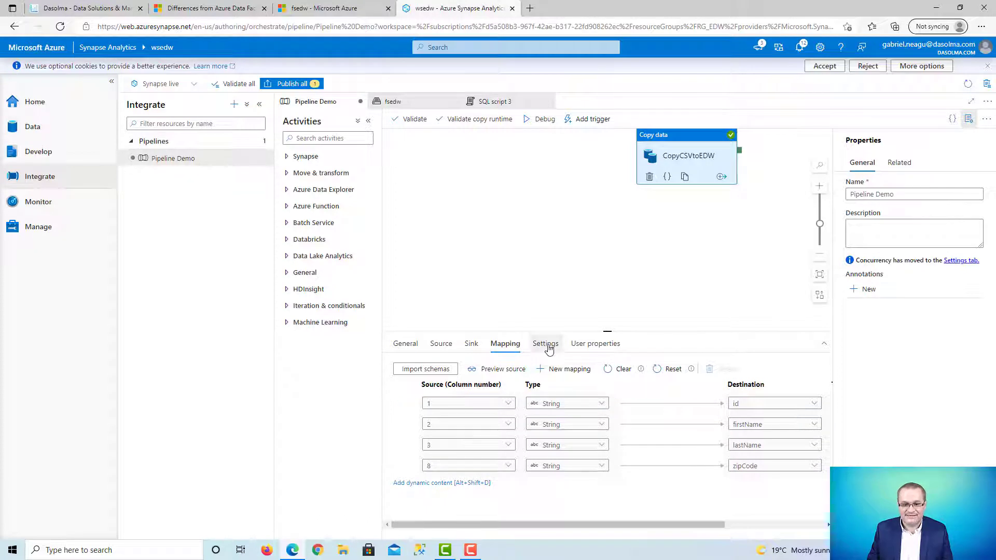
Enable staging with AzureBlobStorageDemo as the staging linked service
{"action": "left_click", "coordinate": [544, 343]}
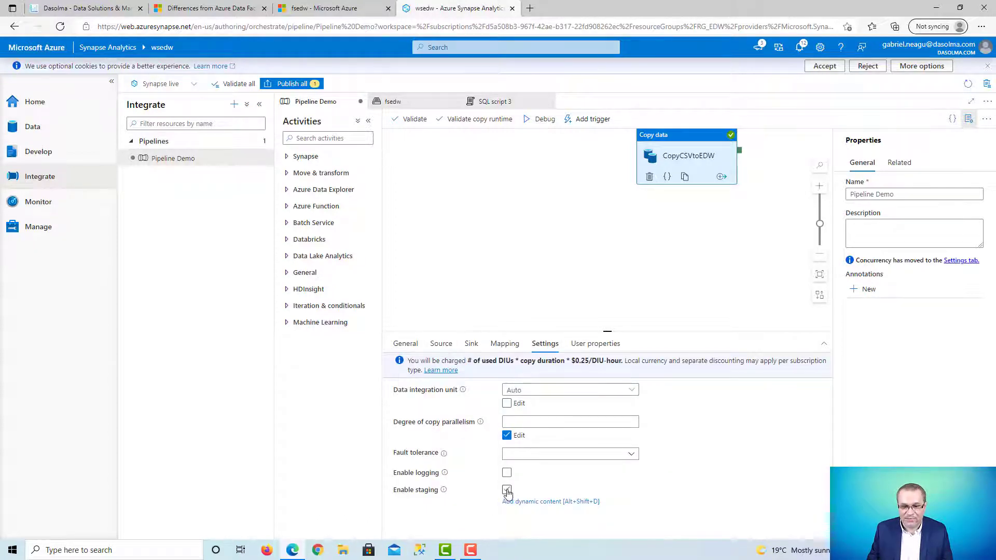
{"action": "left_click", "coordinate": [507, 490]}
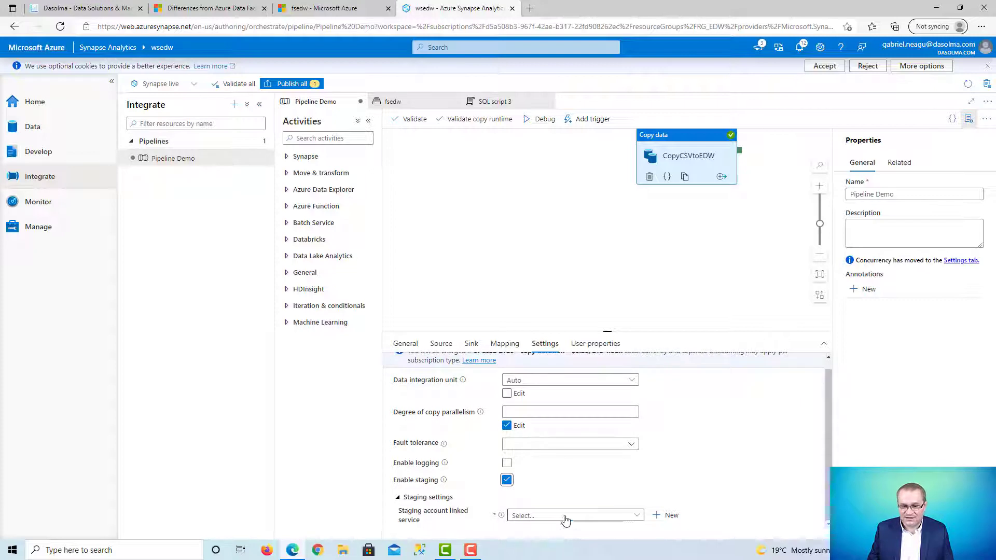
{"action": "left_click", "coordinate": [569, 516]}
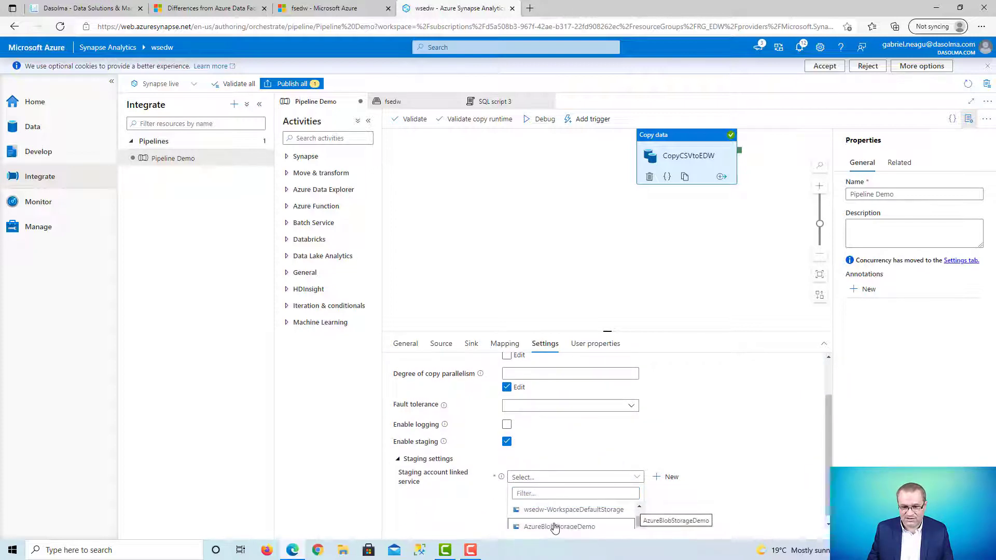
{"action": "left_click", "coordinate": [558, 526]}
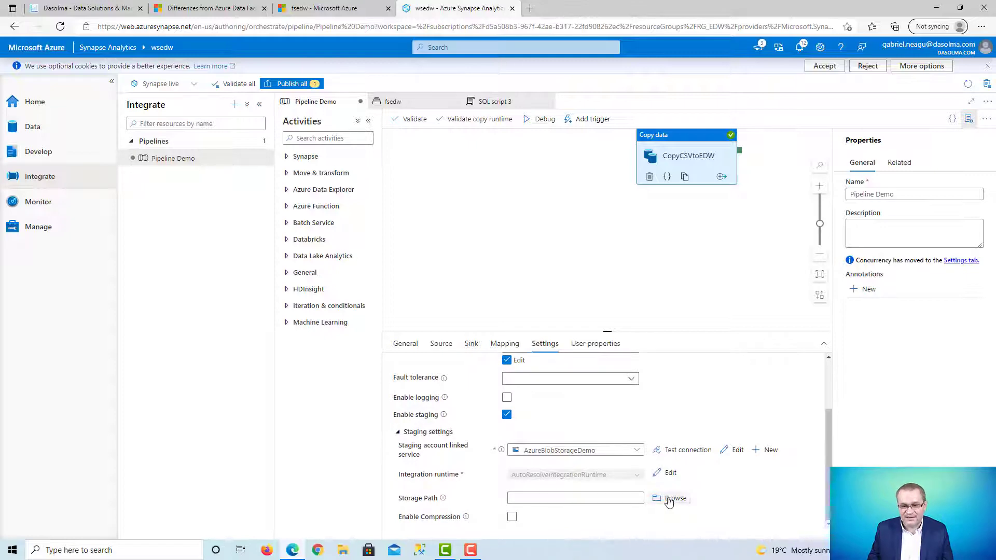
Browse to the staging folder and set it as the storage path
{"action": "left_click", "coordinate": [675, 499]}
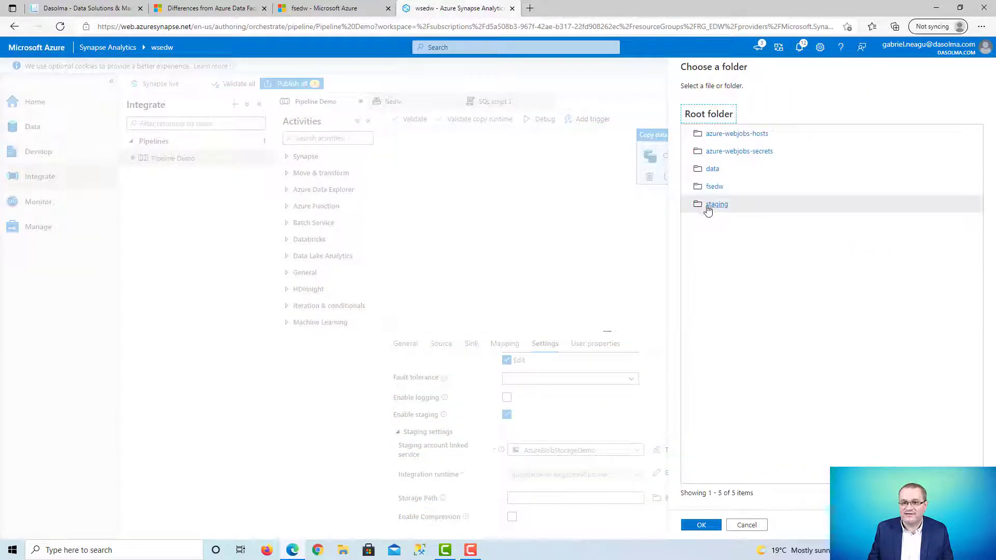
{"action": "double_click", "coordinate": [716, 204]}
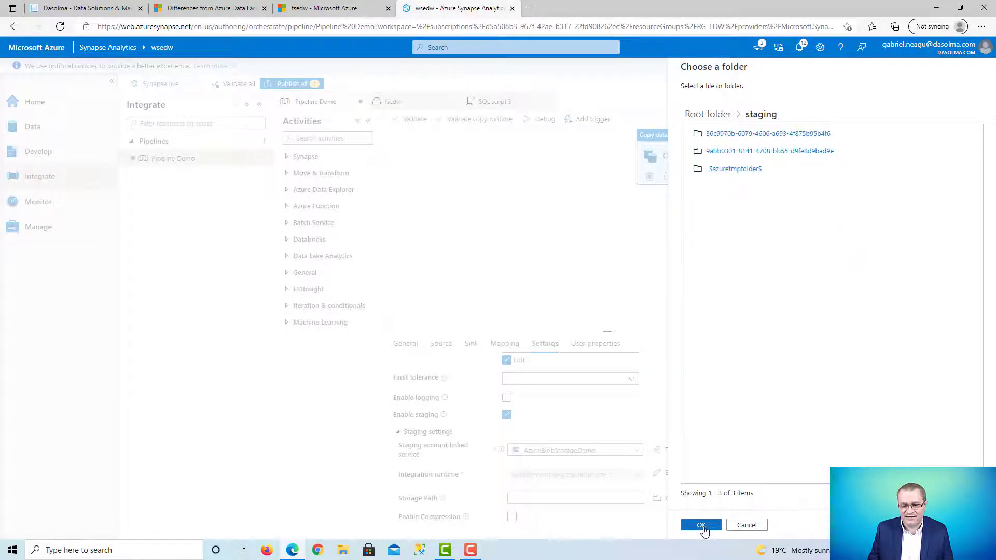
{"action": "left_click", "coordinate": [700, 524]}
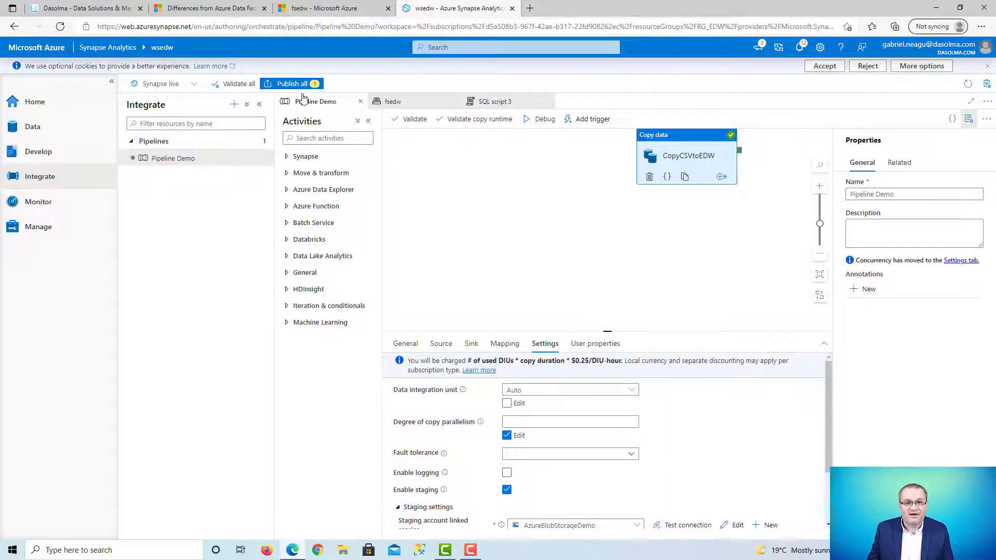
Publish all pending Pipeline Demo changes to the live workspace
{"action": "left_click", "coordinate": [291, 83]}
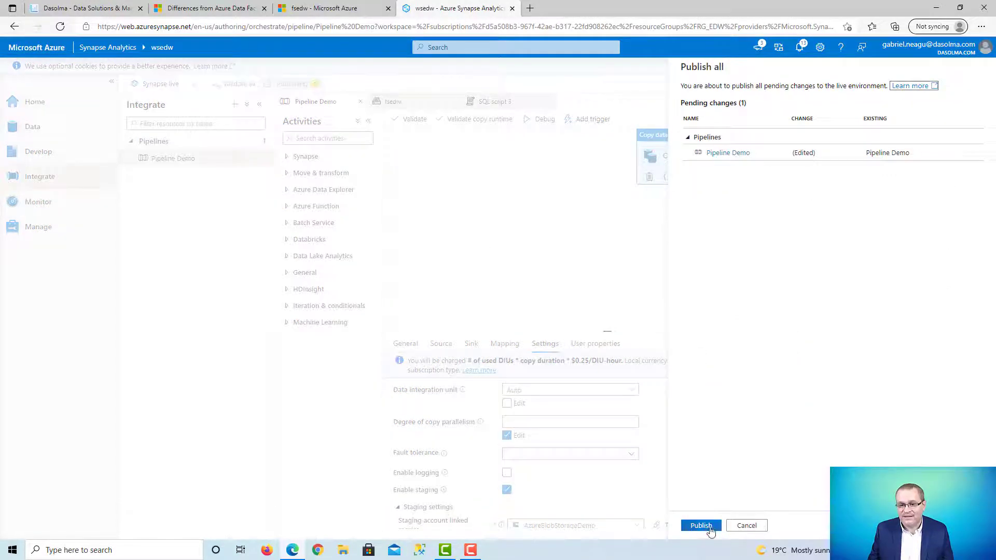
{"action": "left_click", "coordinate": [700, 526]}
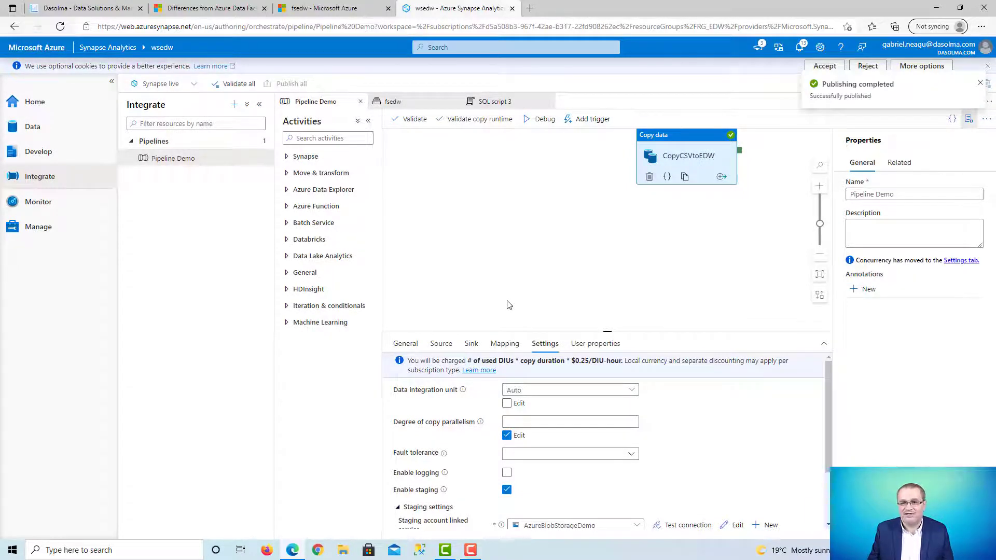
{"action": "mouse_move", "coordinate": [489, 180]}
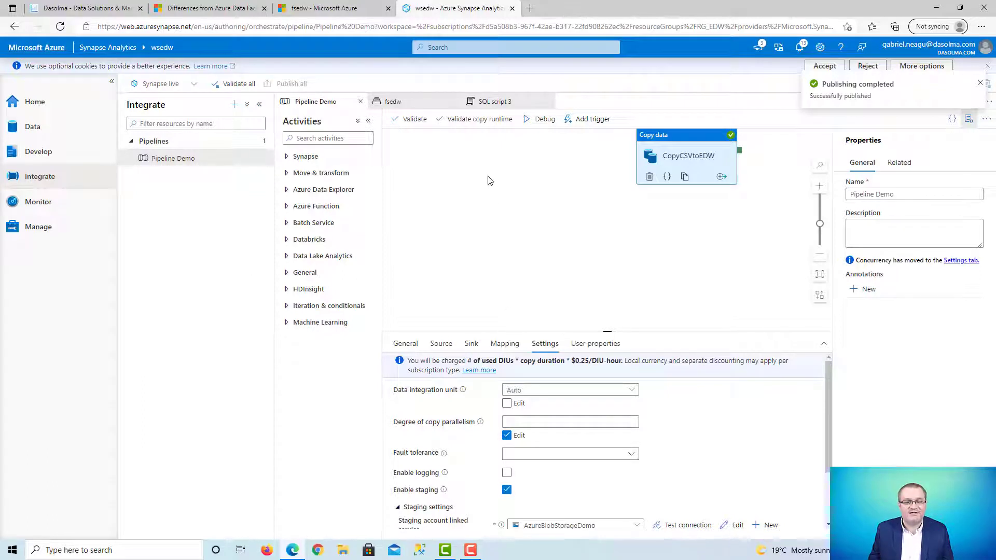
{"action": "mouse_move", "coordinate": [498, 238]}
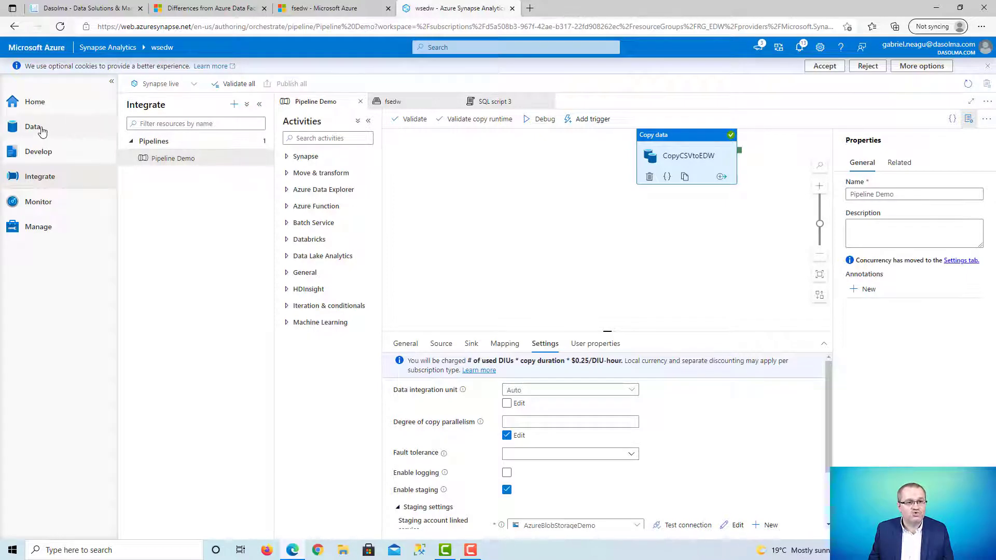
Generate a Select TOP 100 rows script on dbo.dimCustomer from the Data hub, returning no rows
{"action": "left_click", "coordinate": [33, 127]}
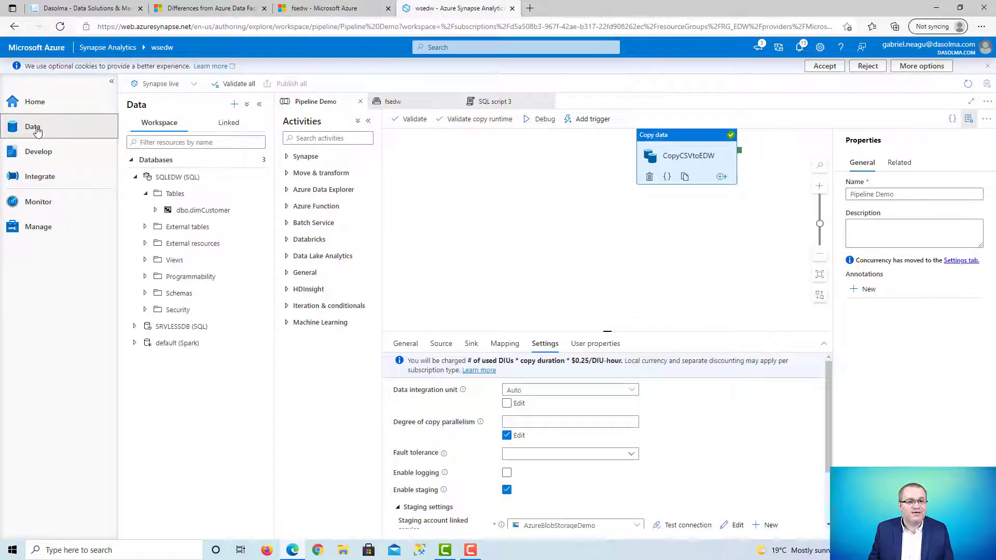
{"action": "mouse_move", "coordinate": [177, 176]}
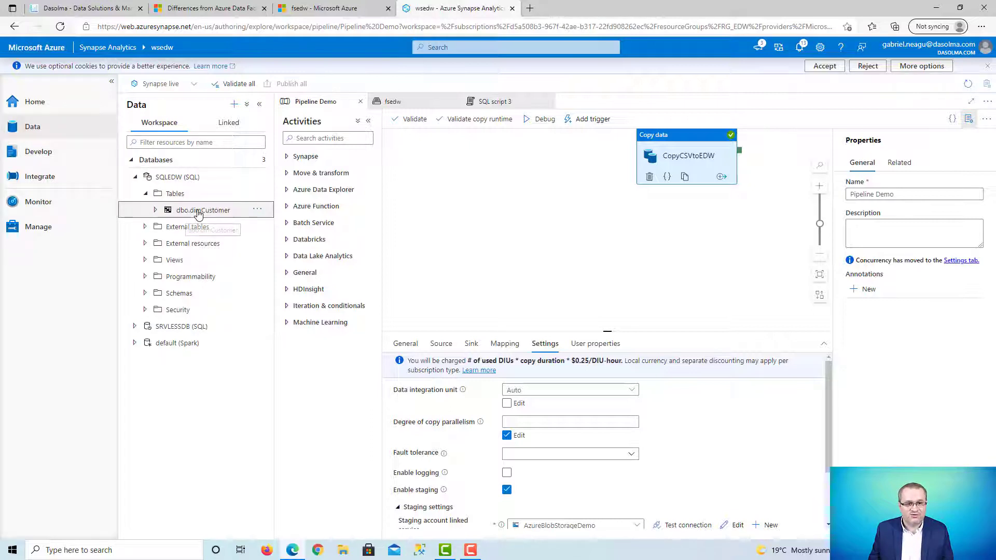
{"action": "left_click", "coordinate": [257, 209]}
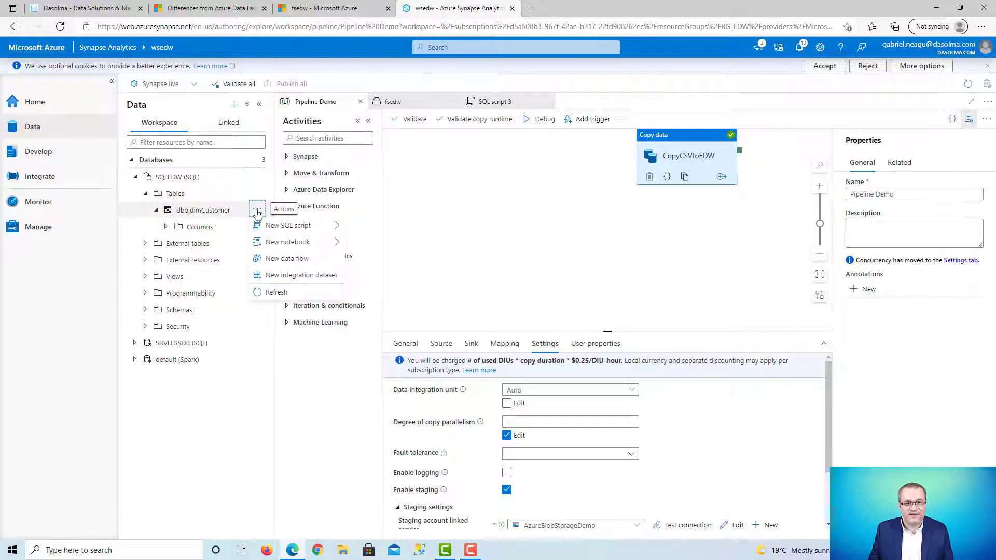
{"action": "left_click", "coordinate": [287, 224]}
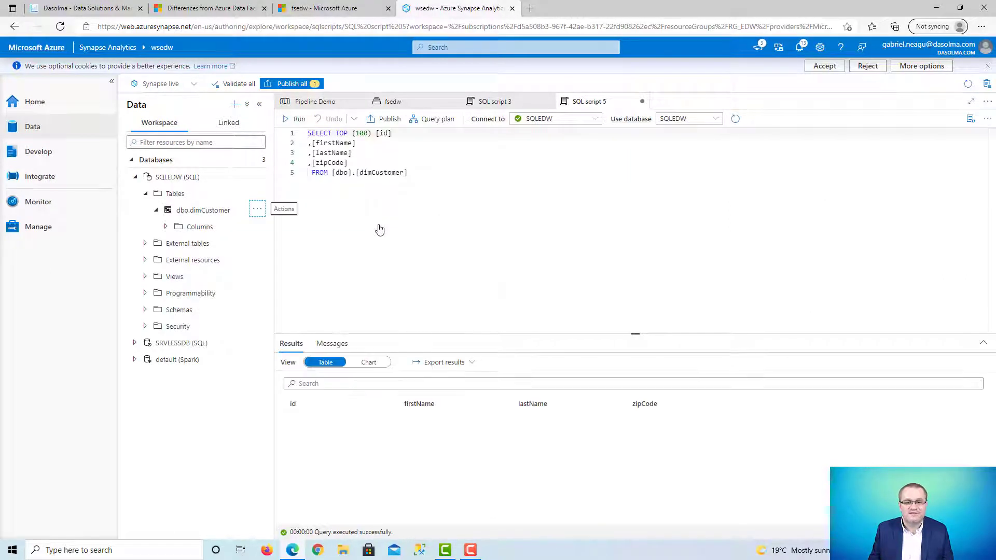
{"action": "mouse_move", "coordinate": [366, 452]}
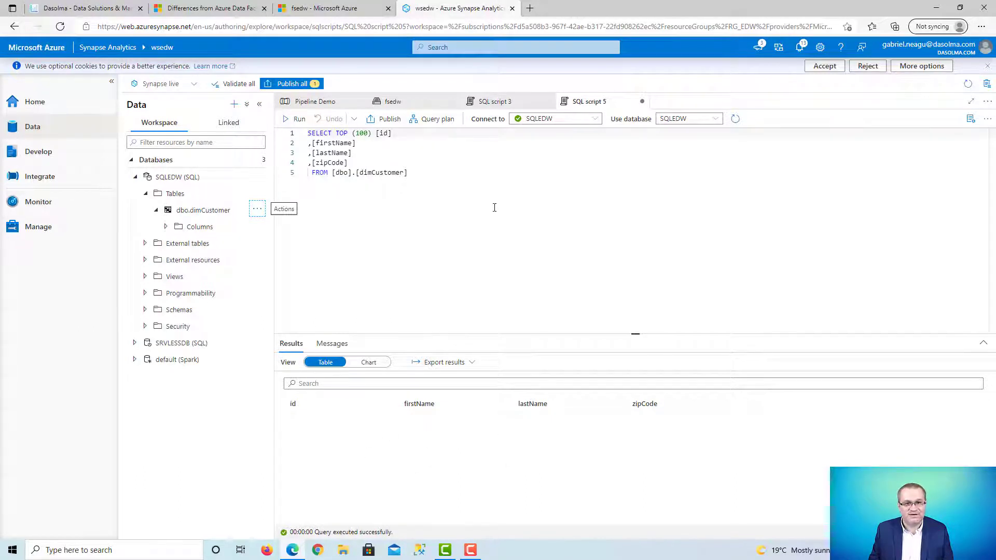
{"action": "mouse_move", "coordinate": [299, 119]}
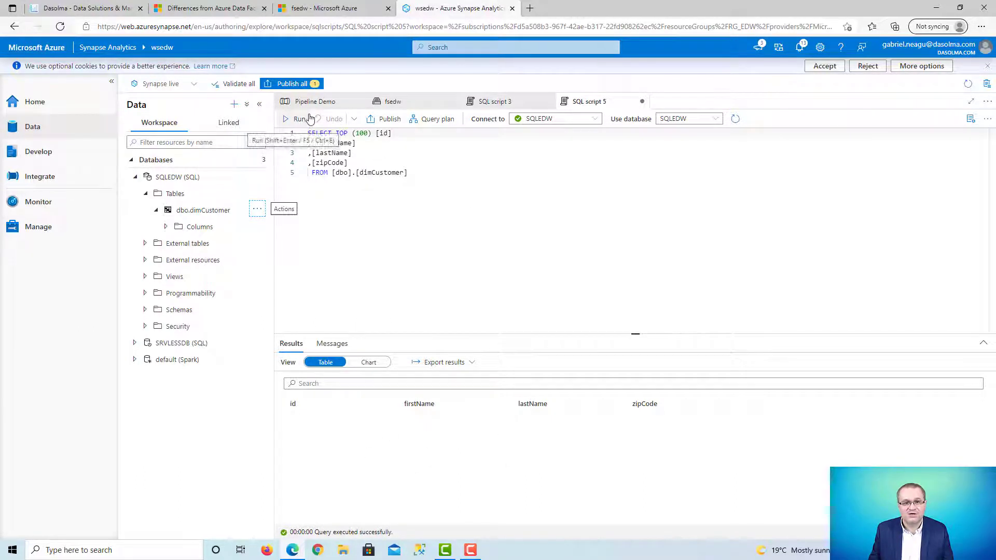
Debug Pipeline Demo and refresh its output until CopyCSVtoEDW shows In progress
{"action": "left_click", "coordinate": [315, 101]}
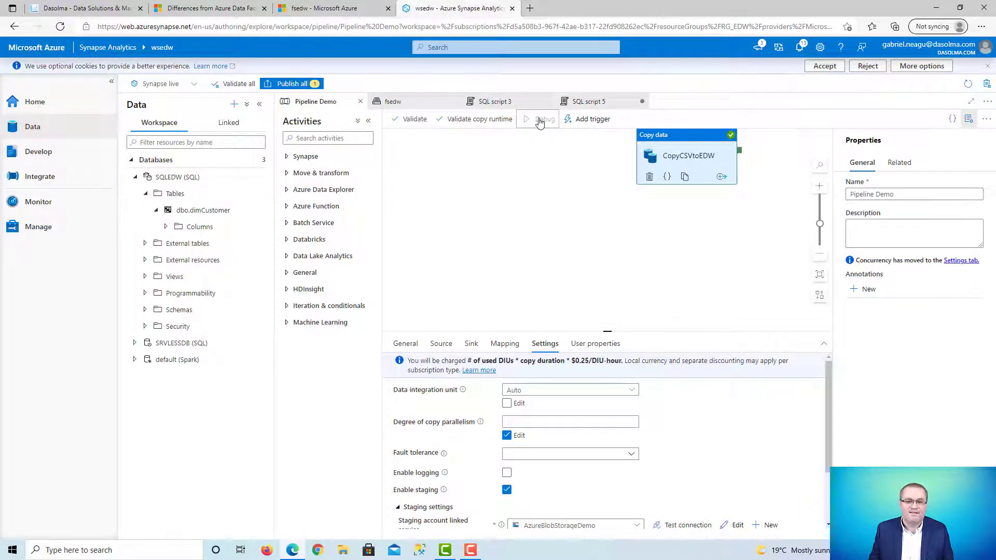
{"action": "left_click", "coordinate": [540, 119]}
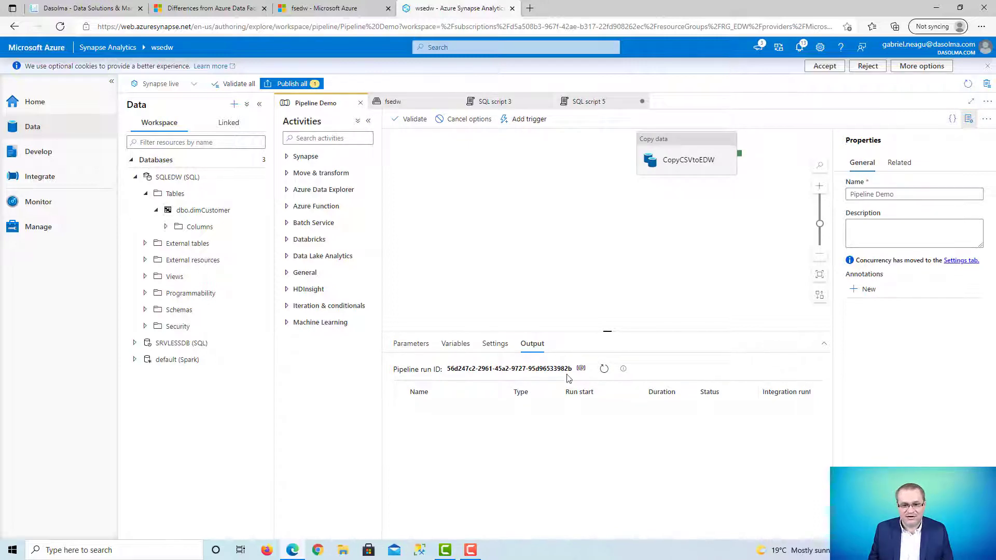
{"action": "left_click", "coordinate": [602, 369]}
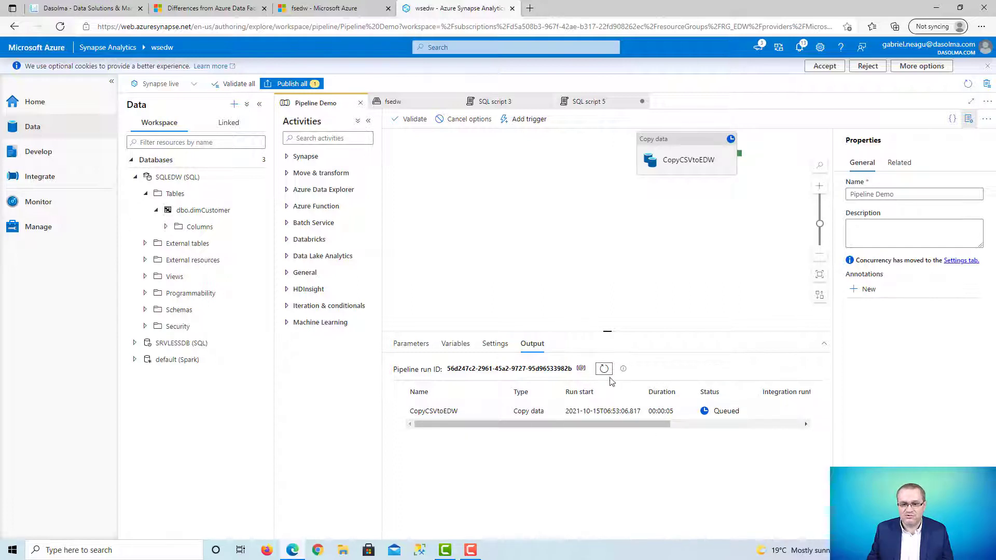
{"action": "left_click", "coordinate": [603, 368]}
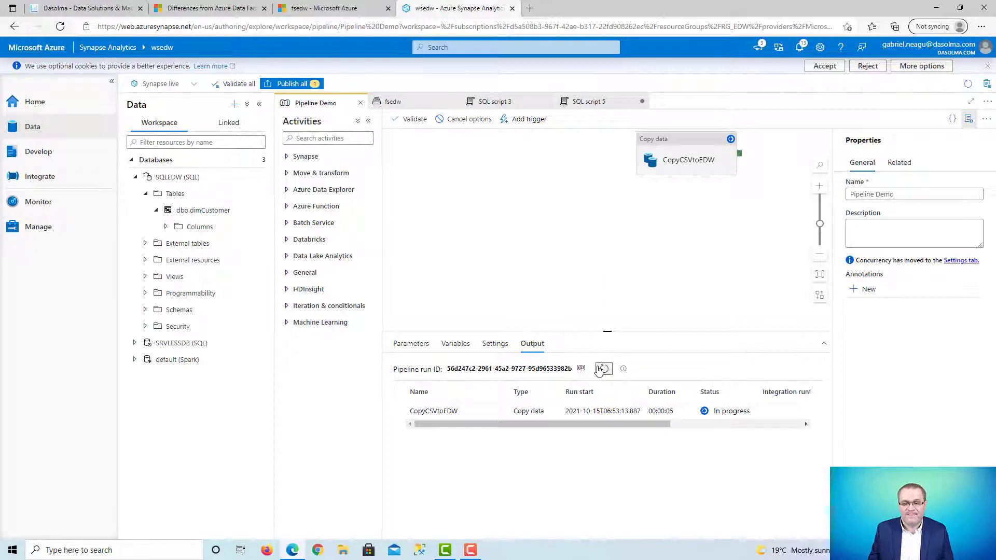
{"action": "mouse_move", "coordinate": [602, 369]}
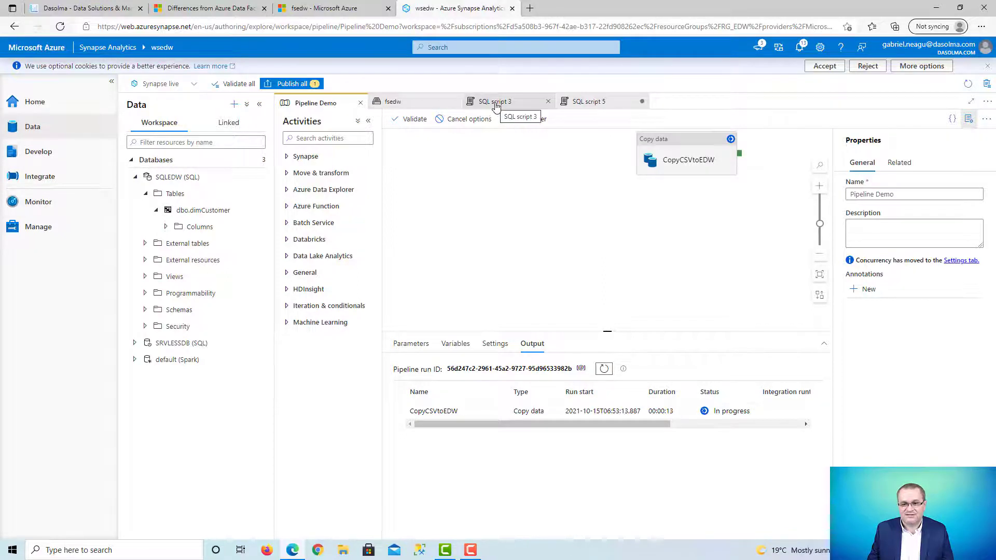
Review the Customers.csv script and check the pipeline output shows Succeeded
{"action": "left_click", "coordinate": [495, 102]}
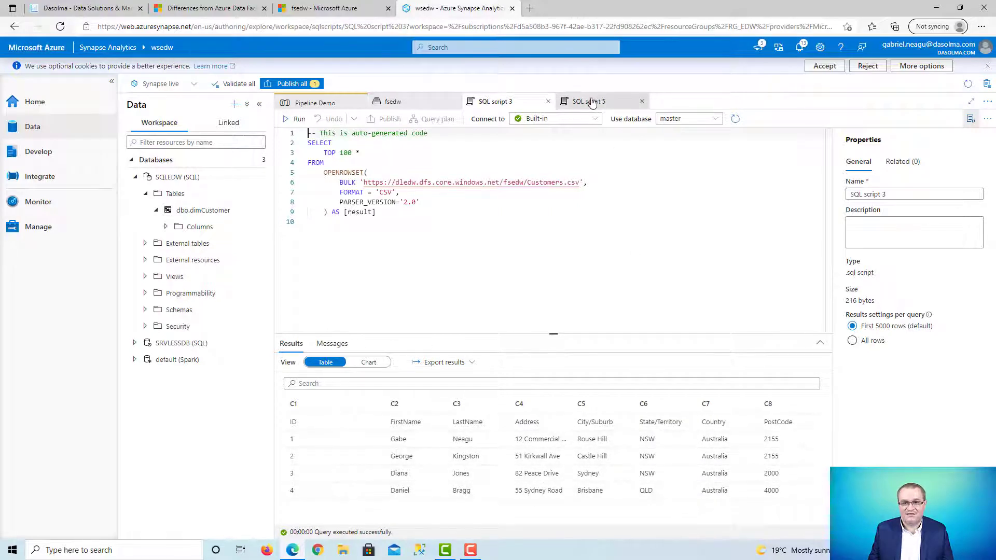
{"action": "left_click", "coordinate": [587, 101]}
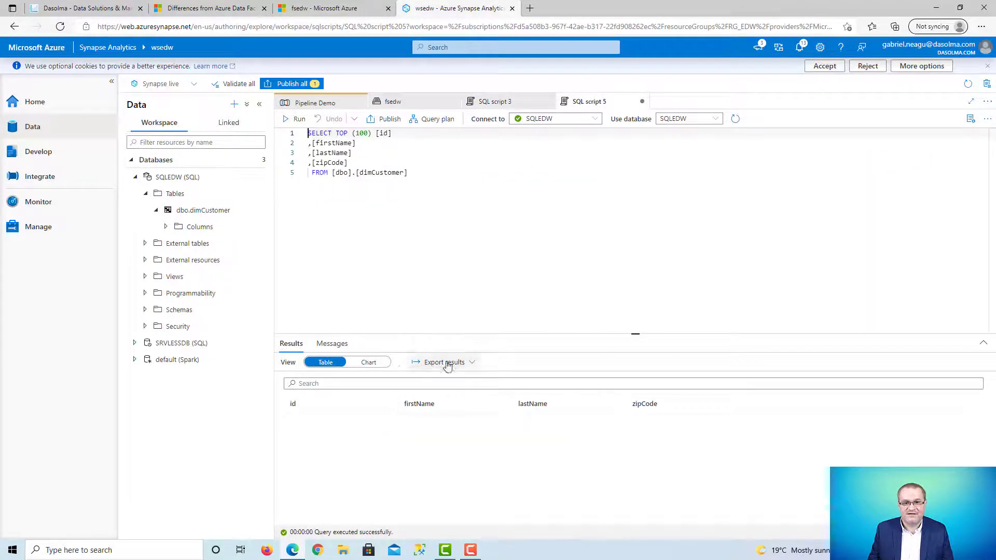
{"action": "left_click", "coordinate": [314, 102]}
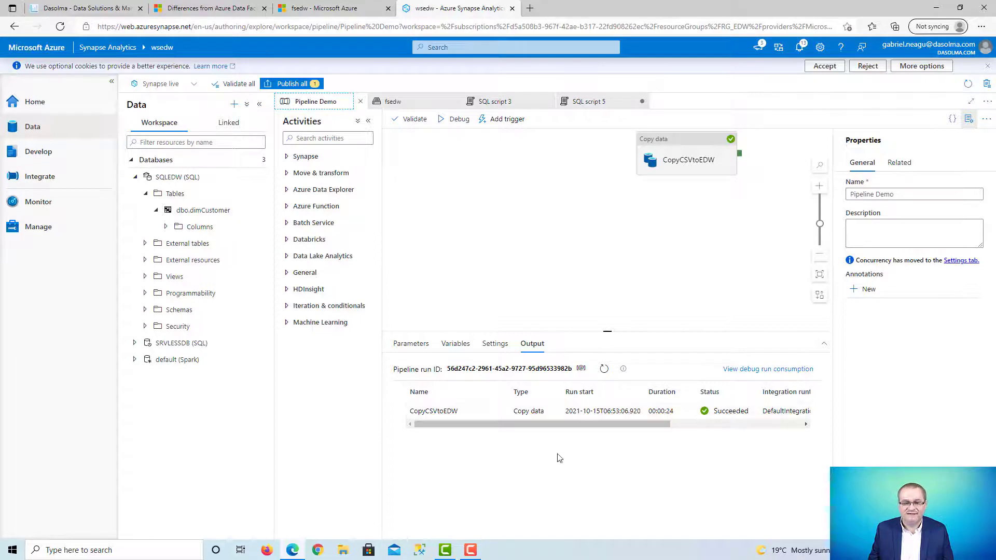
Rerun the dbo.dimCustomer query, now returning four customer rows
{"action": "left_click", "coordinate": [585, 101]}
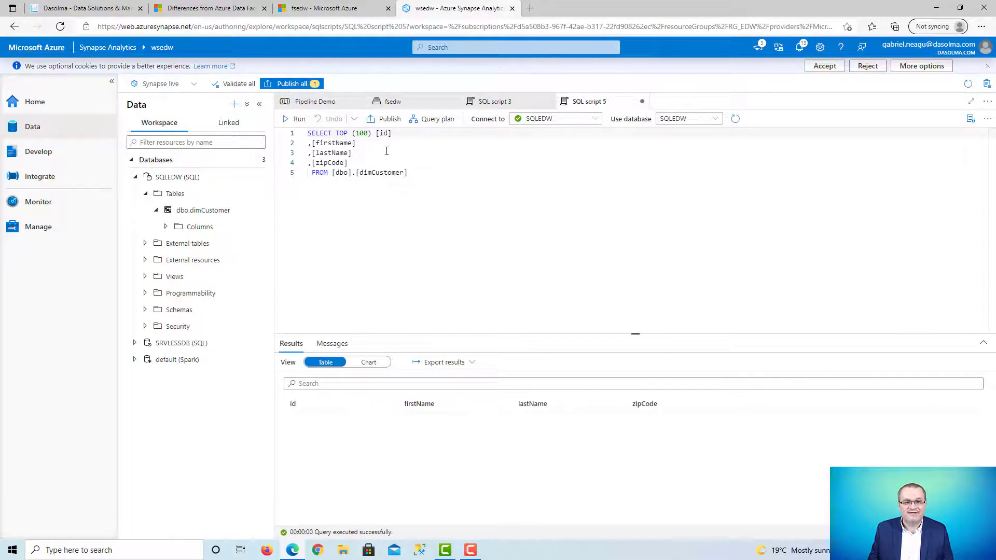
{"action": "left_click", "coordinate": [299, 119]}
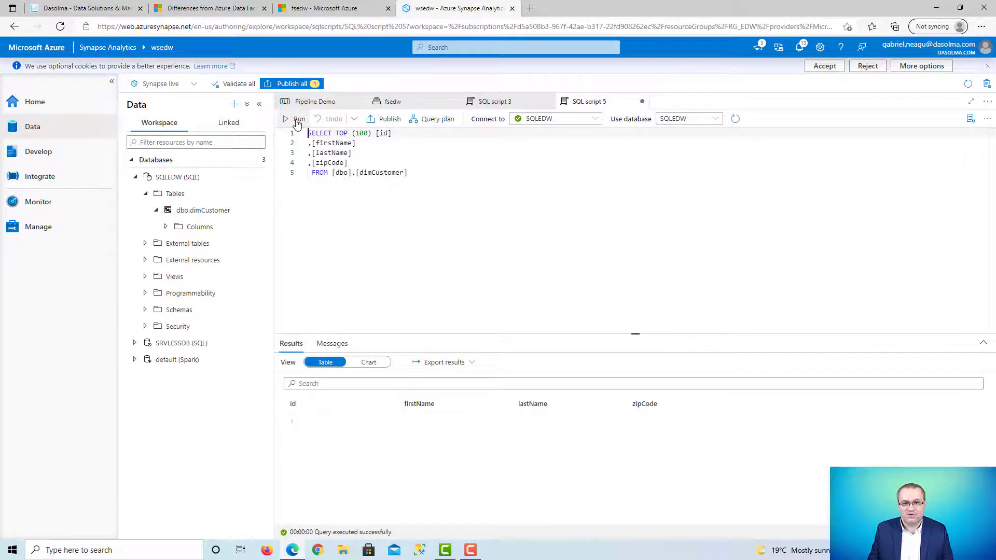
{"action": "left_click", "coordinate": [299, 119]}
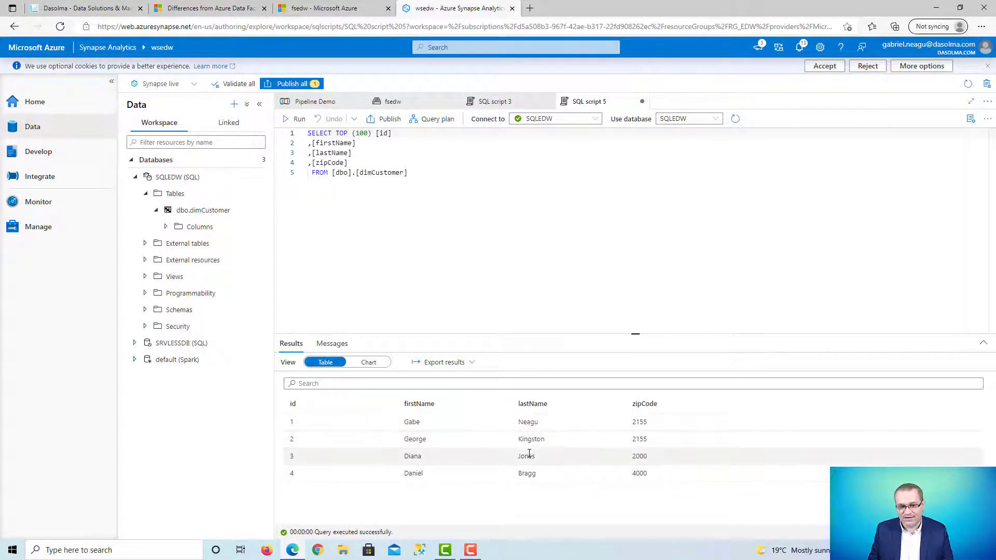
Debug Pipeline Demo again until it succeeds, then list the workspace's pipelines via Integrate
{"action": "left_click", "coordinate": [317, 101]}
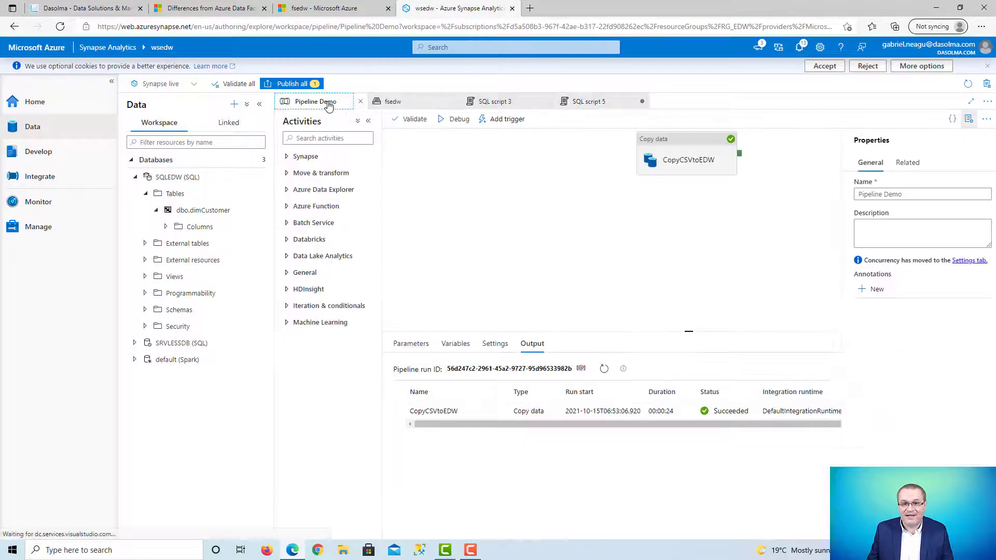
{"action": "mouse_move", "coordinate": [456, 119]}
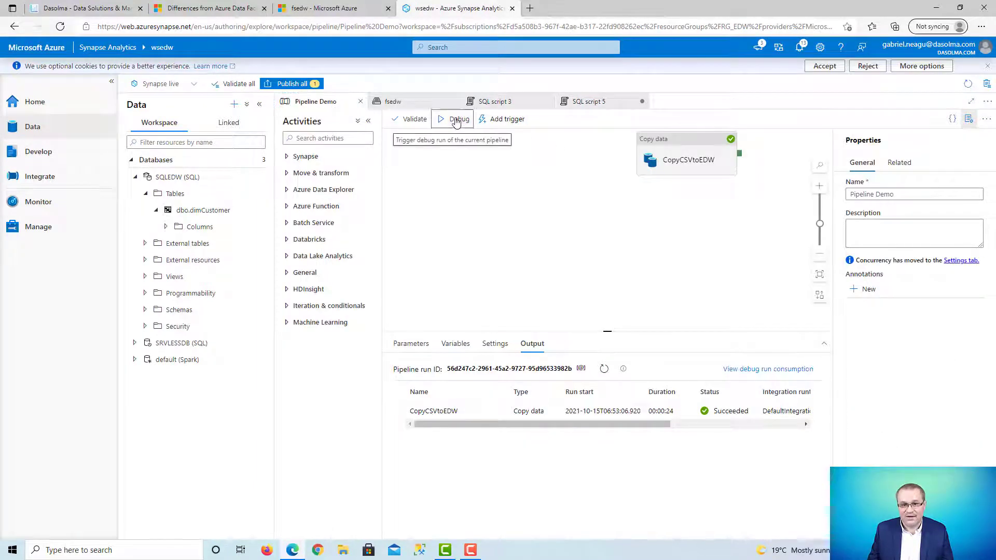
{"action": "left_click", "coordinate": [456, 118]}
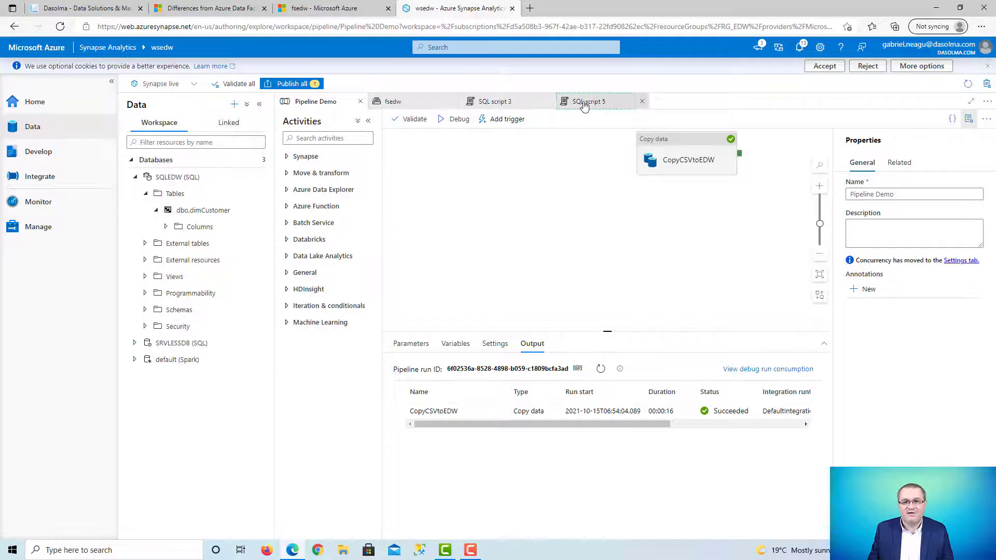
{"action": "left_click", "coordinate": [589, 101]}
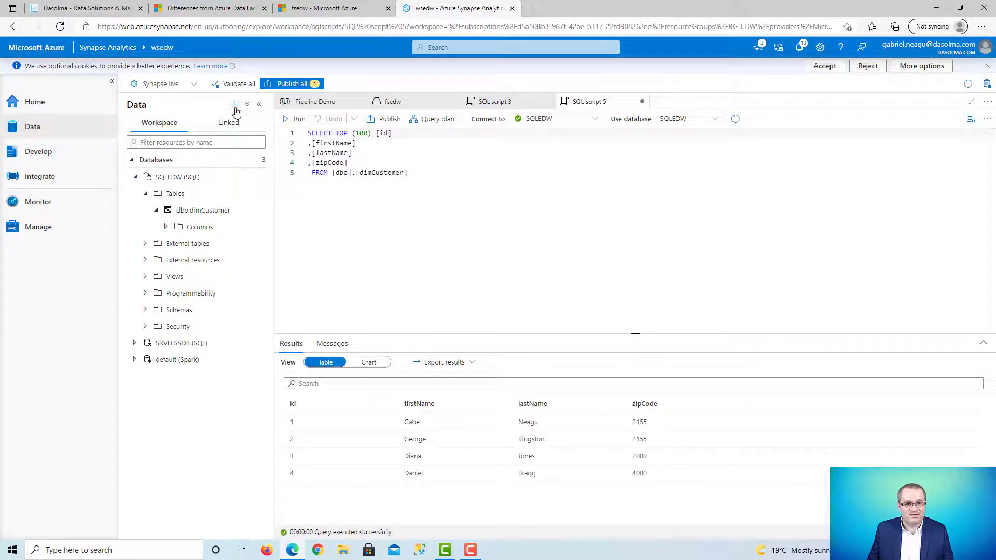
{"action": "left_click", "coordinate": [294, 119]}
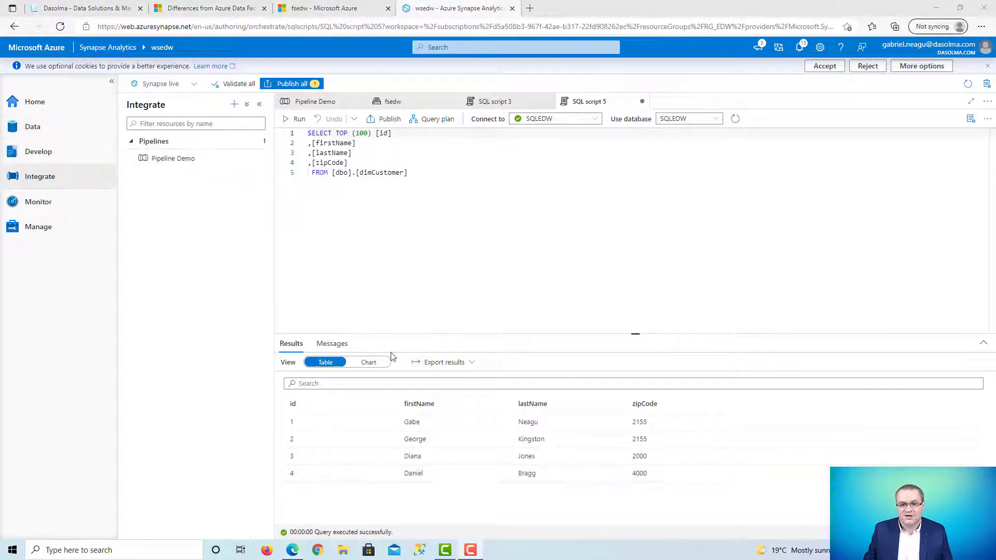
{"action": "mouse_move", "coordinate": [518, 281]}
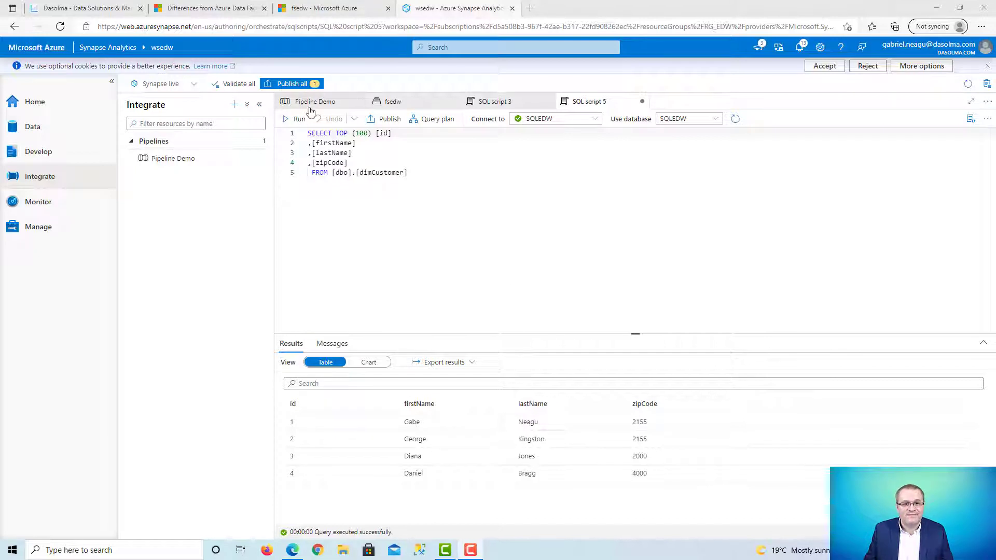
Browse the knowledge center gallery's Pipelines templates from the workspace home
{"action": "left_click", "coordinate": [314, 101]}
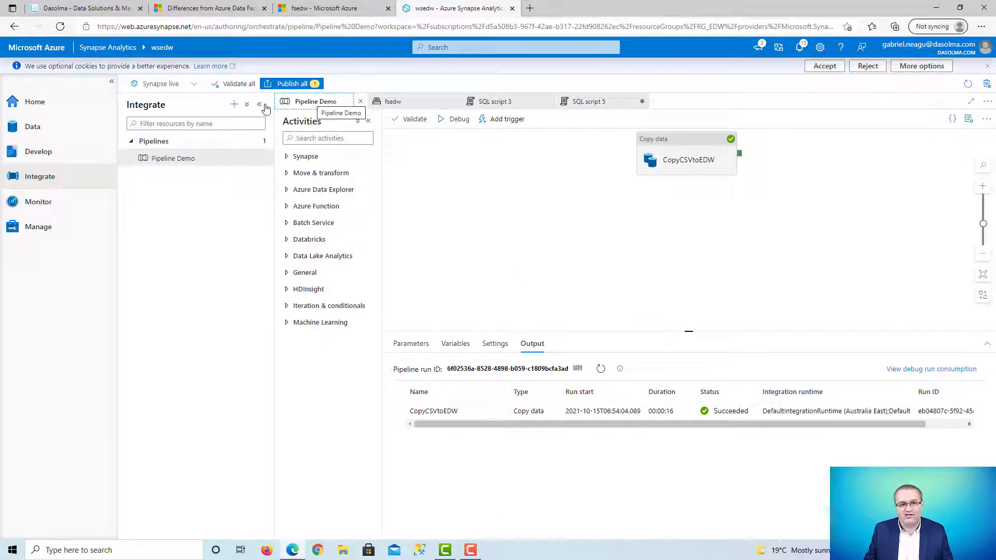
{"action": "left_click", "coordinate": [34, 101]}
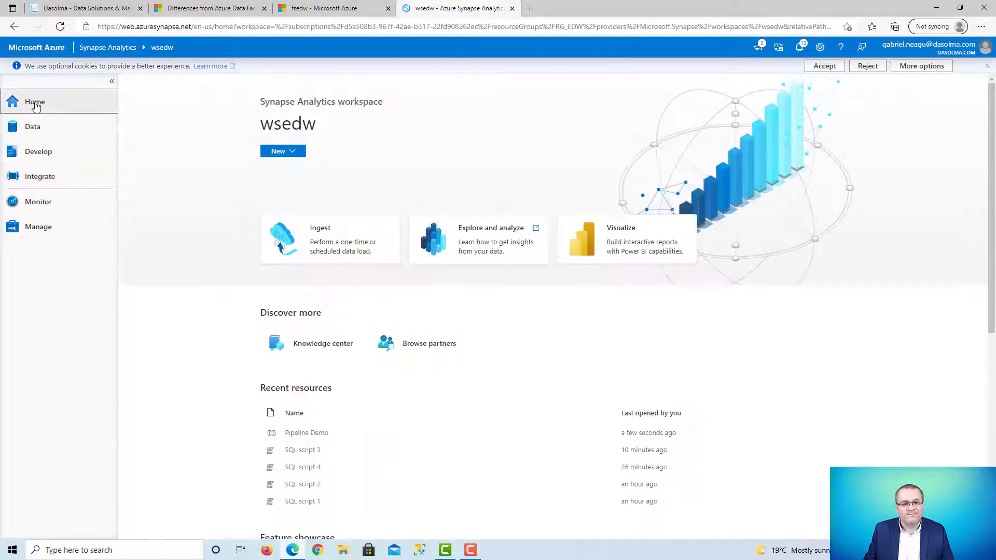
{"action": "left_click", "coordinate": [322, 343]}
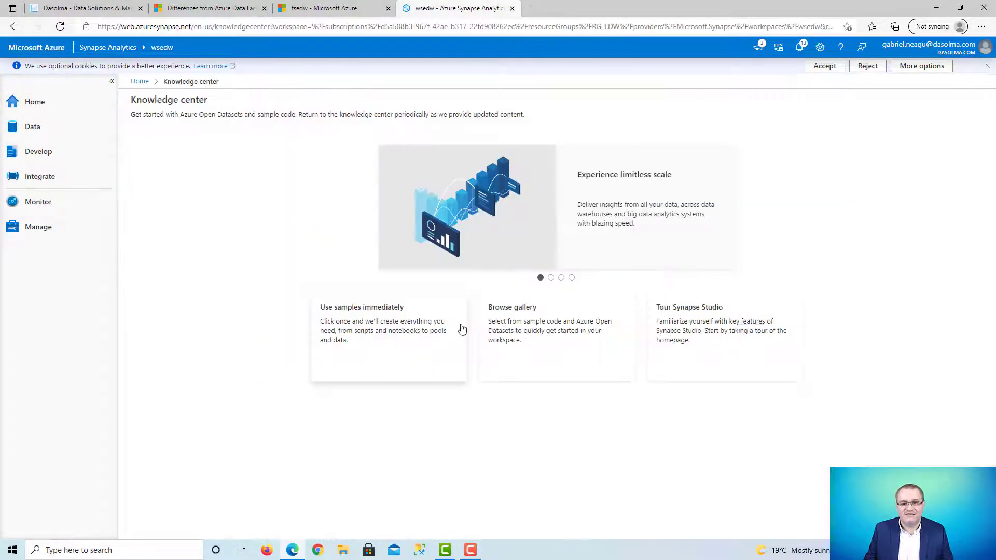
{"action": "left_click", "coordinate": [512, 307]}
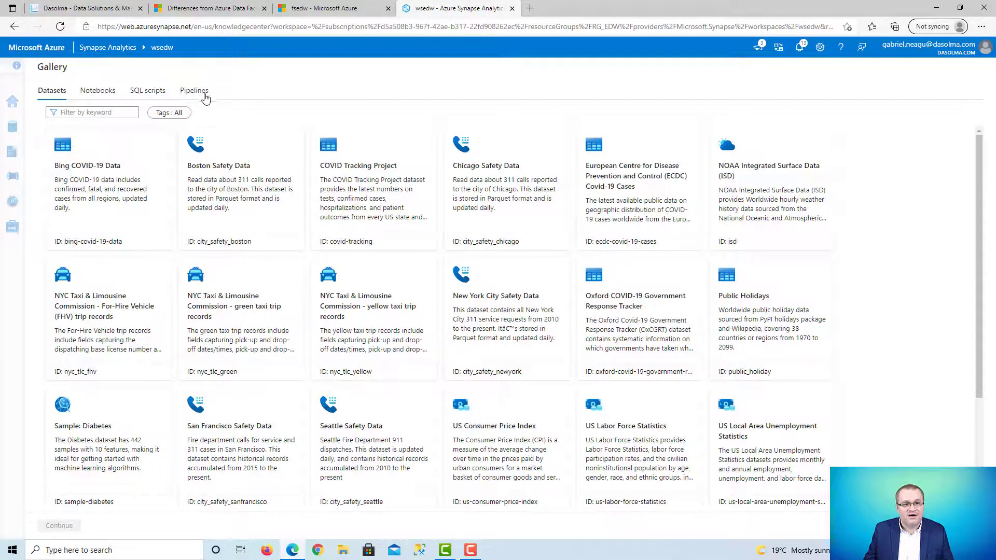
{"action": "left_click", "coordinate": [194, 90]}
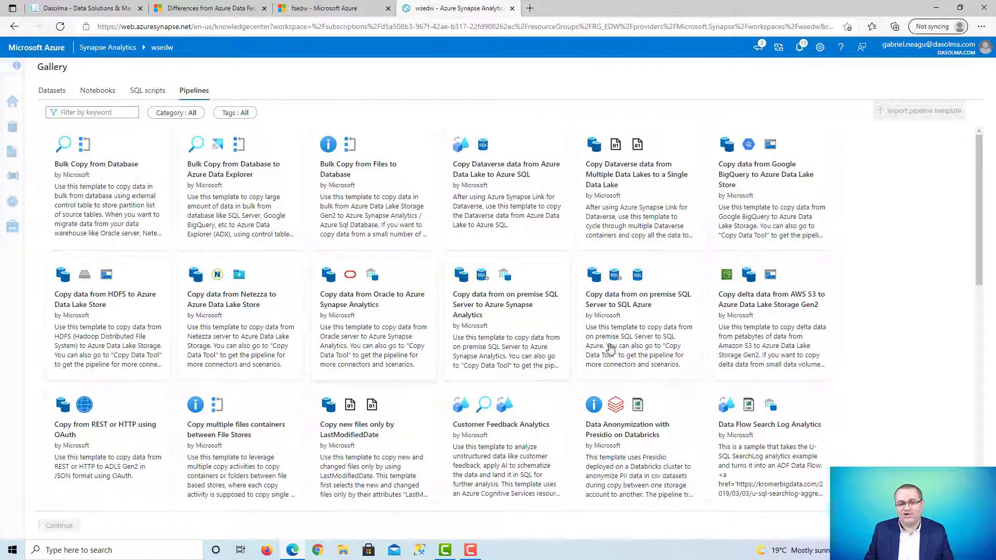
{"action": "mouse_move", "coordinate": [486, 299]}
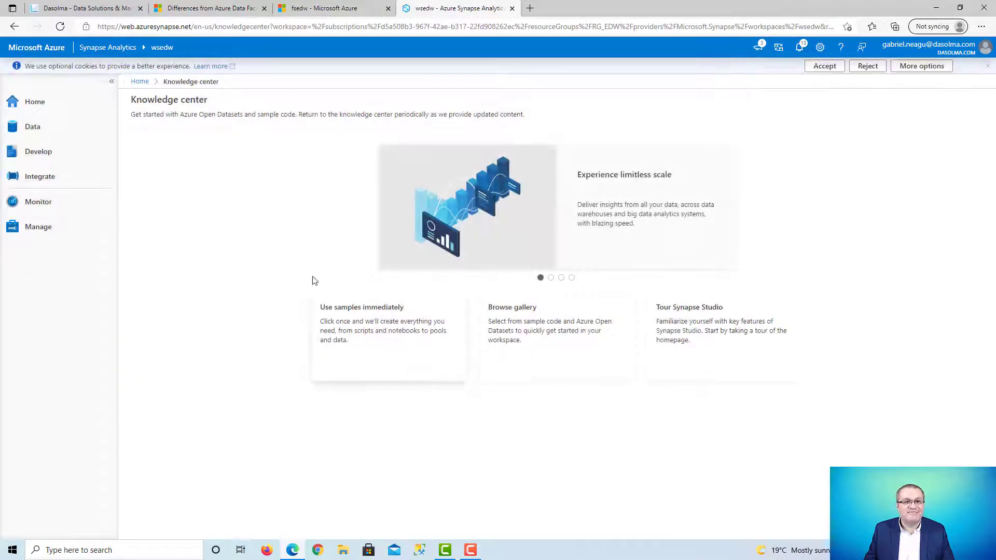
Bring up the Docs article on differences from Azure Data Factory
{"action": "left_click", "coordinate": [210, 8]}
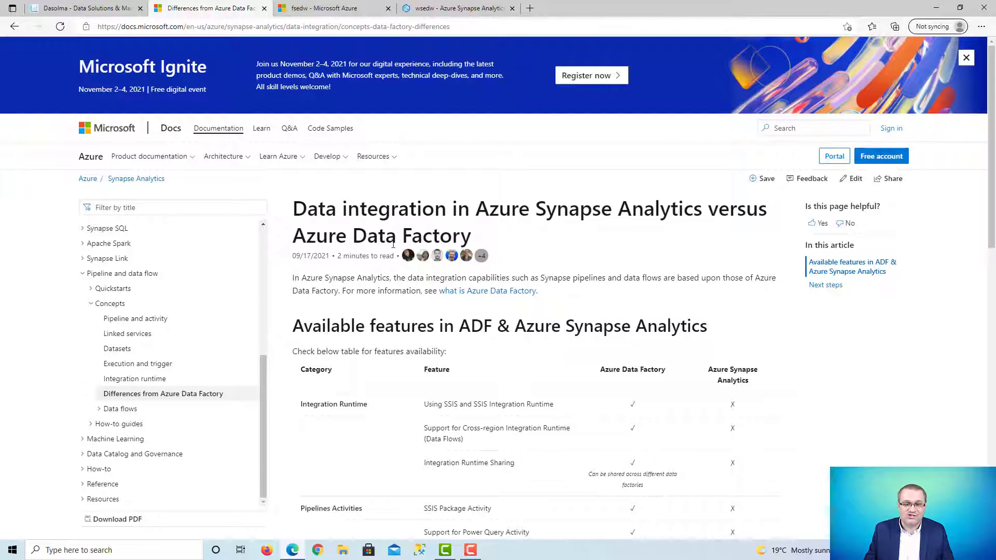
Visit the fsedw container and Azure portal home, then return to the wsedw Synapse tab
{"action": "left_click", "coordinate": [327, 7]}
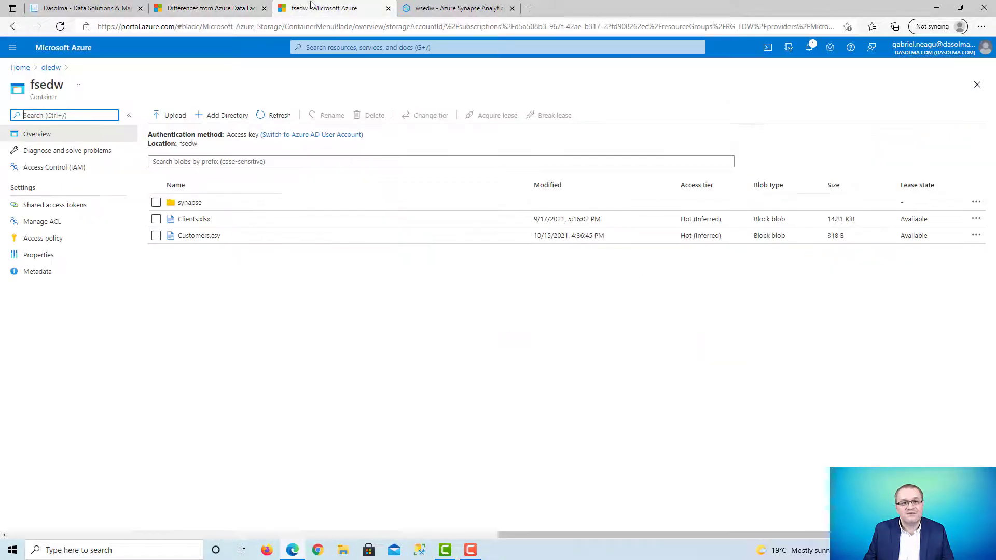
{"action": "left_click", "coordinate": [19, 68]}
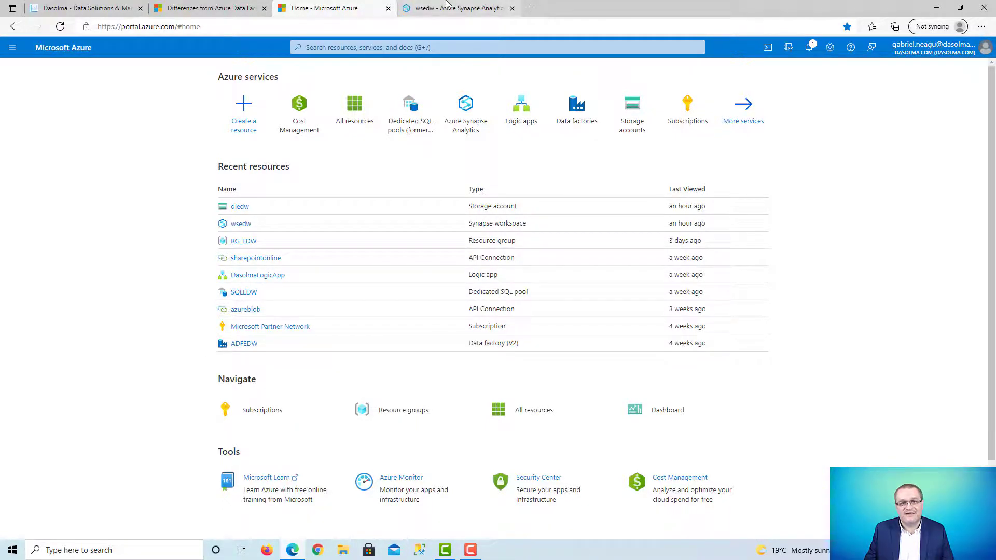
{"action": "left_click", "coordinate": [458, 8]}
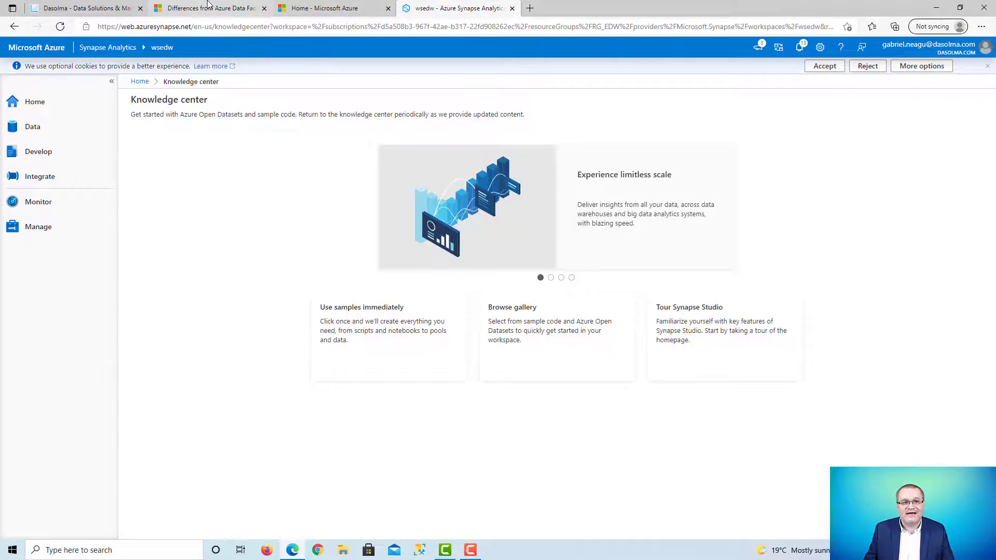
{"action": "left_click", "coordinate": [210, 8]}
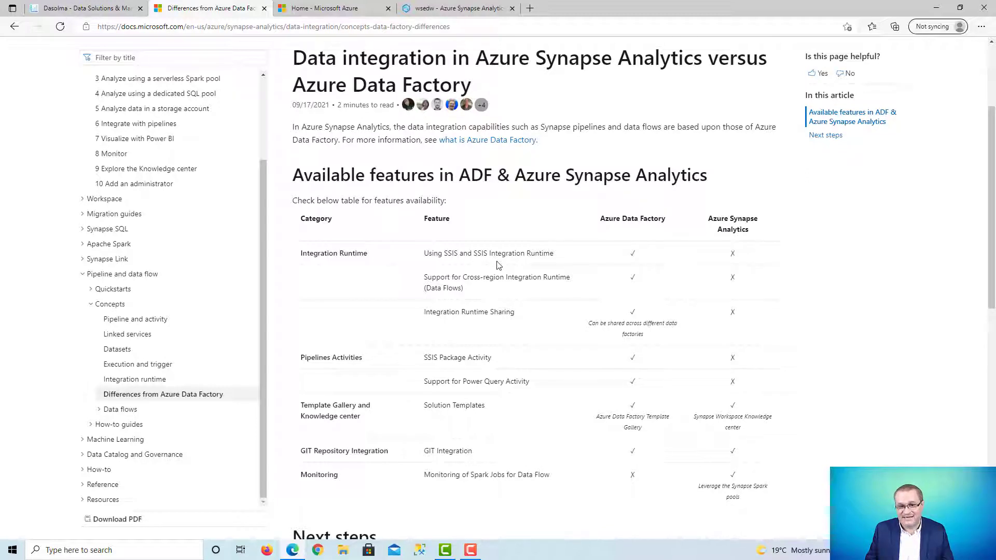
{"action": "mouse_move", "coordinate": [552, 253]}
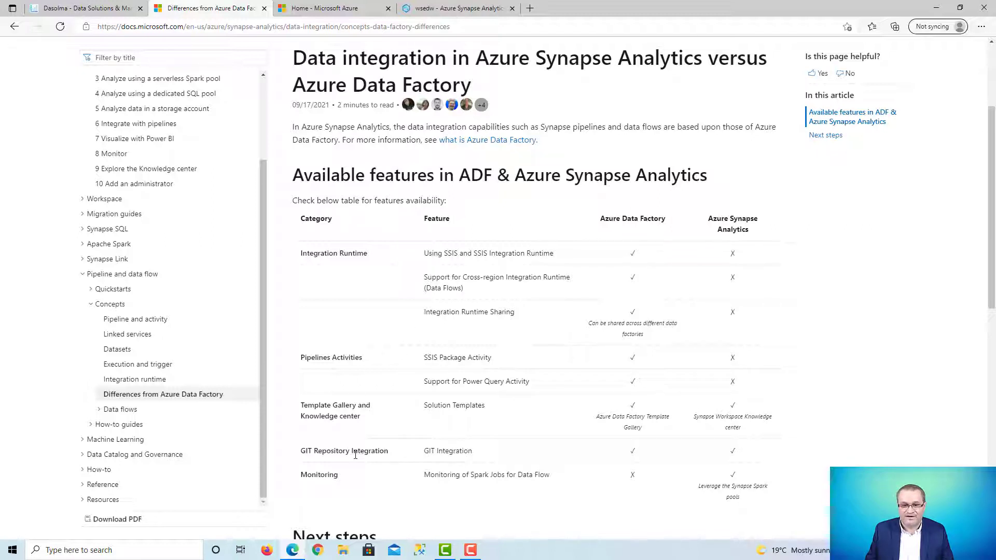
{"action": "mouse_move", "coordinate": [514, 359]}
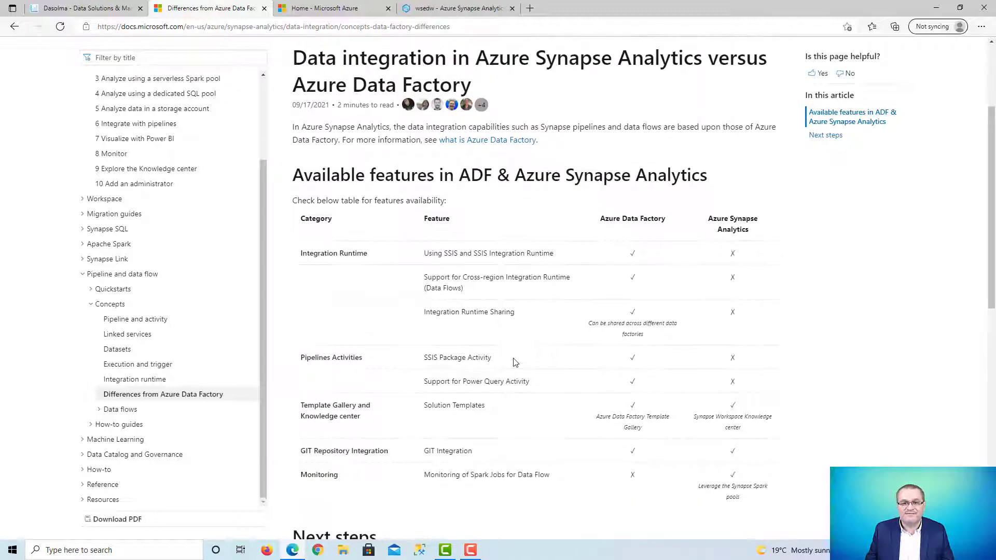
{"action": "left_click", "coordinate": [454, 7]}
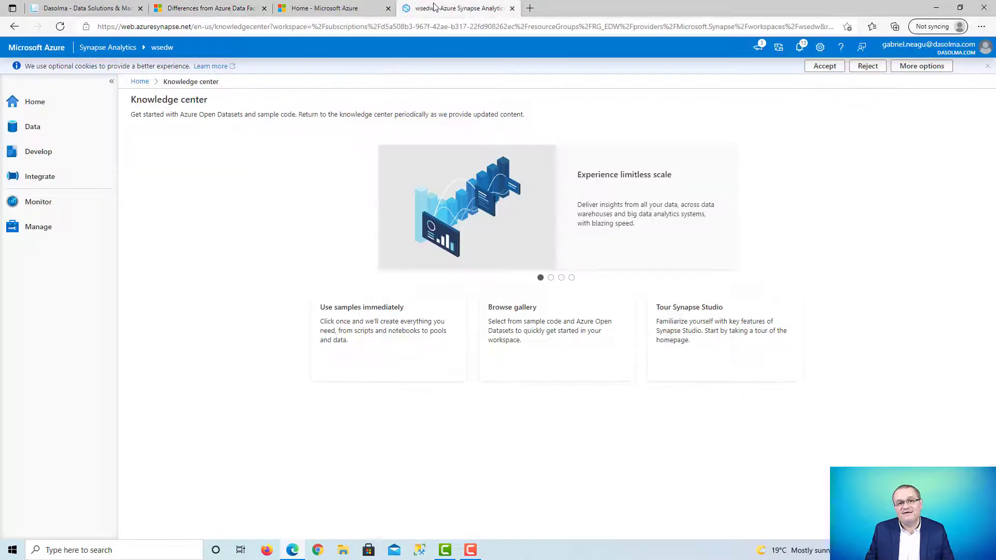
Reopen the Integrate hub showing Pipeline Demo with CopyCSVtoEDW succeeded
{"action": "left_click", "coordinate": [40, 176]}
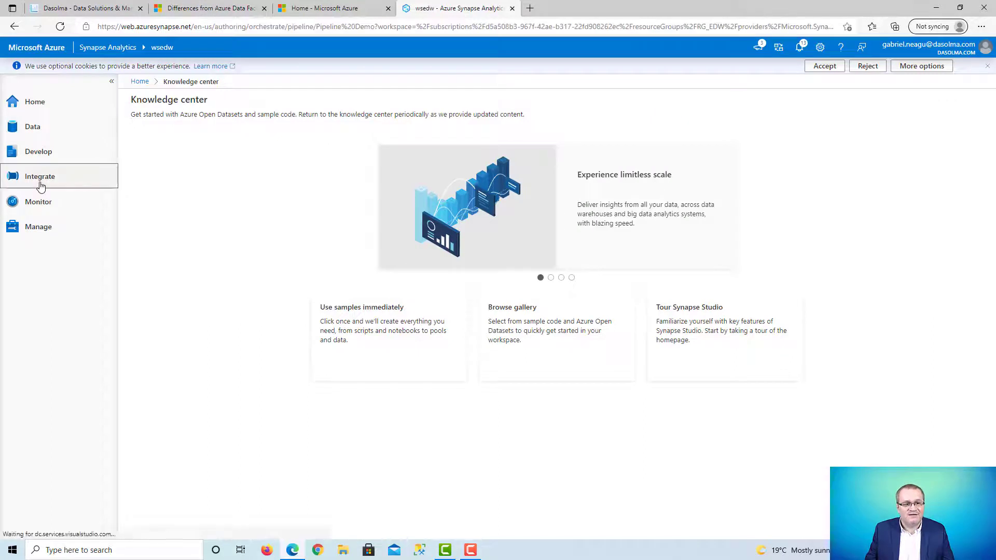
{"action": "left_click", "coordinate": [39, 175]}
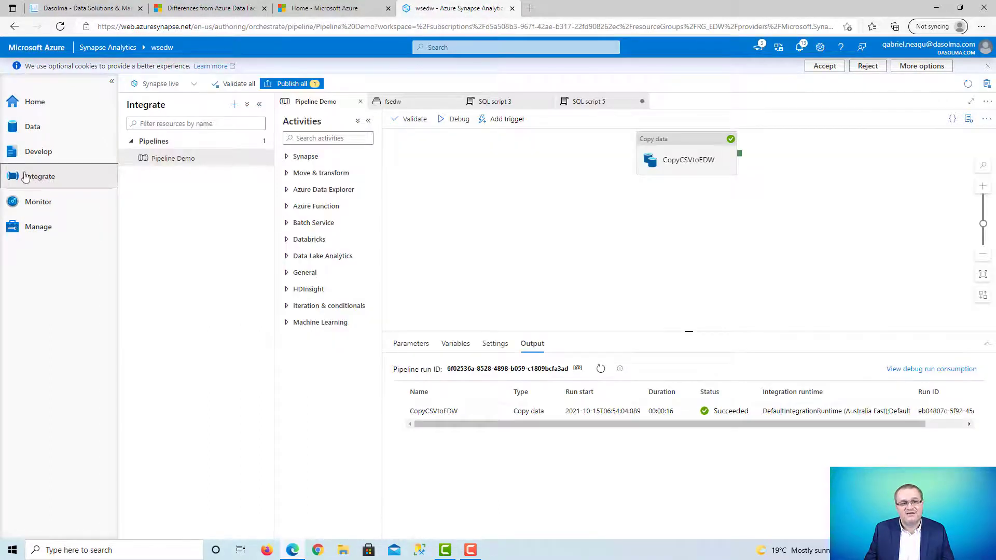